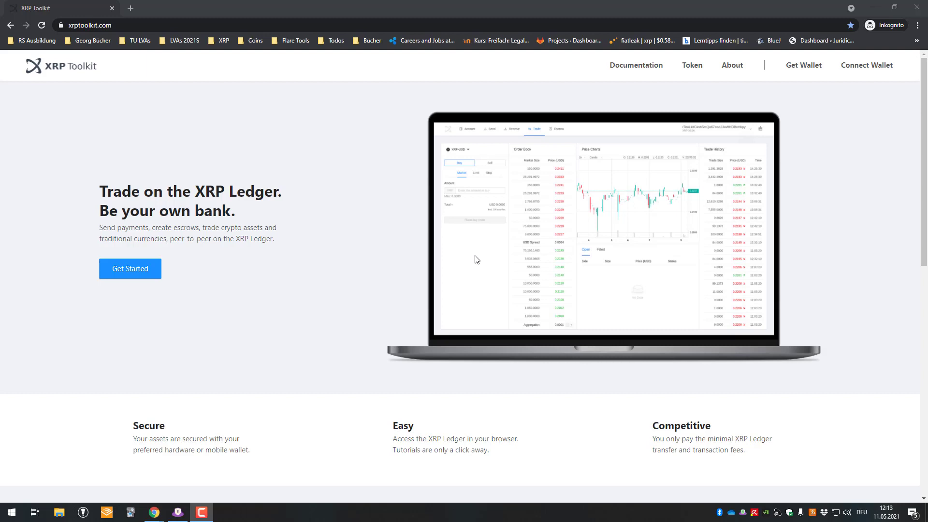
mouse_move(470, 236)
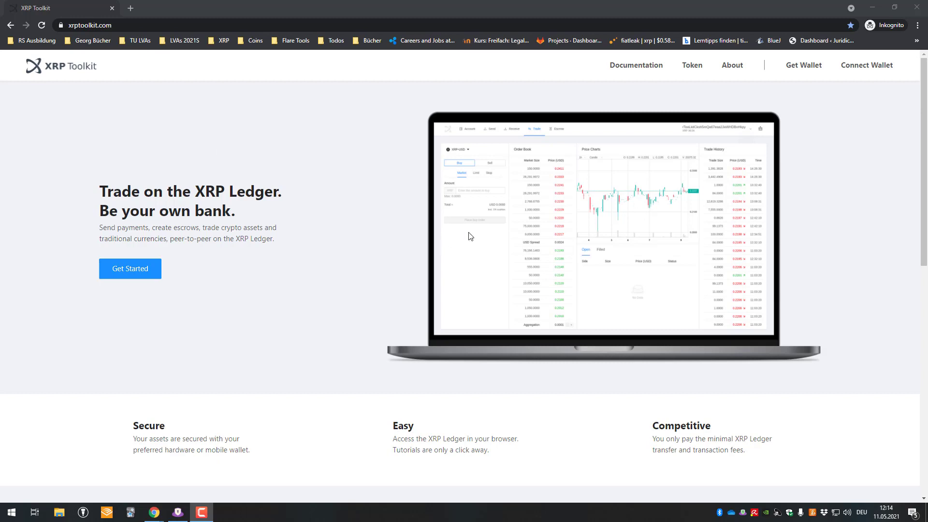
mouse_move(177, 280)
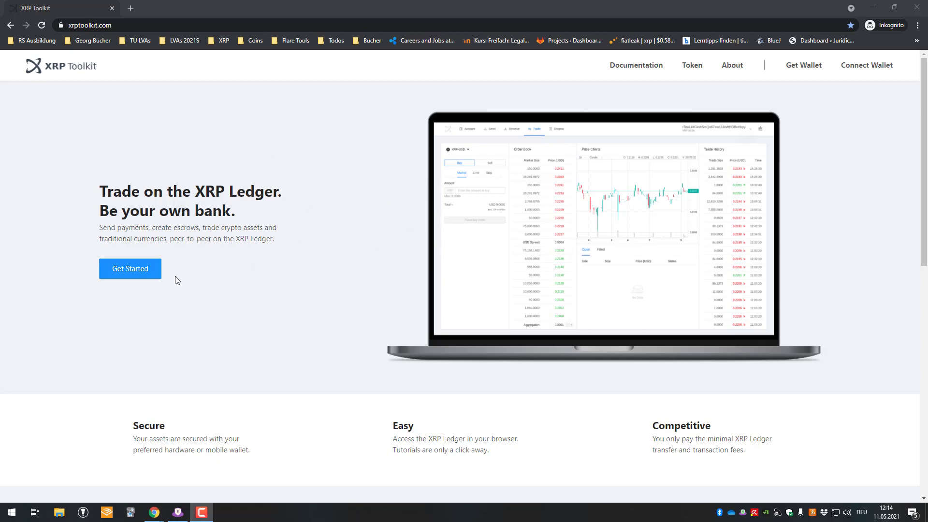
mouse_move(300, 163)
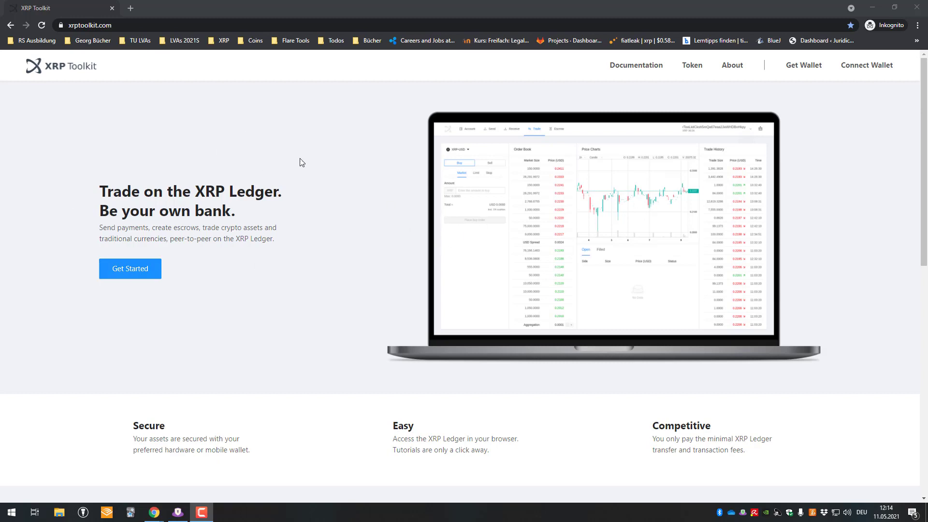
mouse_move(865, 65)
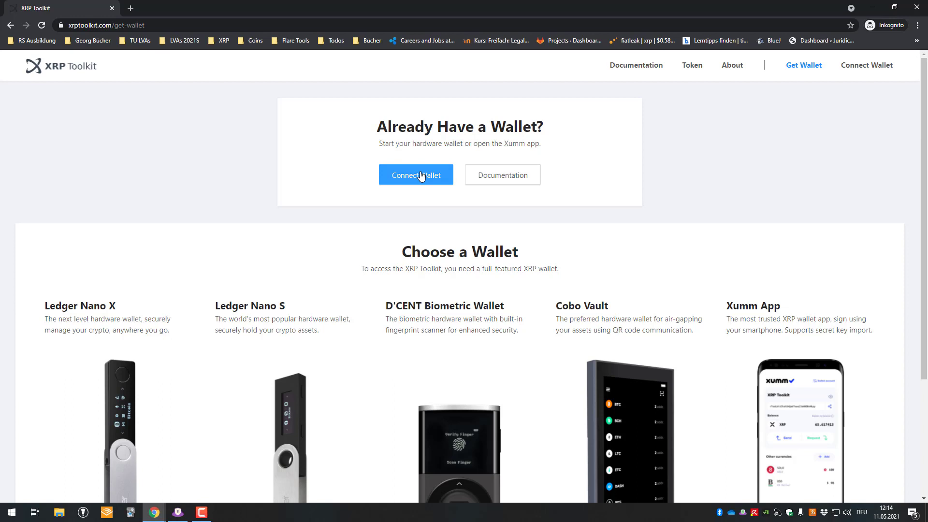
Browse the Xumm App, Ledger Device and Address wallet options, then connect via Xumm App
left_click(415, 174)
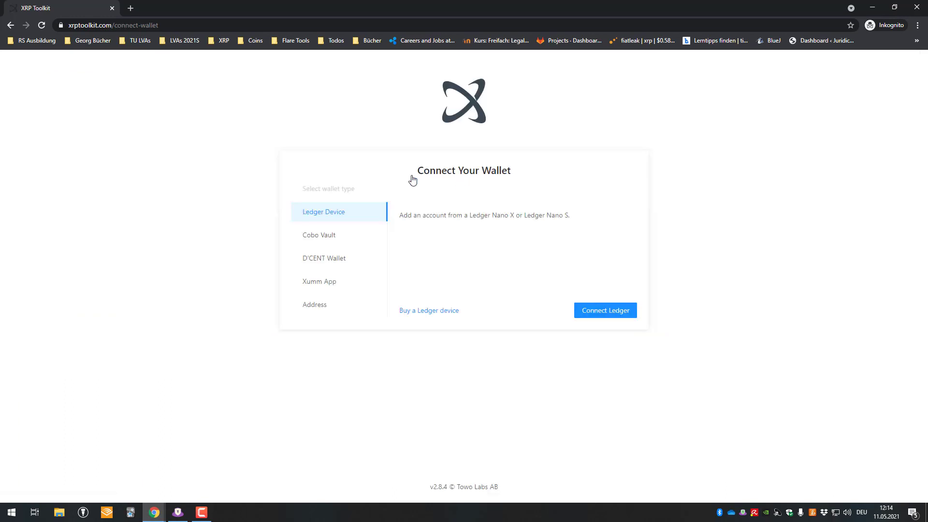
left_click(319, 281)
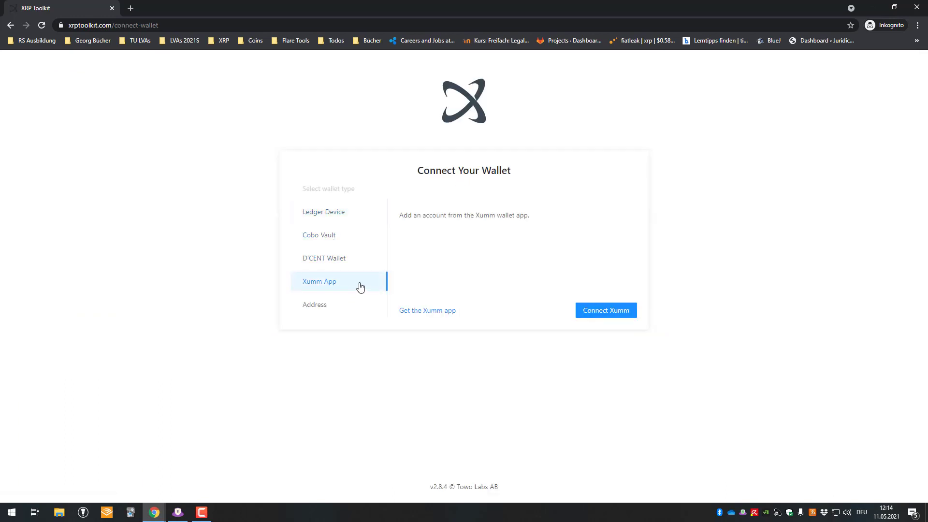
left_click(323, 211)
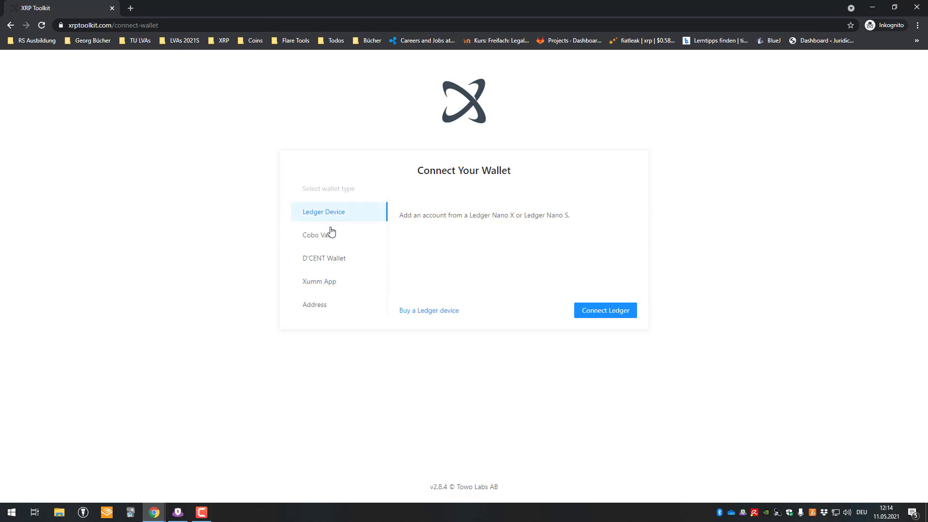
left_click(315, 304)
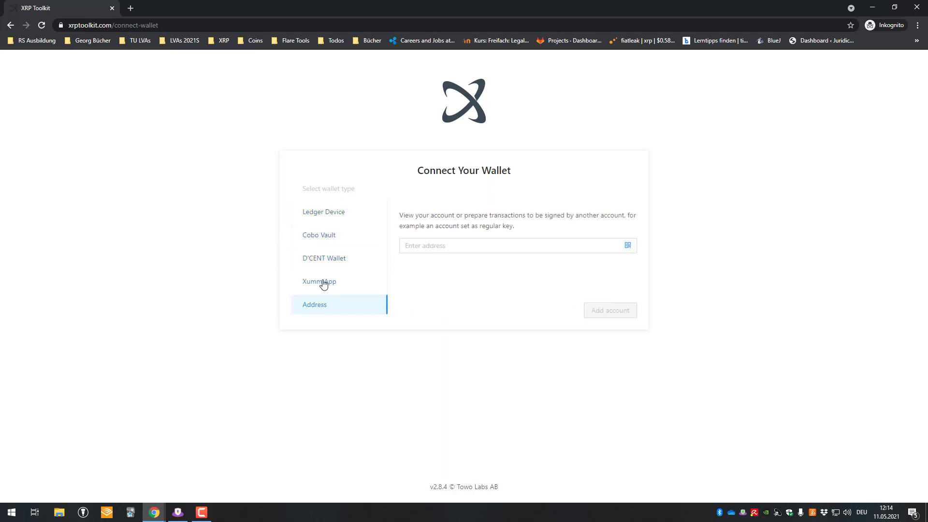
left_click(319, 281)
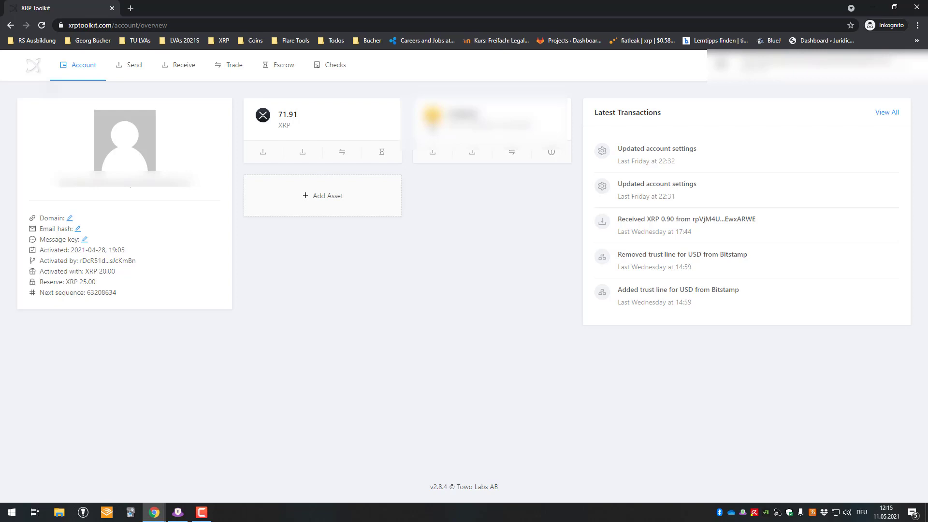
mouse_move(60, 206)
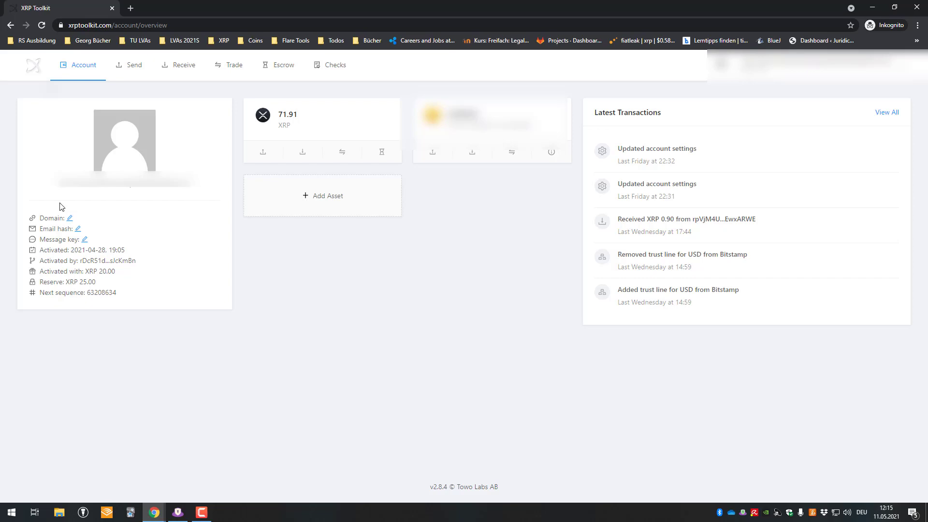
Open Account > Properties through the pencil icon beside Email hash
left_click(81, 65)
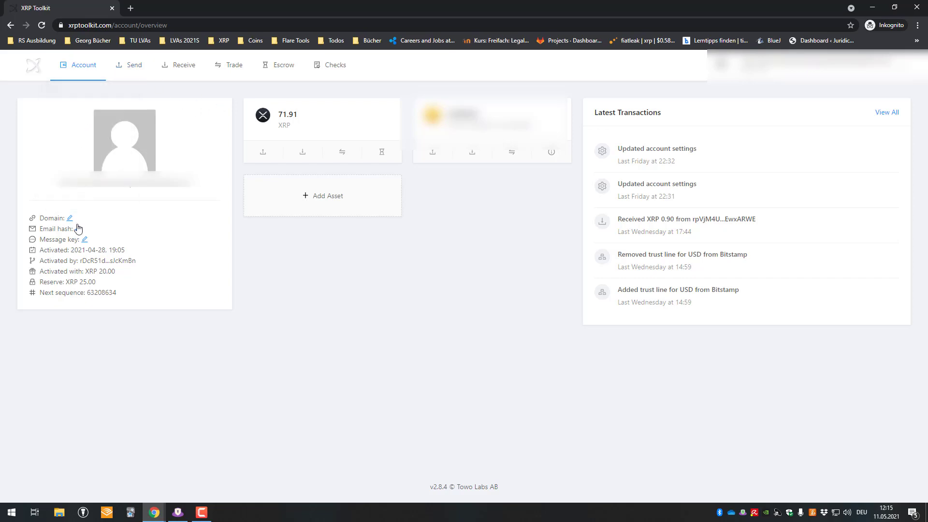
left_click(77, 64)
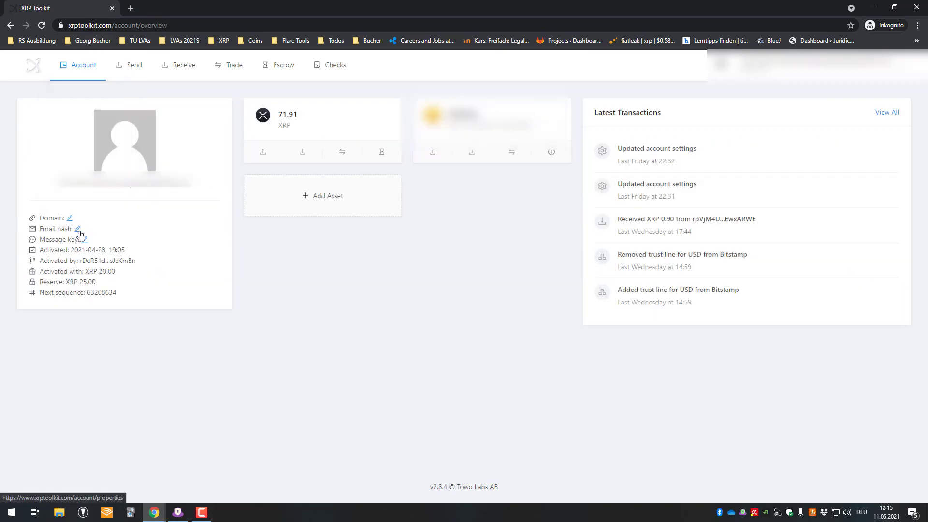
left_click(79, 229)
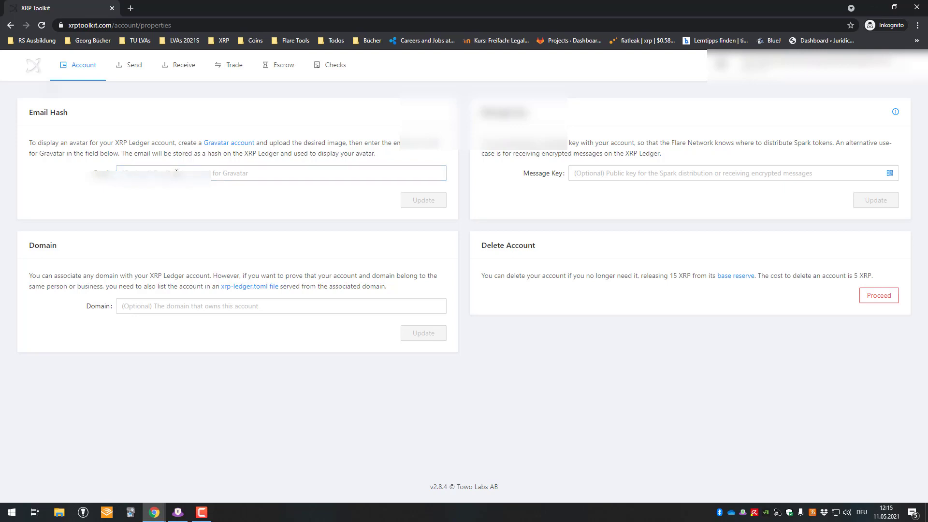
Visit the Gravatar link, return to Account > Properties and activate the Message Key field
left_click_drag(179, 142, 286, 142)
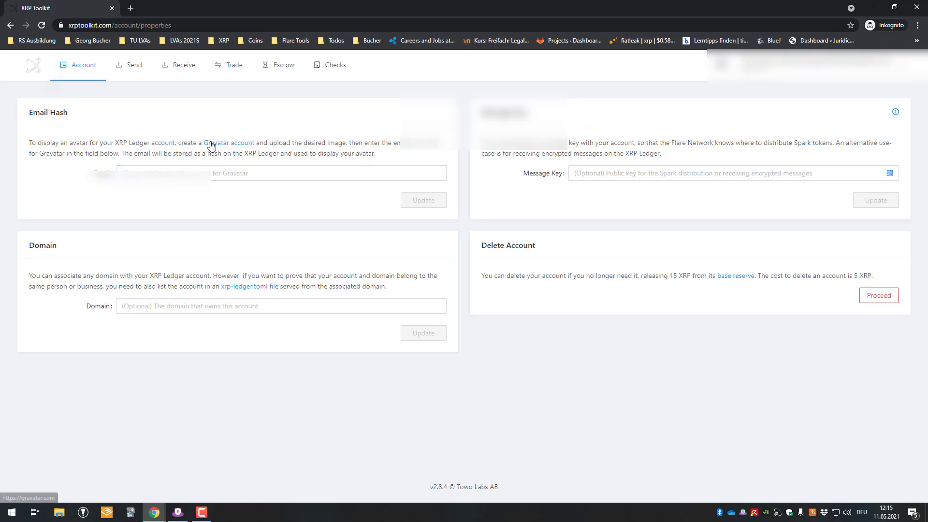
left_click(84, 65)
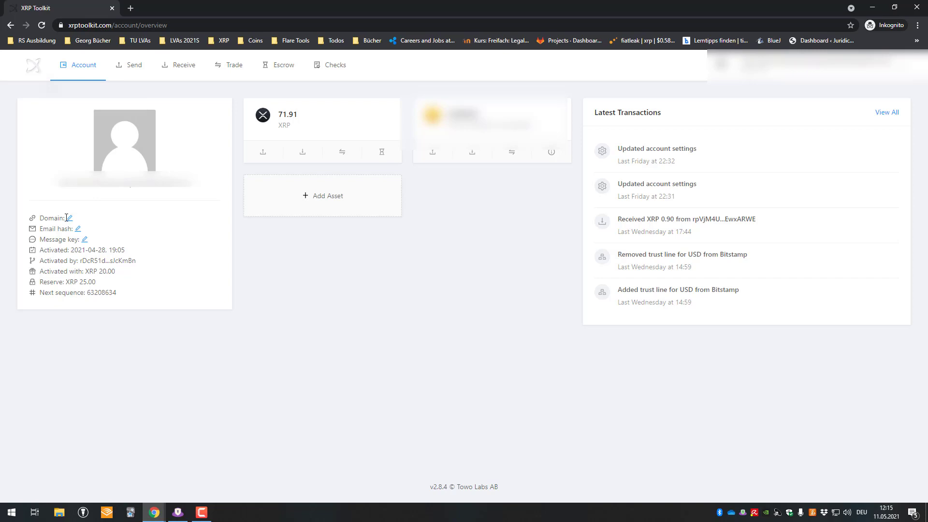
left_click(77, 64)
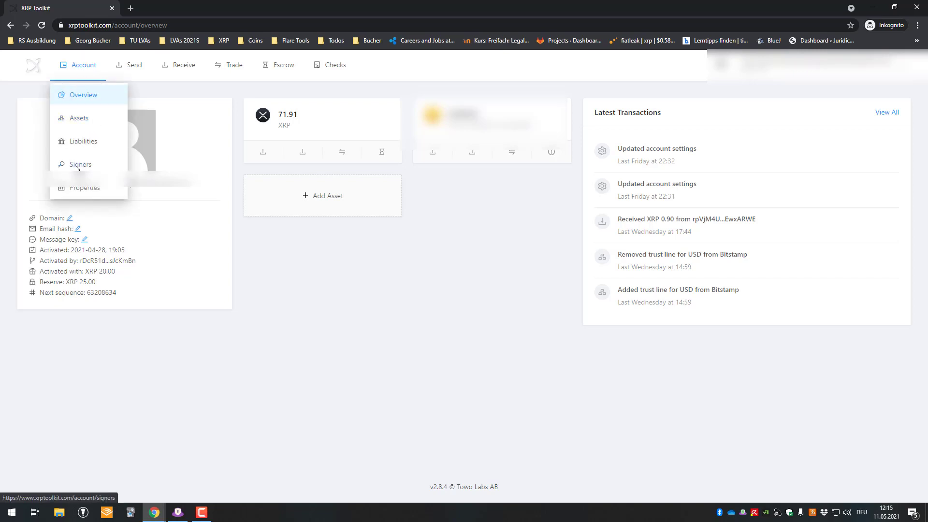
left_click(86, 188)
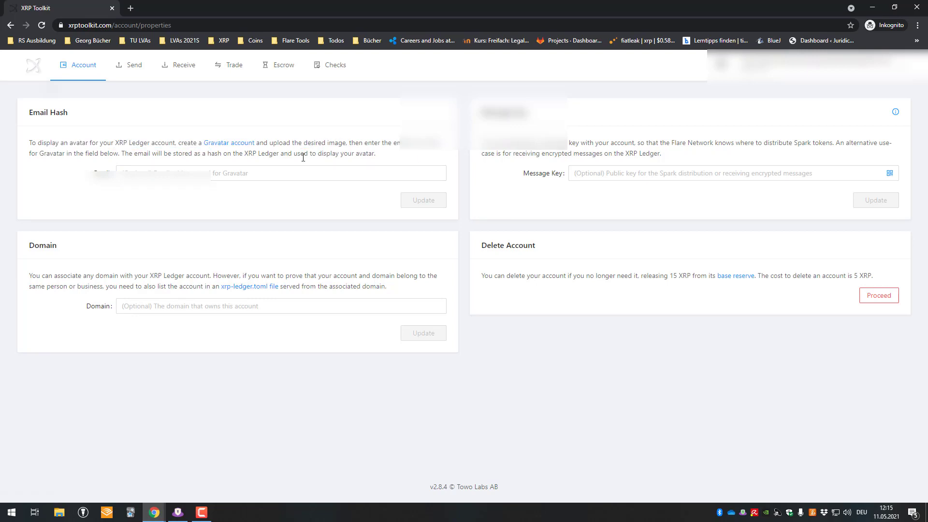
left_click(727, 173)
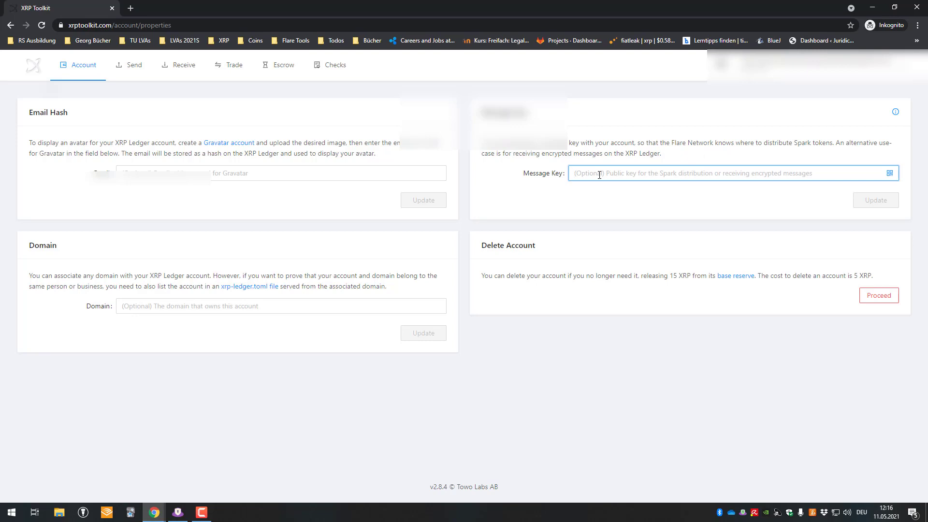
left_click(329, 173)
type("xrpscan")
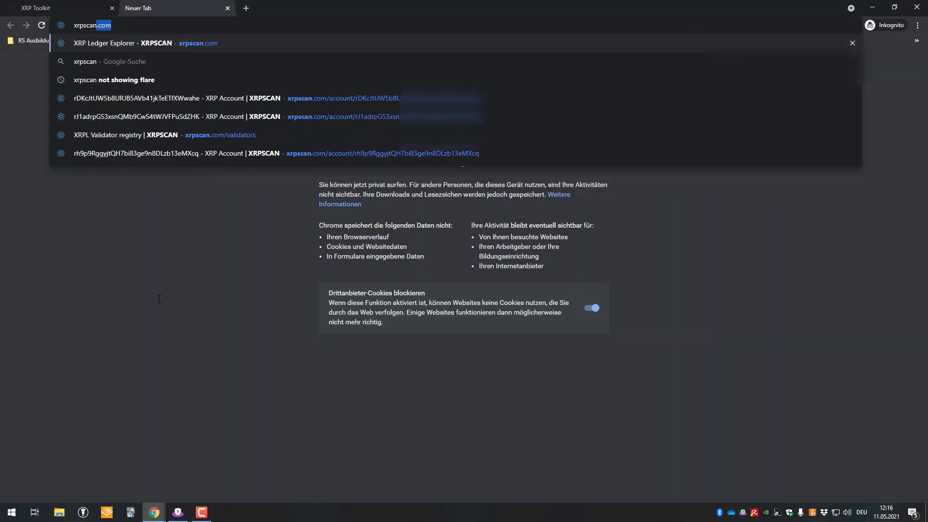
Load xrpscan.com, open Validators and select validator.xrpl-labs.com's public key
left_click(144, 43)
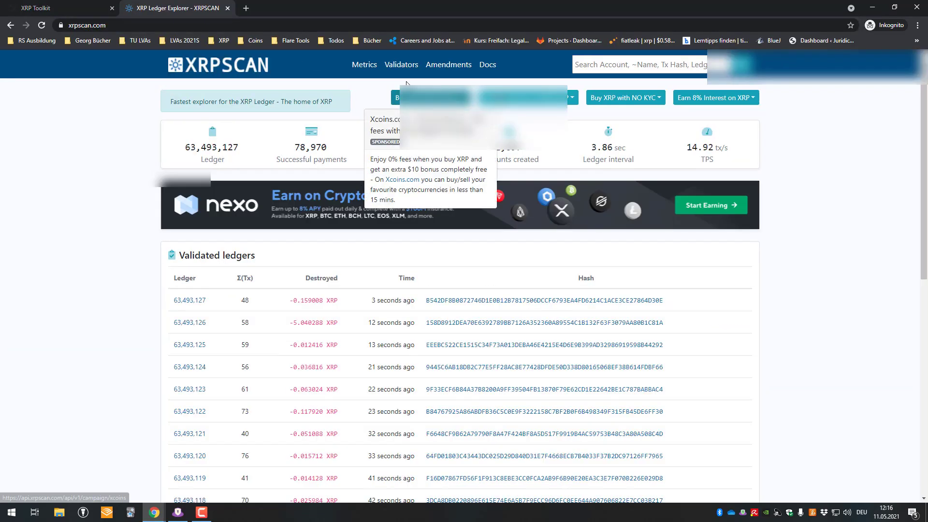
left_click(401, 64)
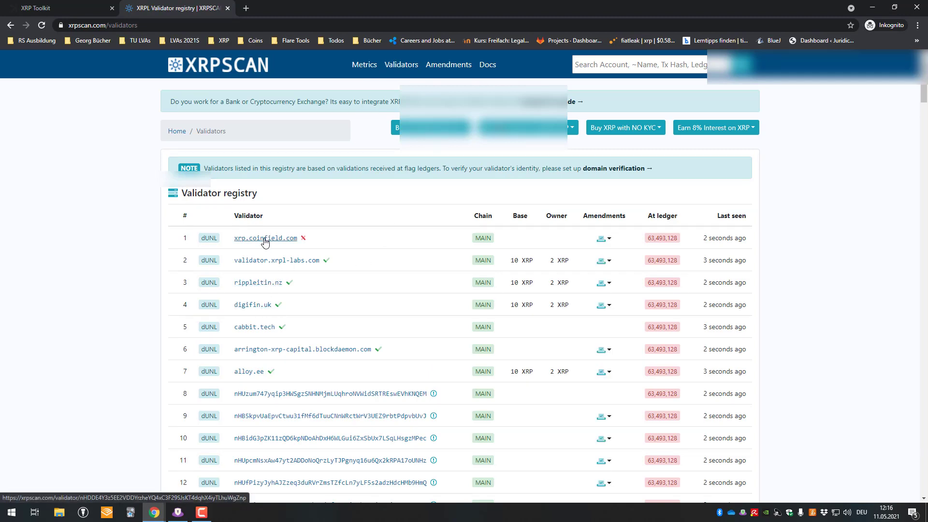
left_click(280, 260)
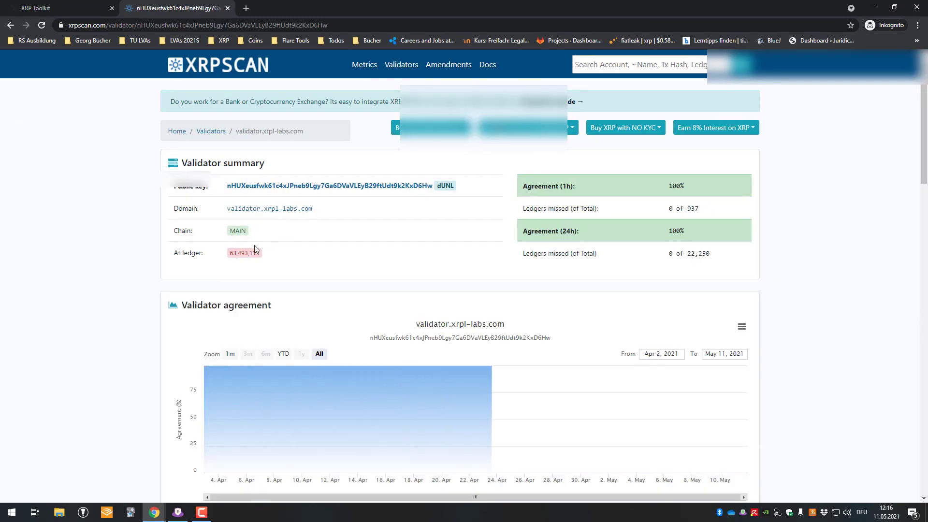
scroll("down", 3)
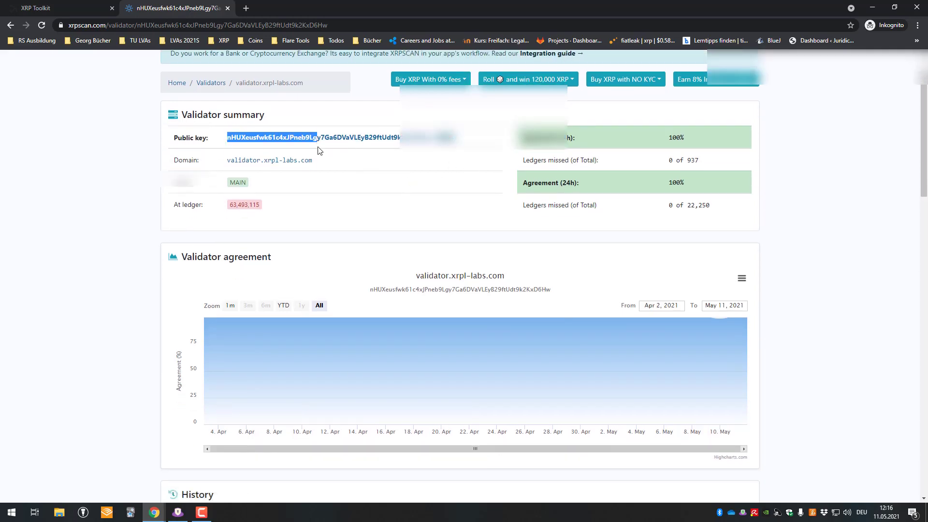
scroll("down", 3)
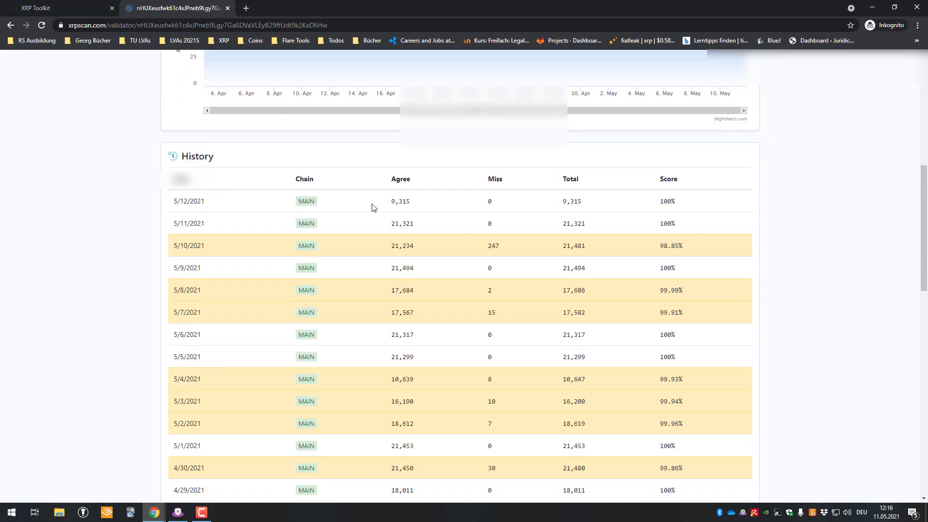
left_click(361, 8)
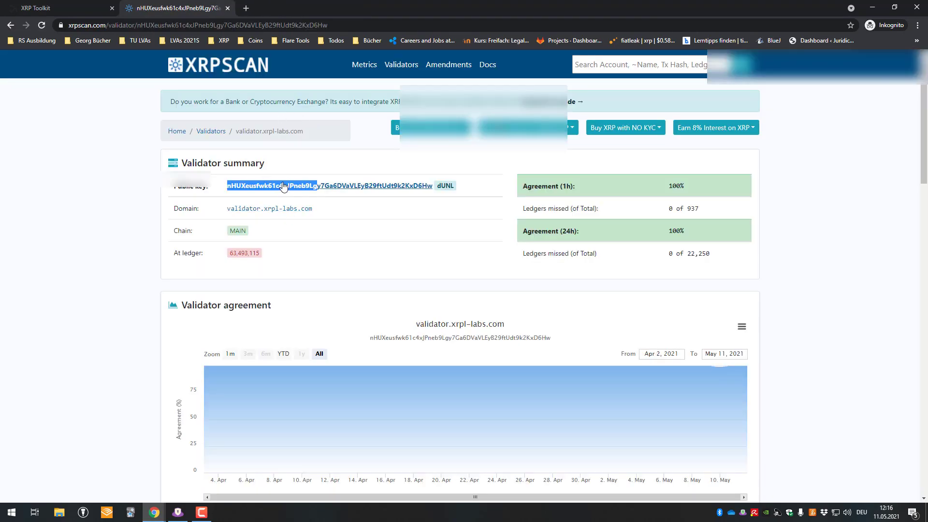
mouse_move(586, 223)
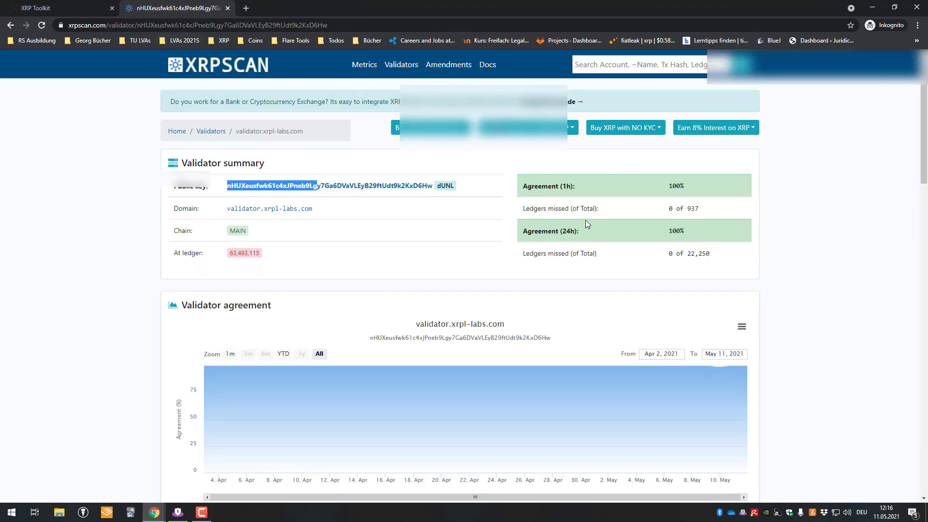
mouse_move(291, 222)
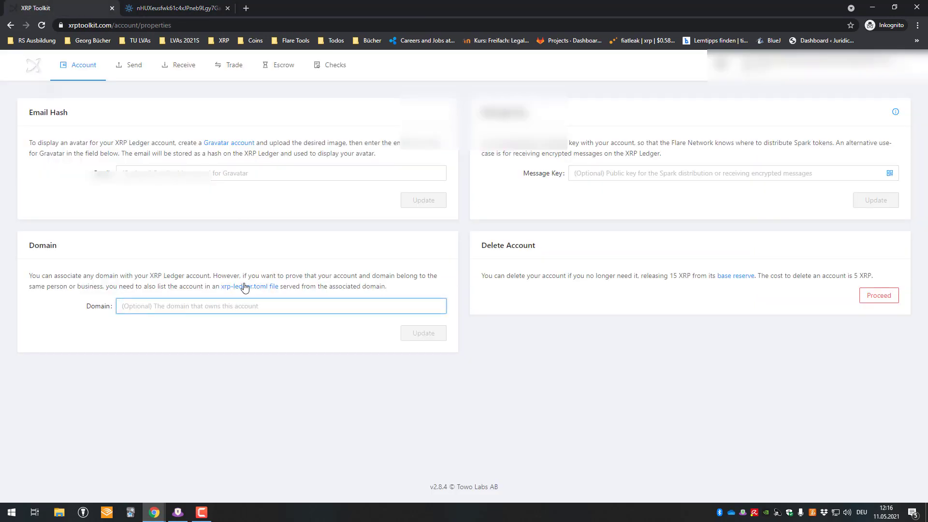
Review the Domain and Delete Account sections, highlighting the reserve release and deletion cost text
left_click(281, 306)
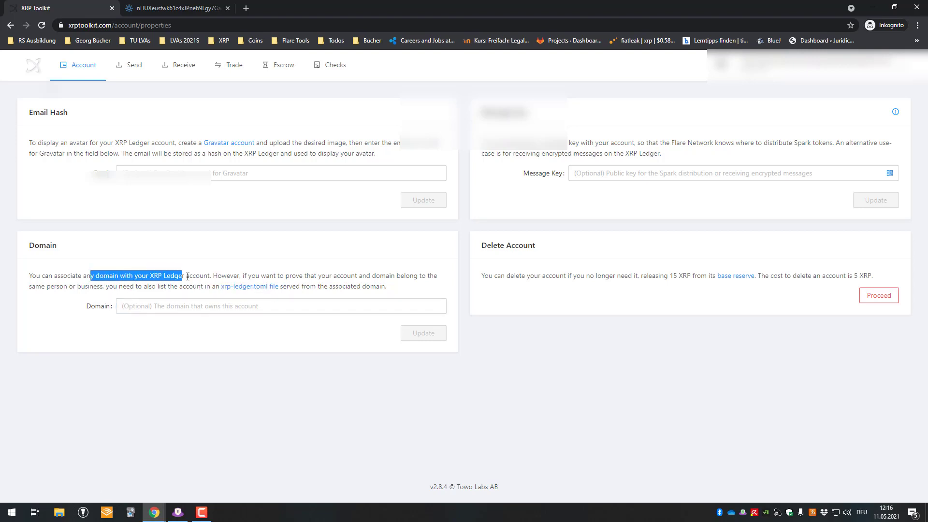
left_click(353, 275)
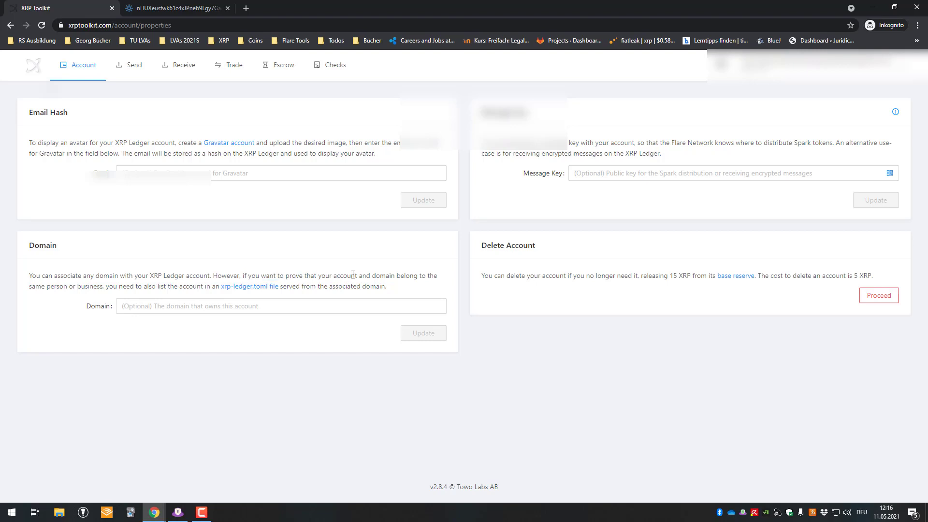
mouse_move(392, 288)
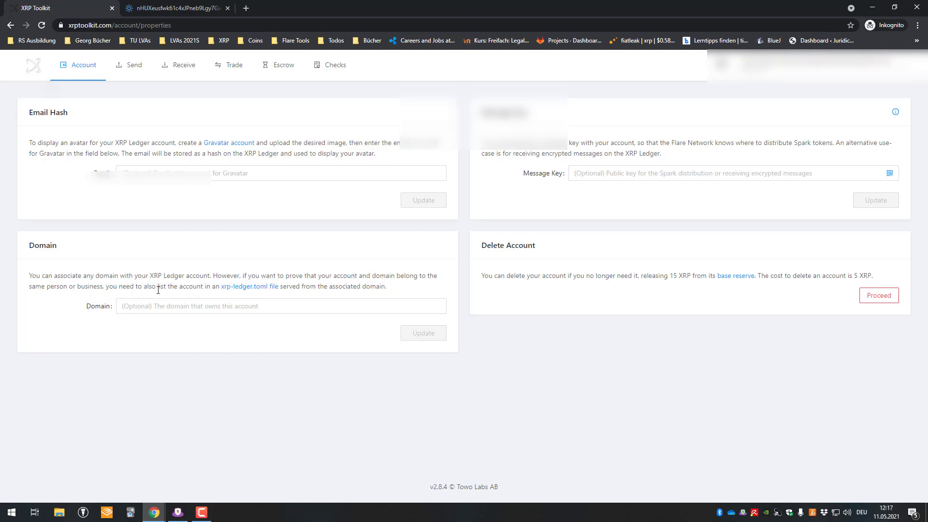
mouse_move(90, 275)
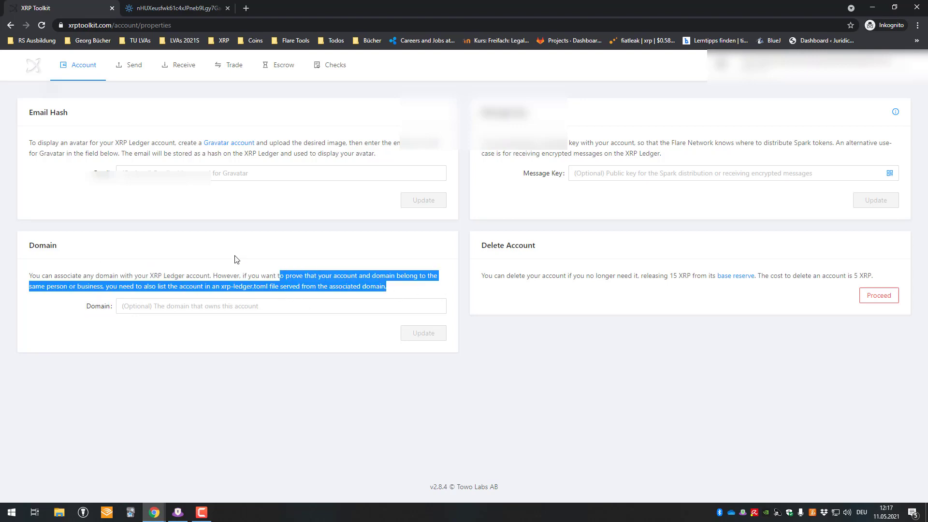
left_click(886, 277)
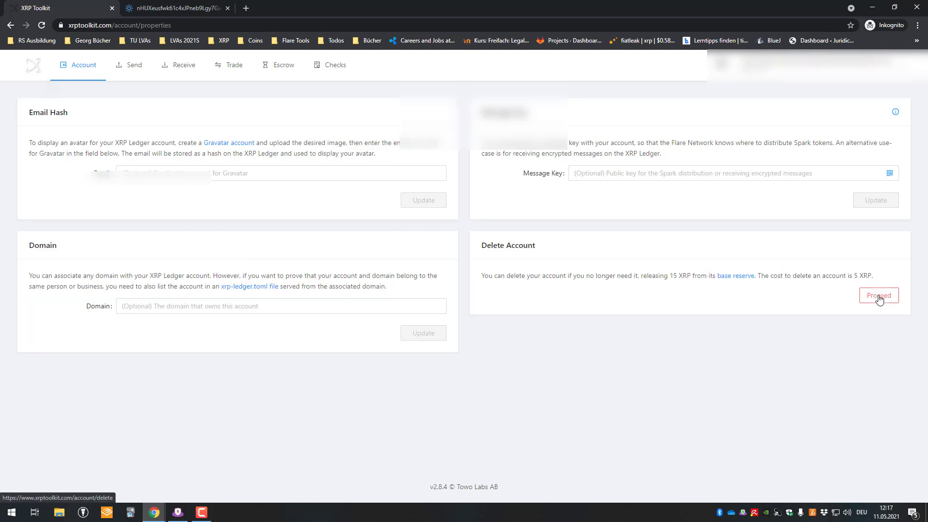
mouse_move(759, 244)
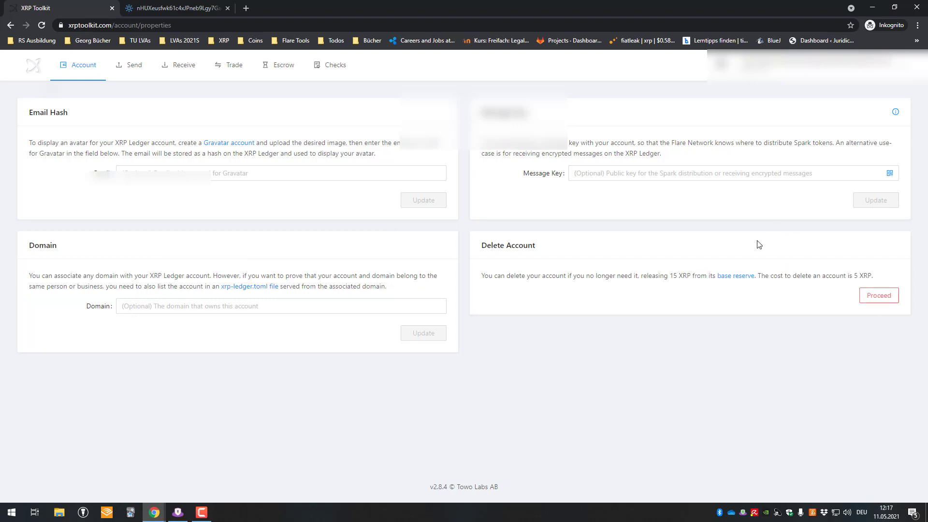
mouse_move(845, 273)
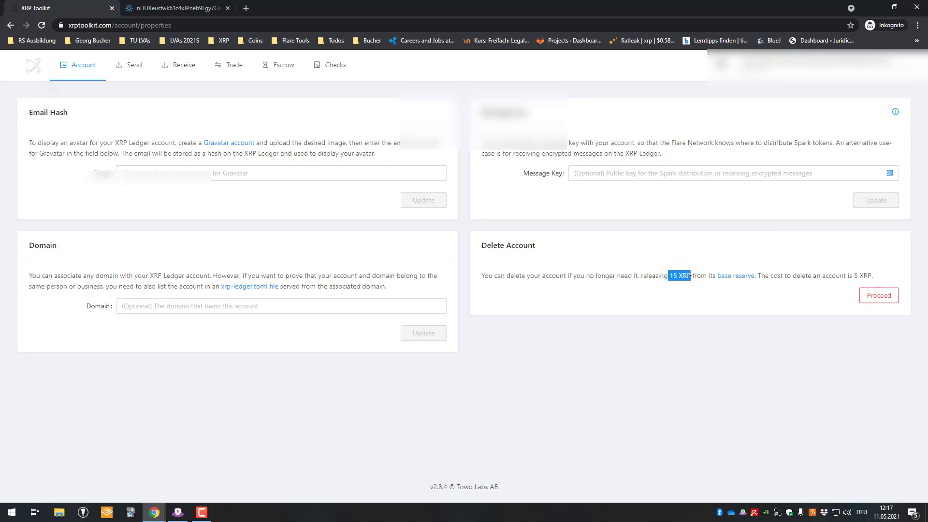
mouse_move(172, 133)
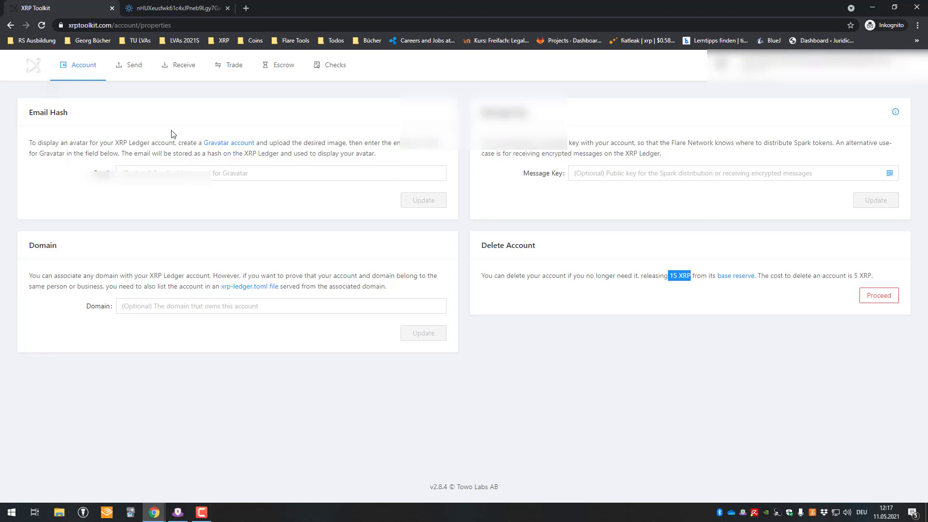
mouse_move(523, 219)
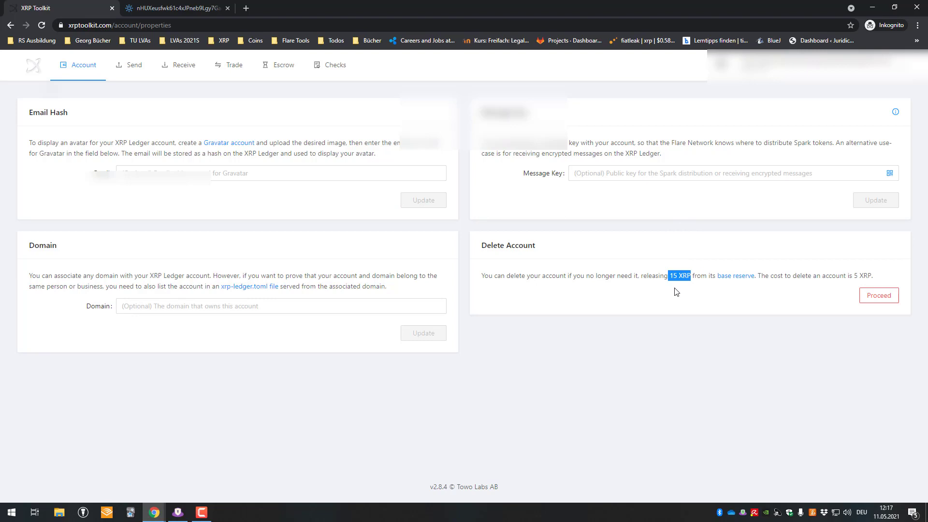
mouse_move(711, 289)
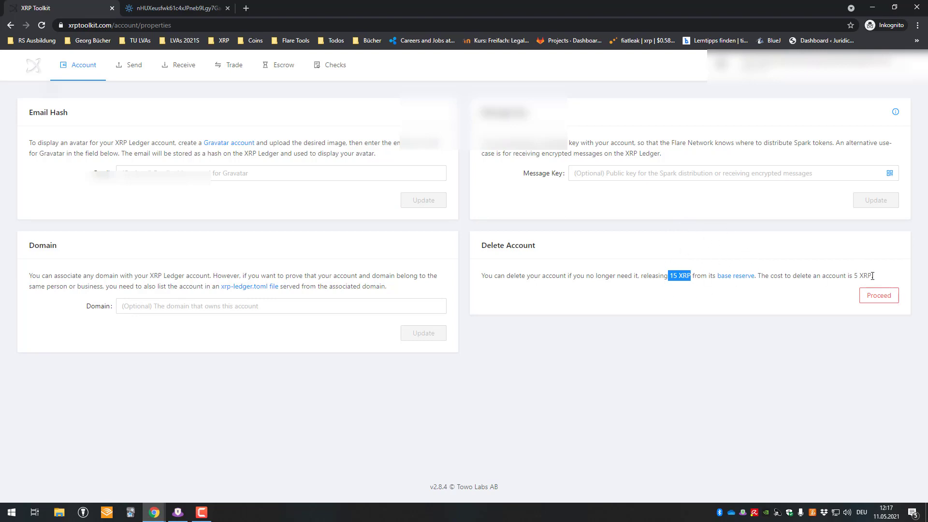
left_click_drag(690, 275, 870, 275)
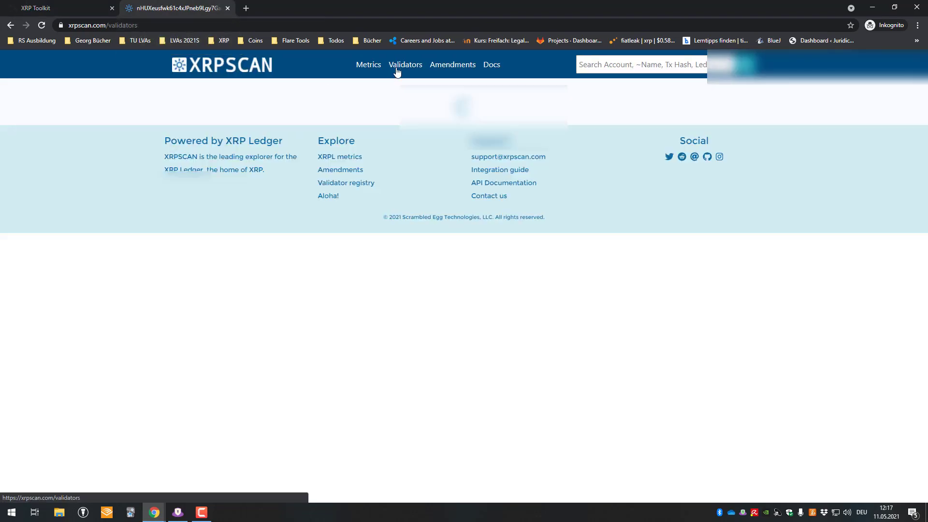
Open XRPSCAN's validator registry and expand rippleitin.nz's amendment votes
left_click(404, 64)
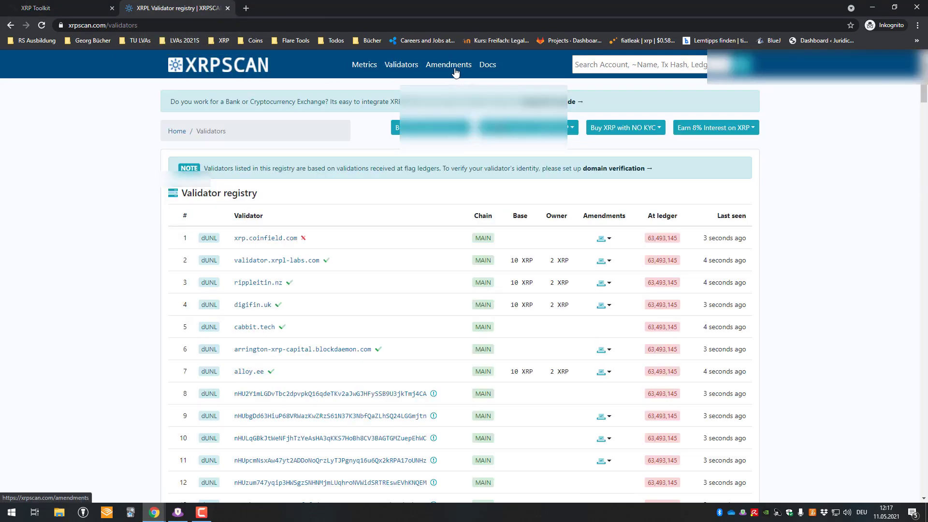
scroll("down", 3)
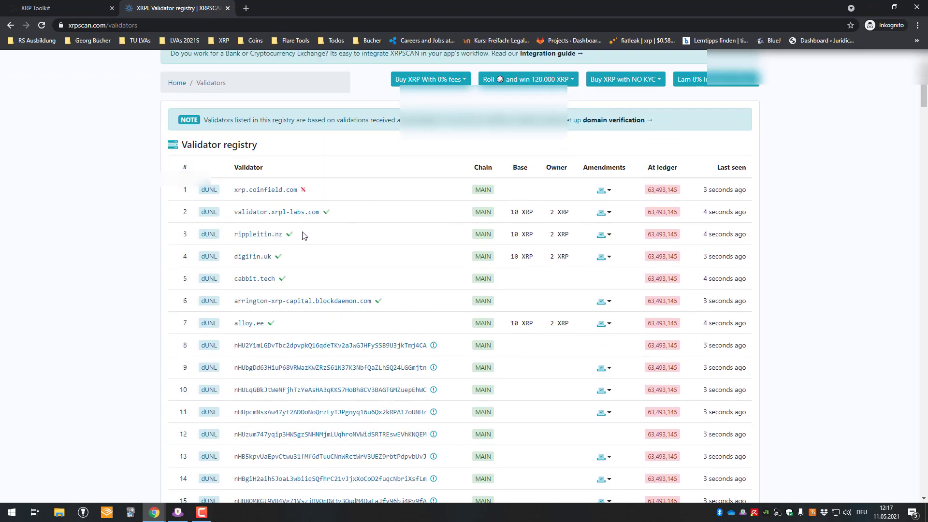
double_click(258, 234)
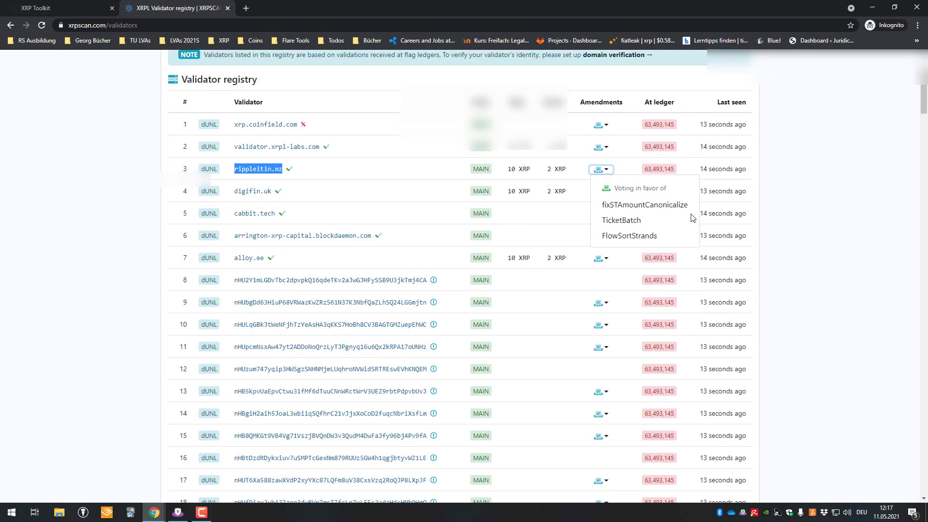
scroll("down", 3)
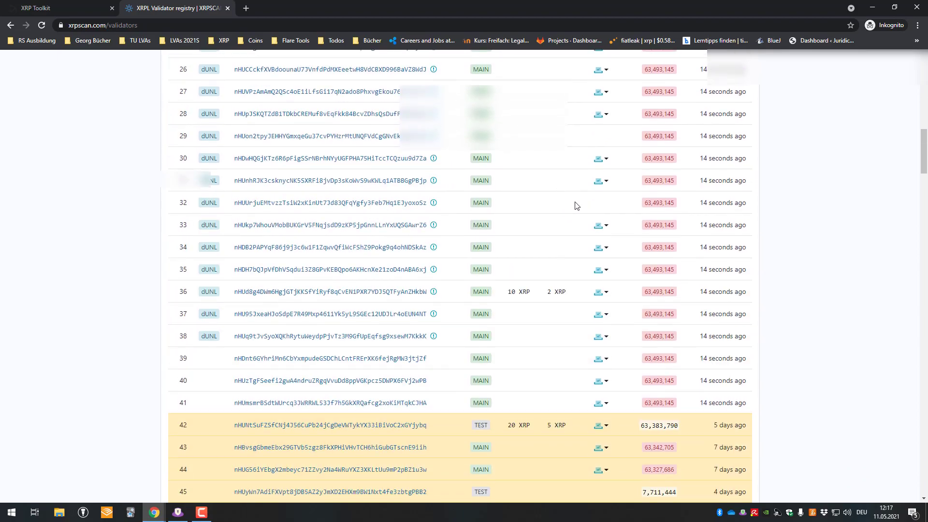
left_click(608, 282)
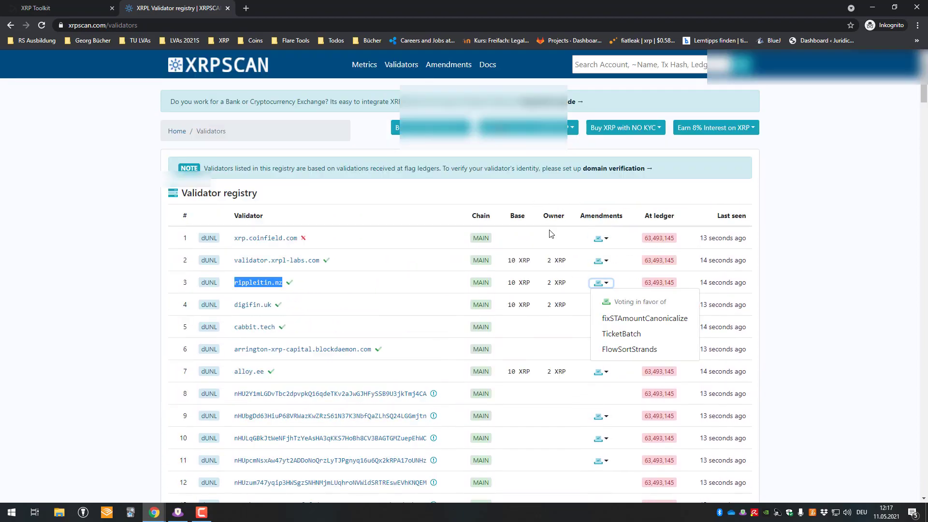
Expand xrp.coinfield.com's amendment votes and open the CryptoConditionsSuite amendment
scroll("down", 3)
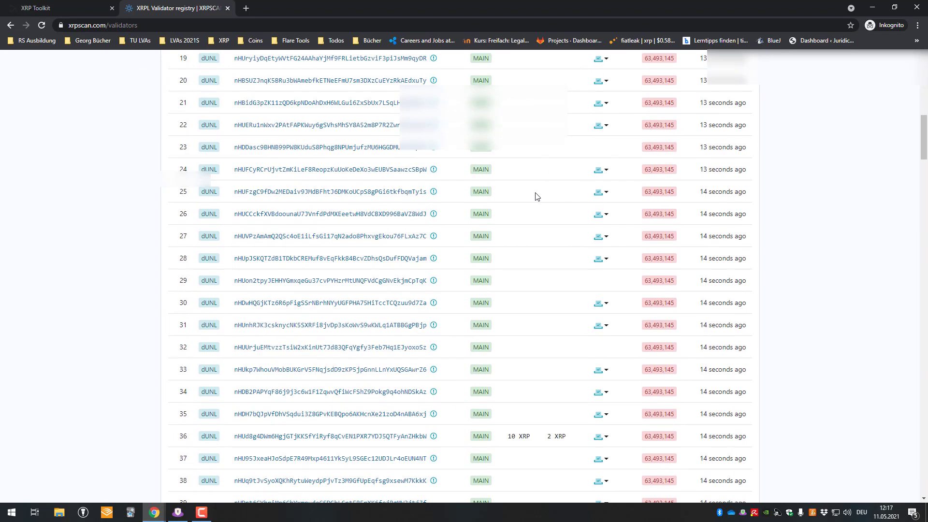
scroll("down", 3)
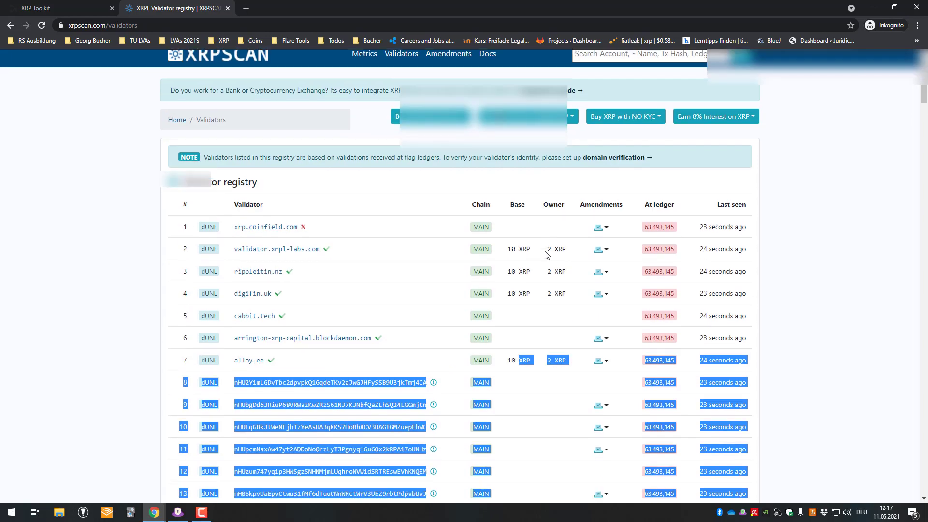
scroll("down", 3)
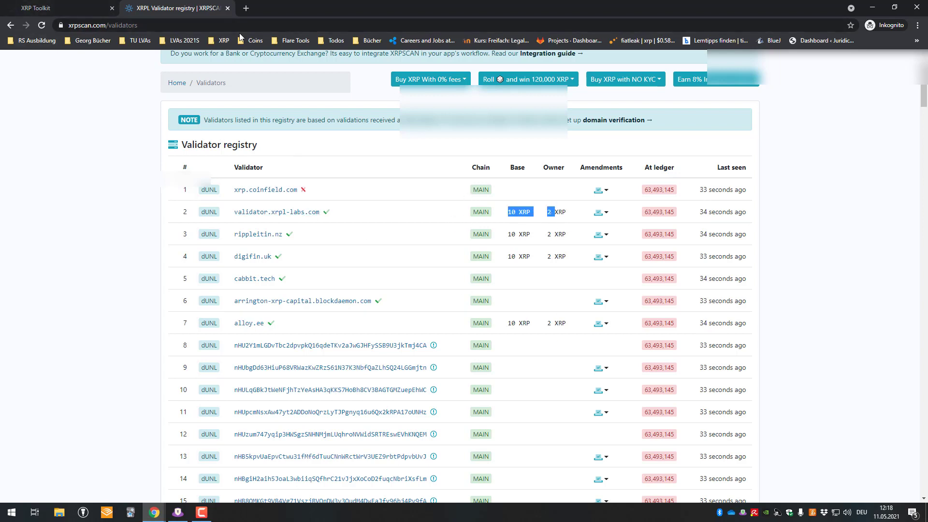
mouse_move(259, 95)
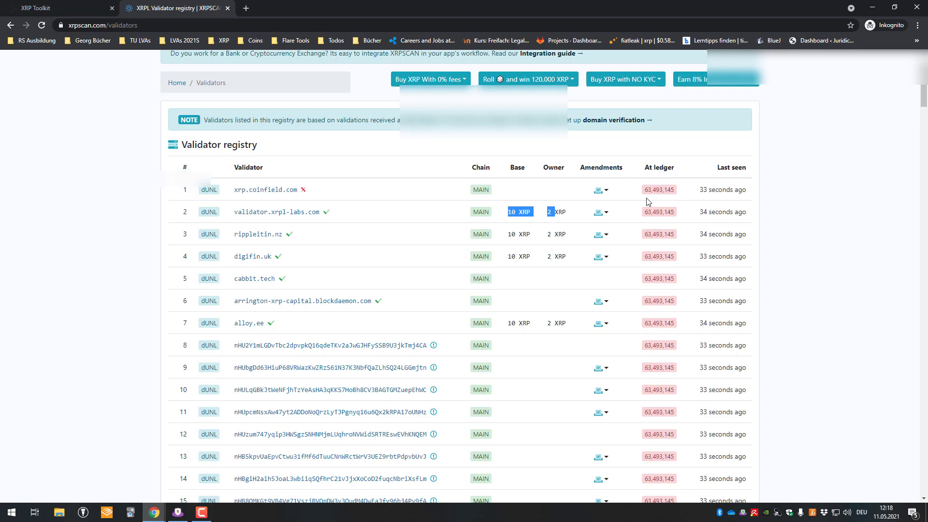
left_click(607, 189)
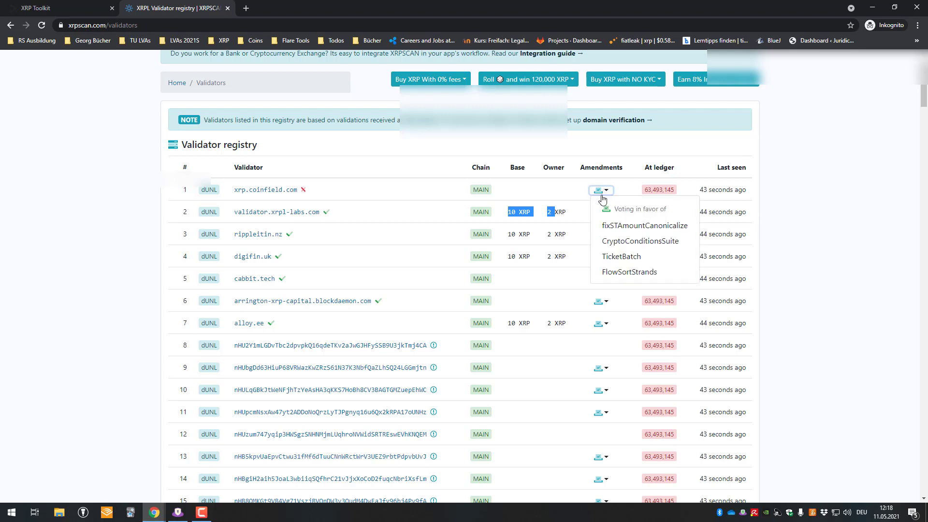
mouse_move(622, 158)
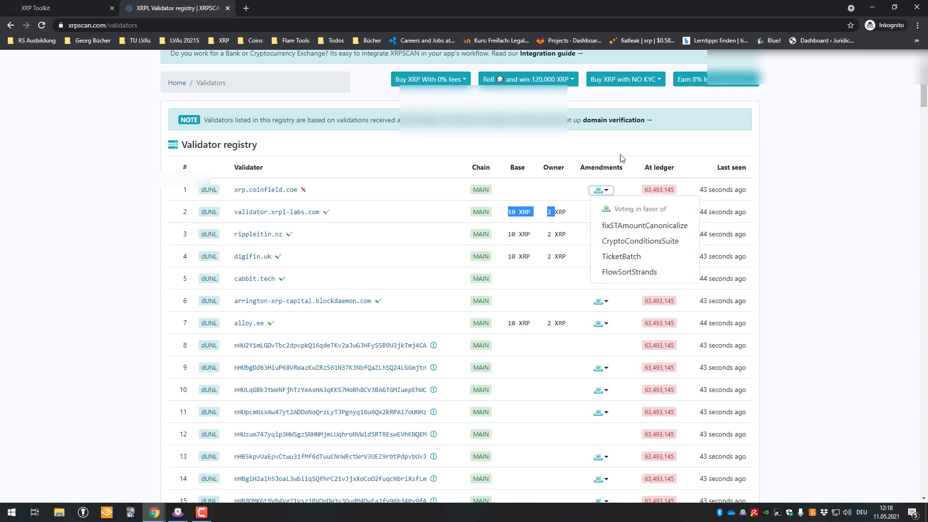
mouse_move(644, 226)
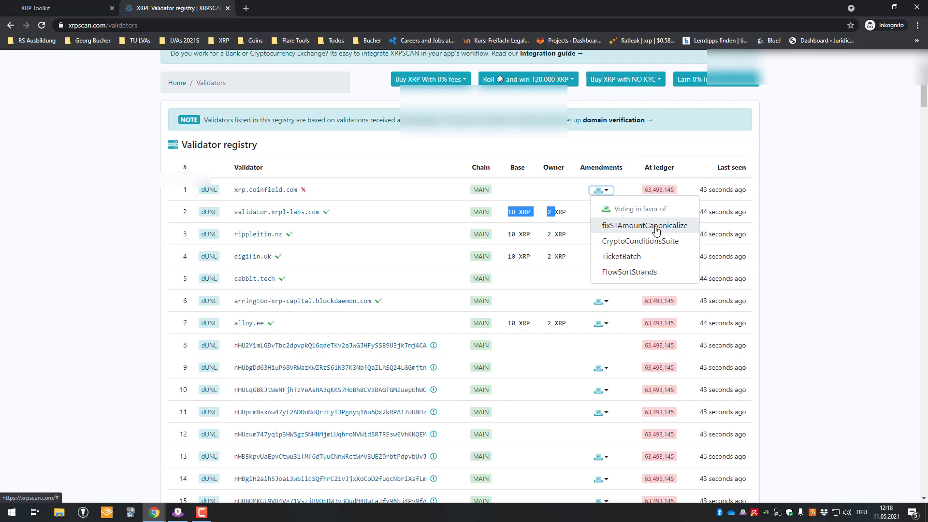
left_click(640, 241)
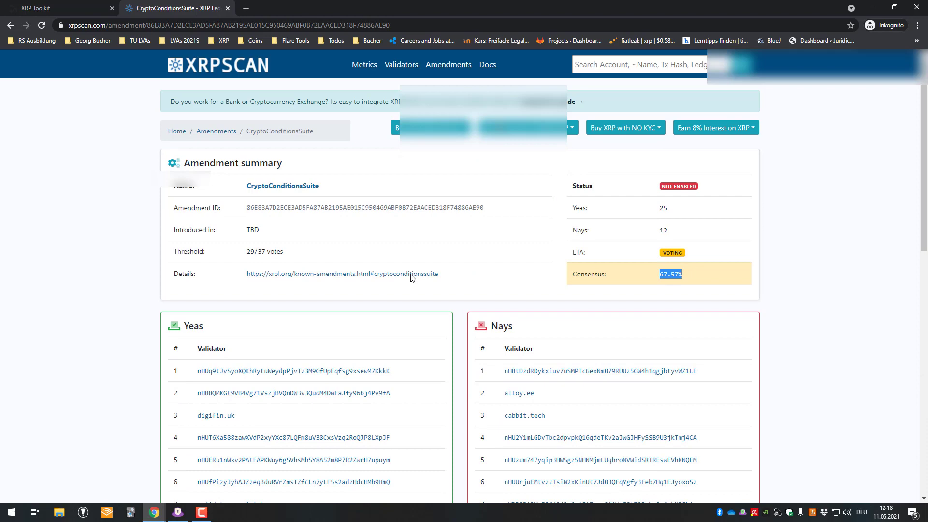
mouse_move(665, 227)
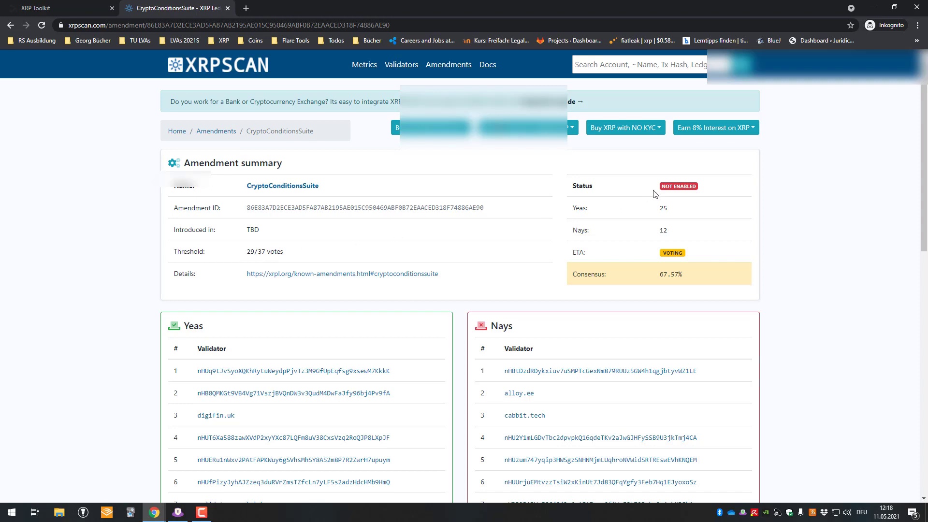
Highlight the 25 Yeas count on the CryptoConditionsSuite amendment page
double_click(662, 208)
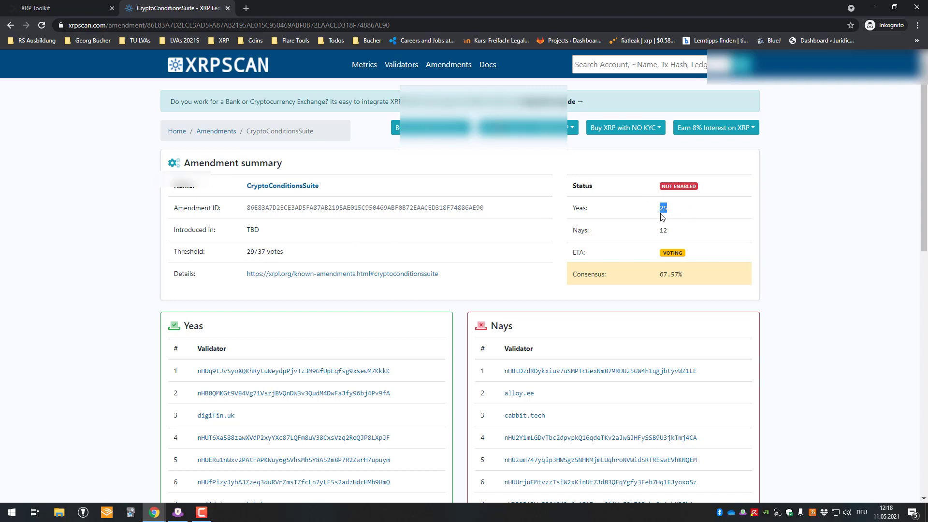
mouse_move(349, 251)
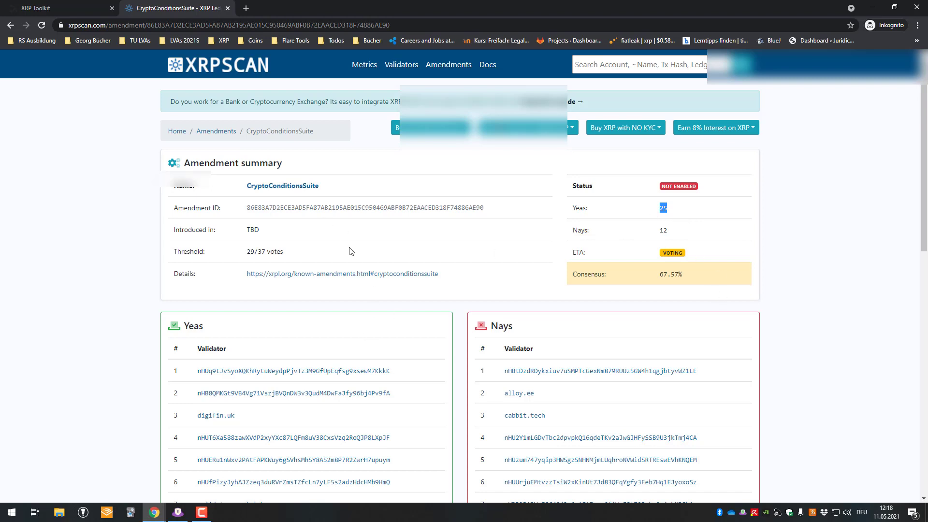
mouse_move(311, 171)
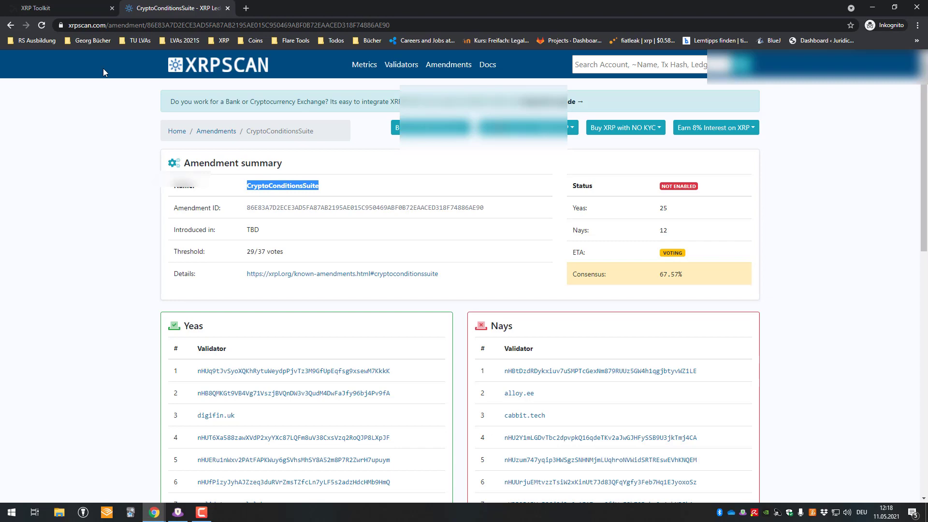
Explore the escrow form's Show More options and Condition QR scanner, then return to Account
left_click(56, 7)
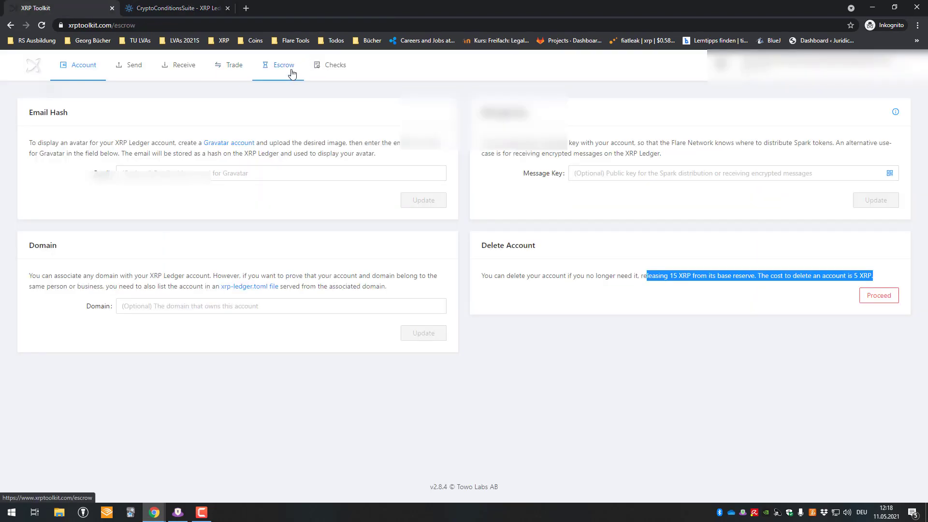
left_click(283, 66)
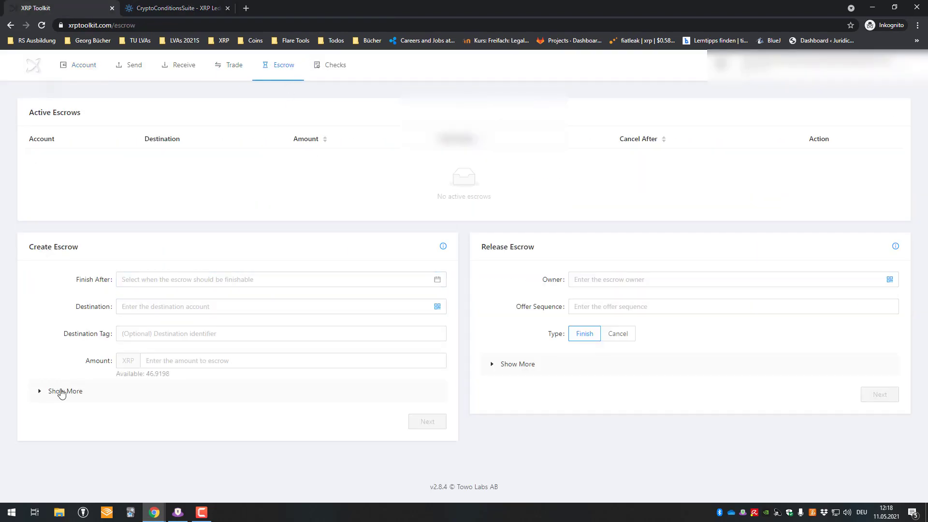
left_click(65, 390)
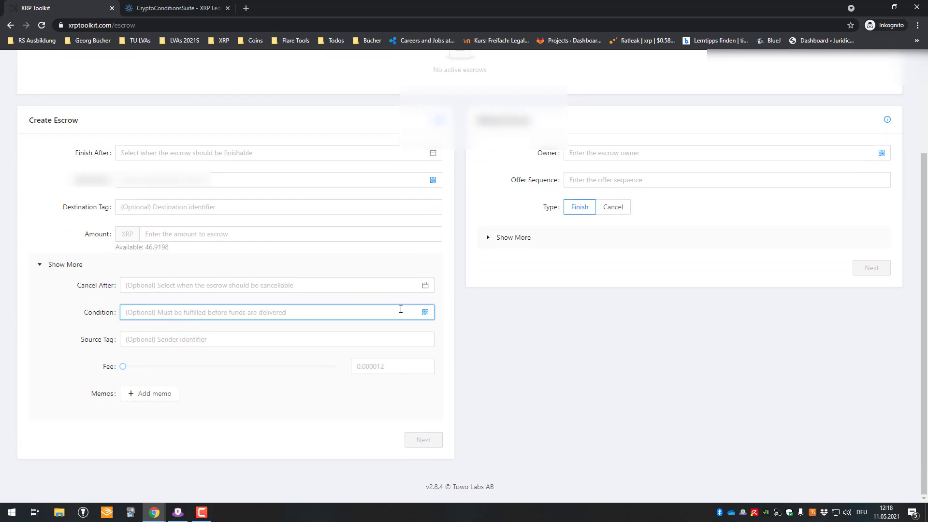
left_click(424, 312)
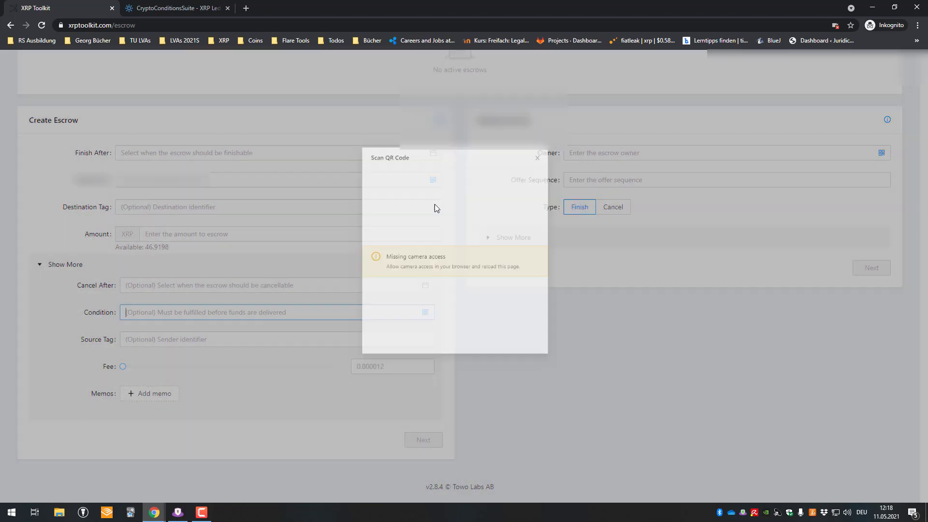
left_click(535, 158)
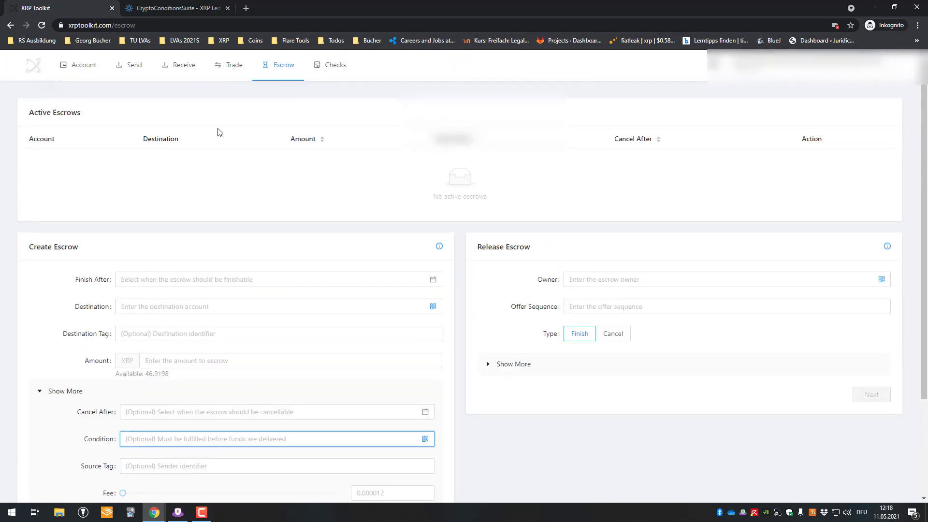
left_click(82, 66)
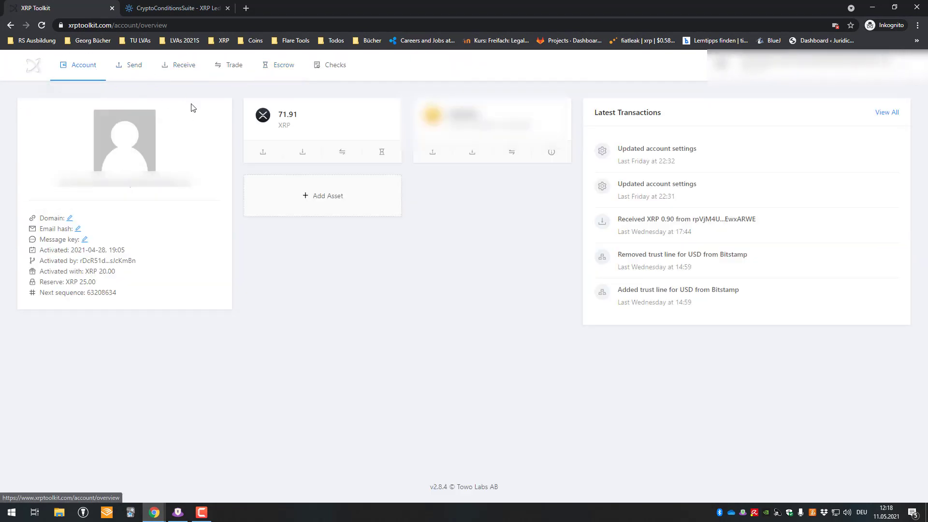
On Account > Assets, choose USD (Bitstamp) as the trusted asset with a 100000000 limit
left_click(82, 64)
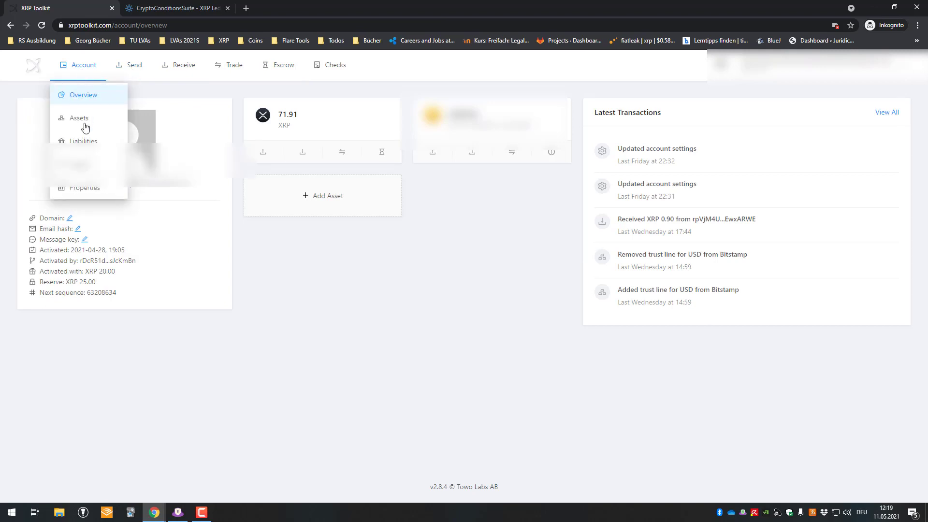
left_click(78, 118)
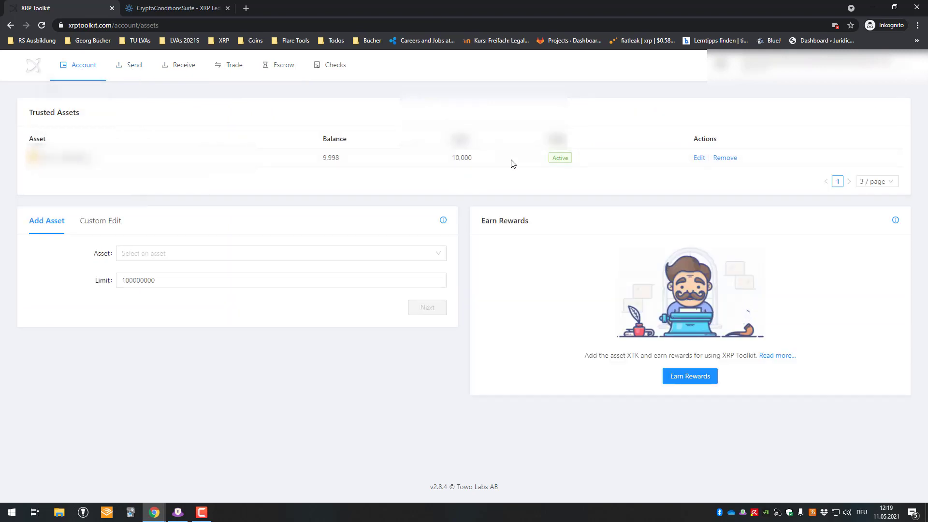
left_click(278, 253)
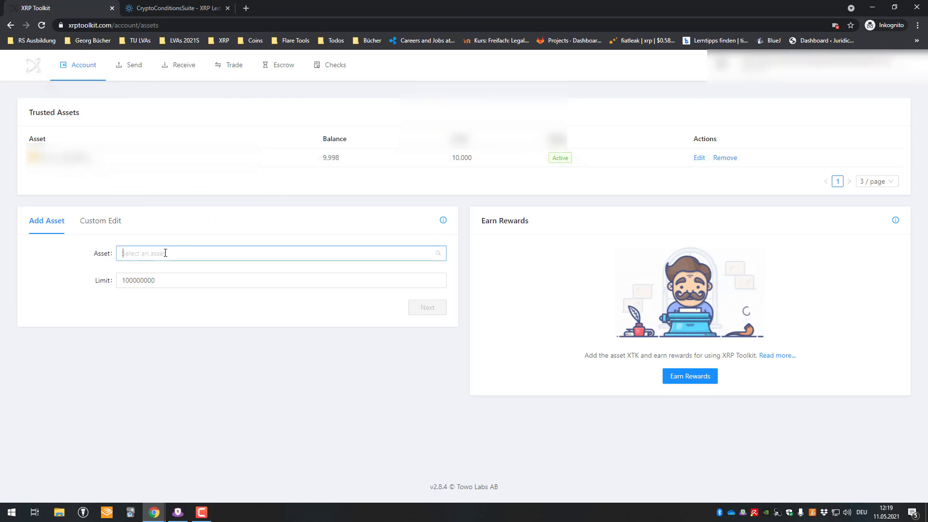
left_click(279, 253)
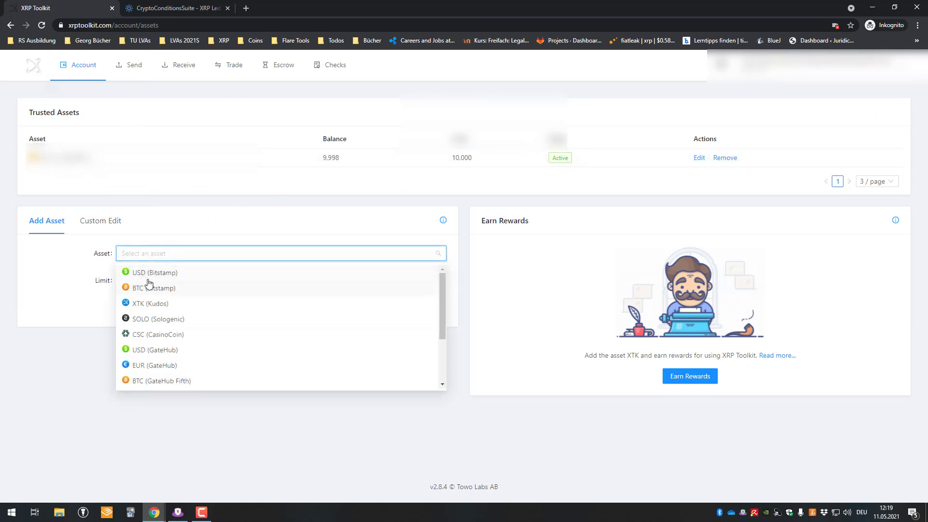
mouse_move(157, 290)
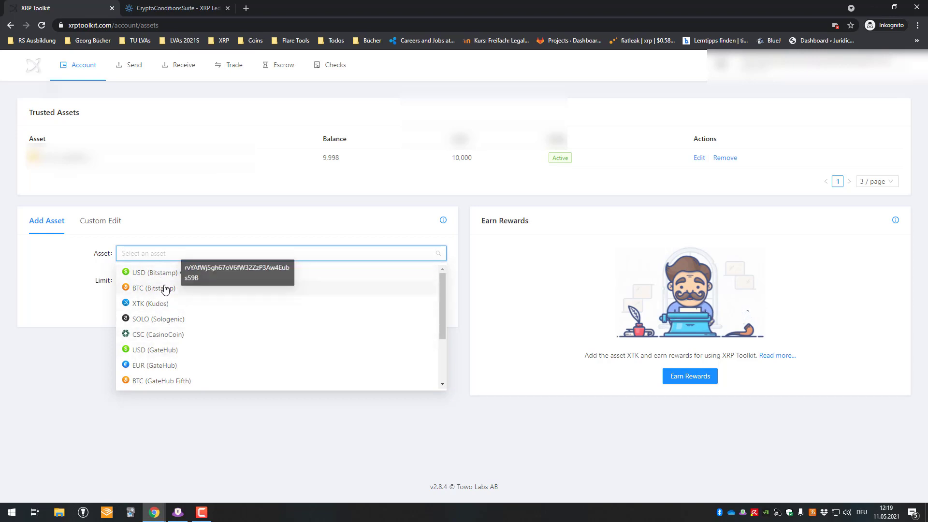
mouse_move(165, 272)
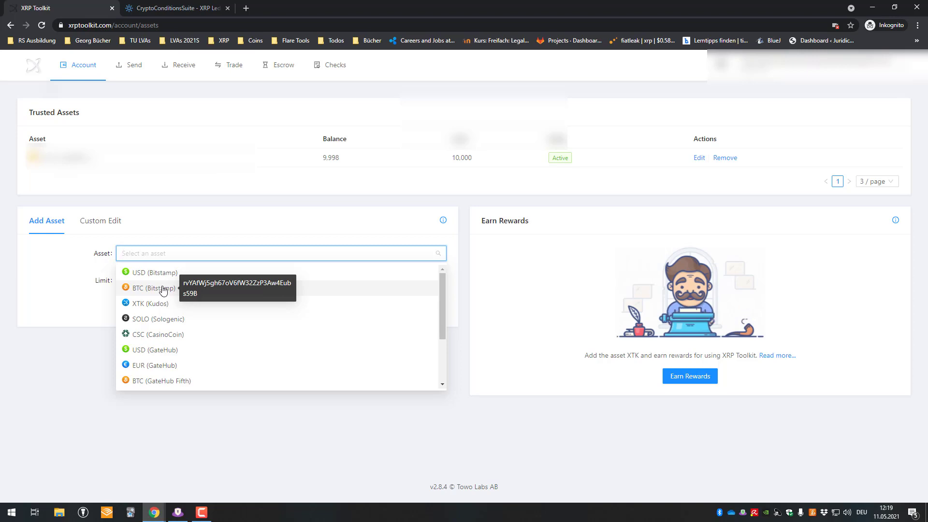
mouse_move(233, 296)
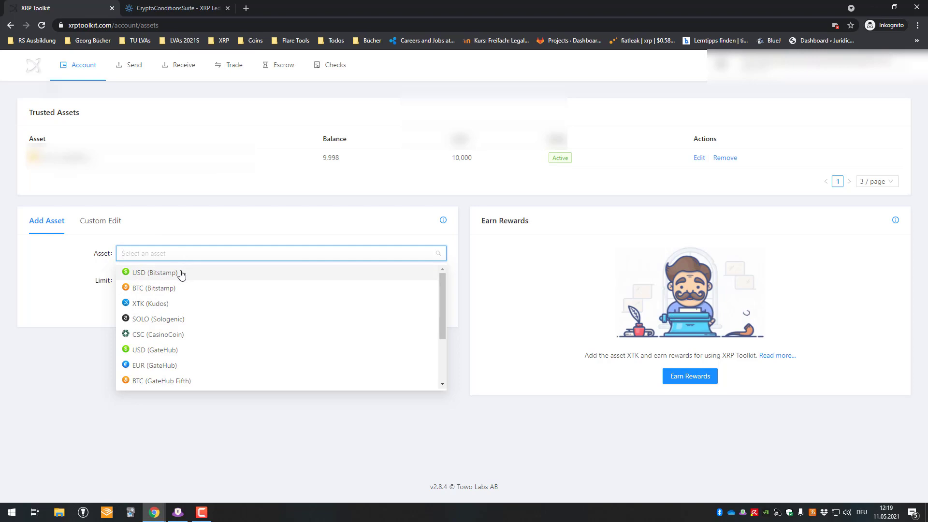
mouse_move(190, 233)
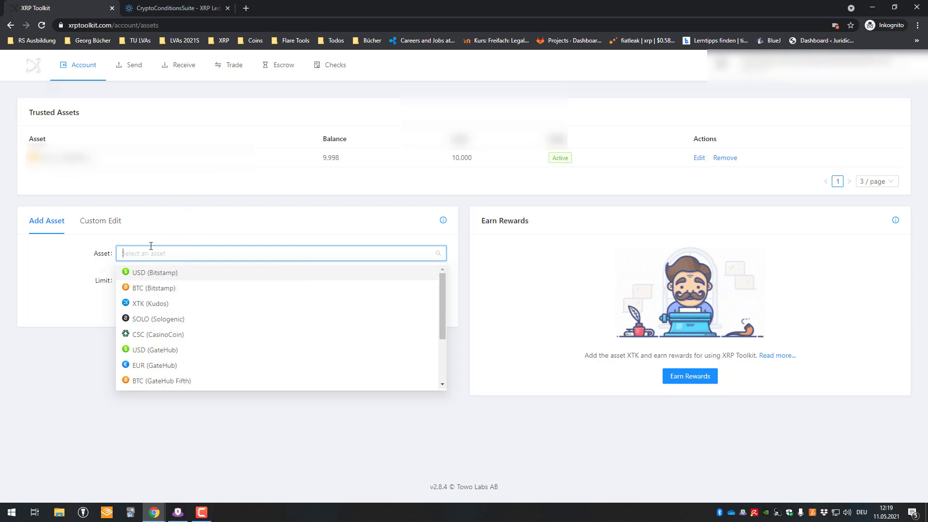
left_click(156, 272)
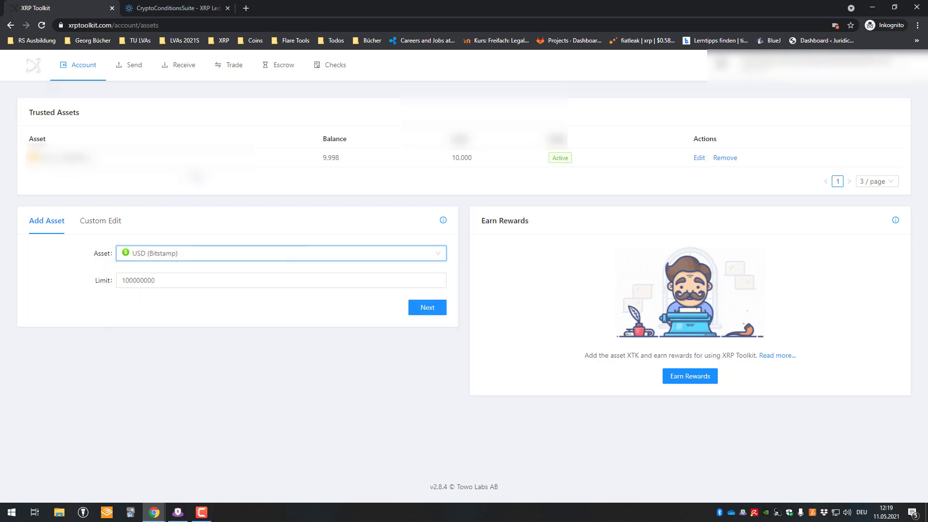
mouse_move(269, 208)
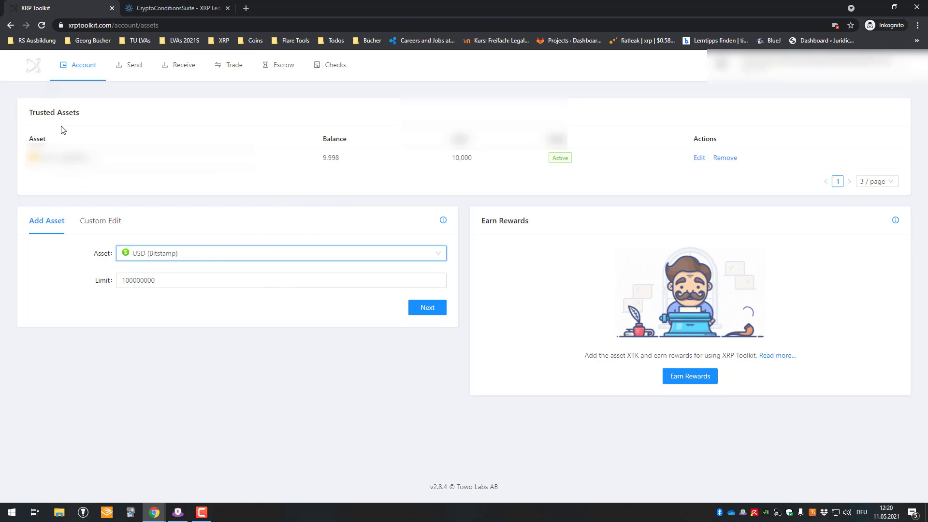
left_click(83, 64)
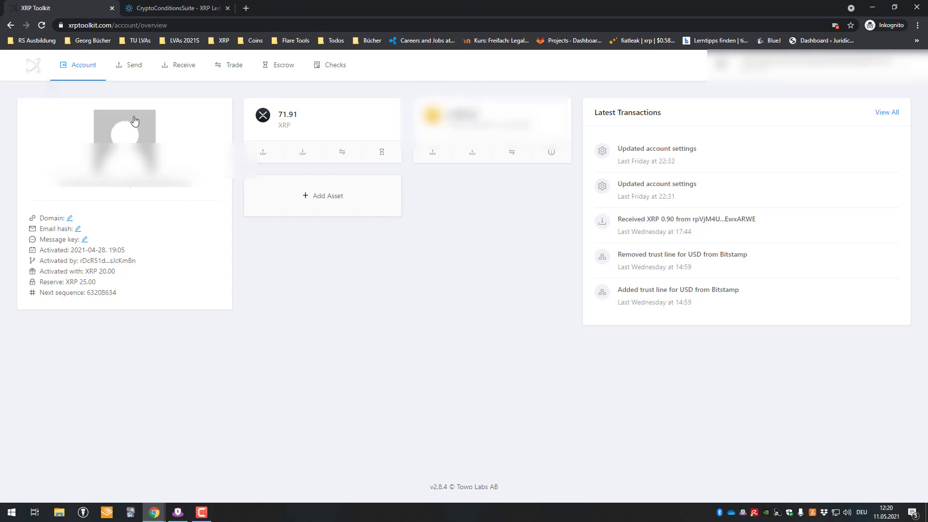
mouse_move(254, 121)
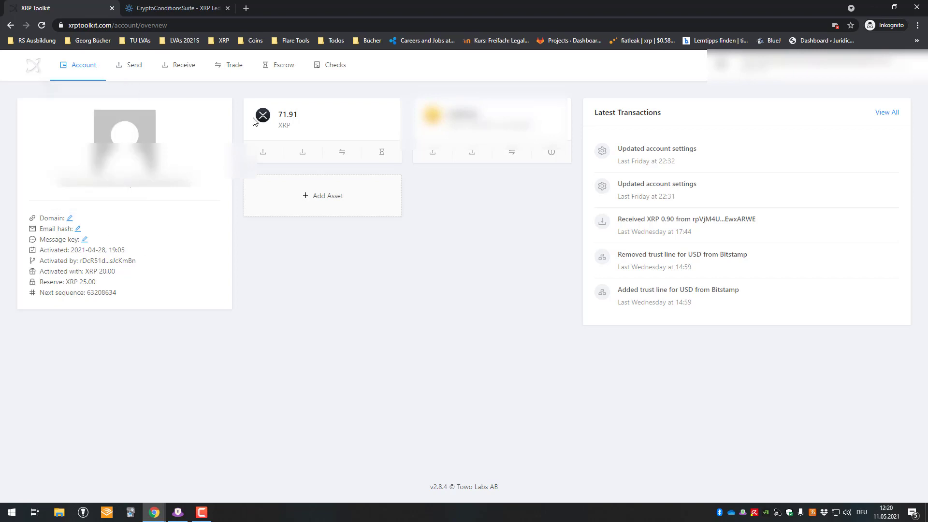
Highlight the XRP 25.00 reserve amount and open the Account menu
double_click(86, 282)
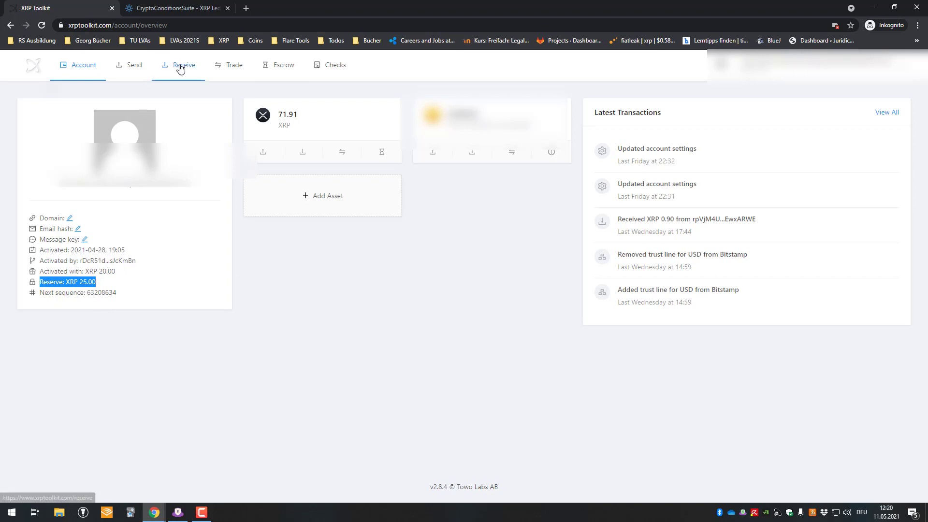
left_click(82, 65)
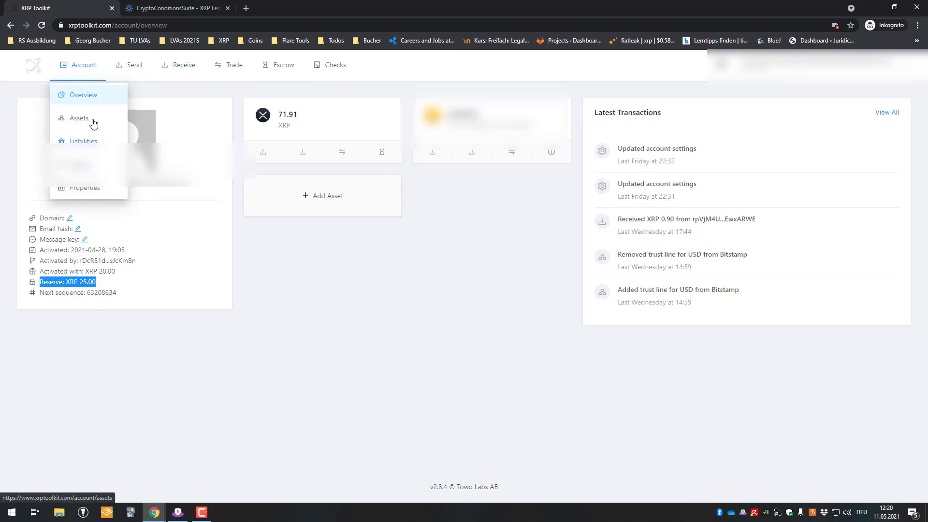
Go to Account > Assets and switch from Add Asset to the Custom Edit tab
left_click(79, 118)
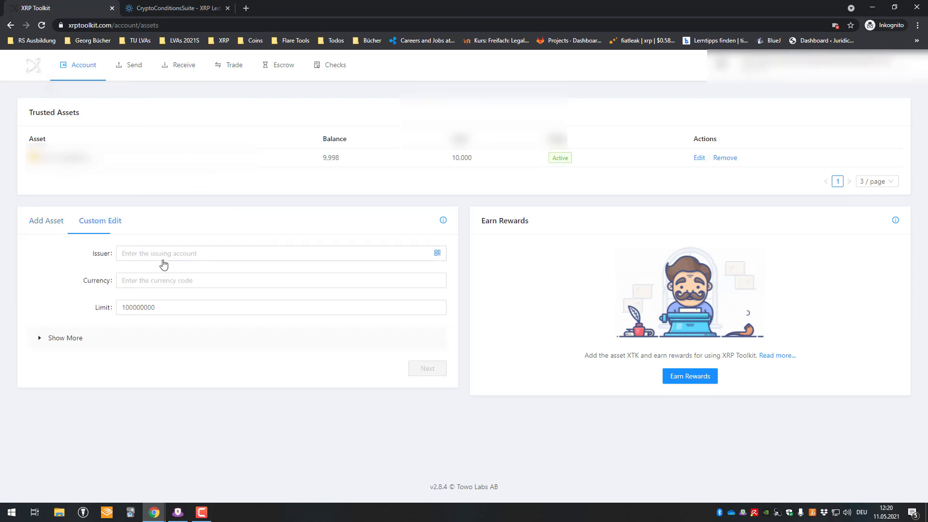
left_click(46, 221)
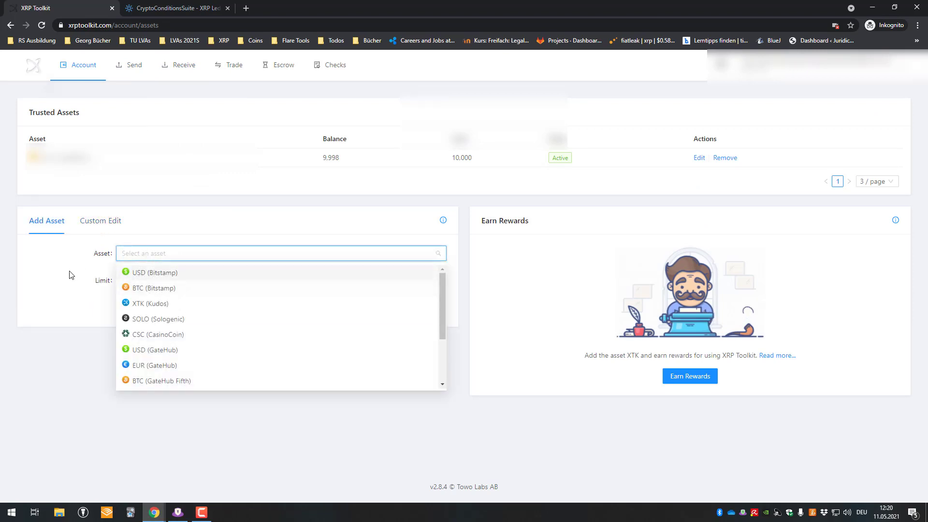
left_click(100, 221)
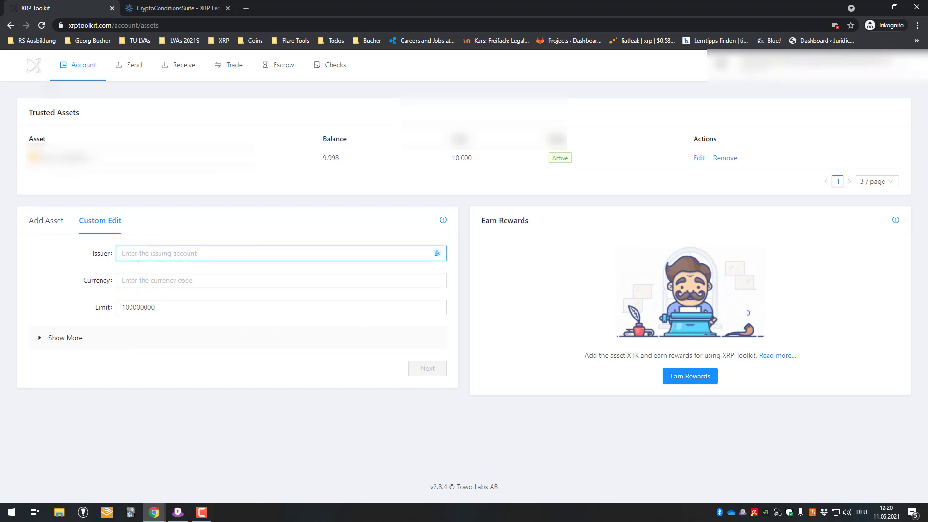
Expand and collapse Show More, then open xumm.community/tokens in a new tab
left_click(59, 337)
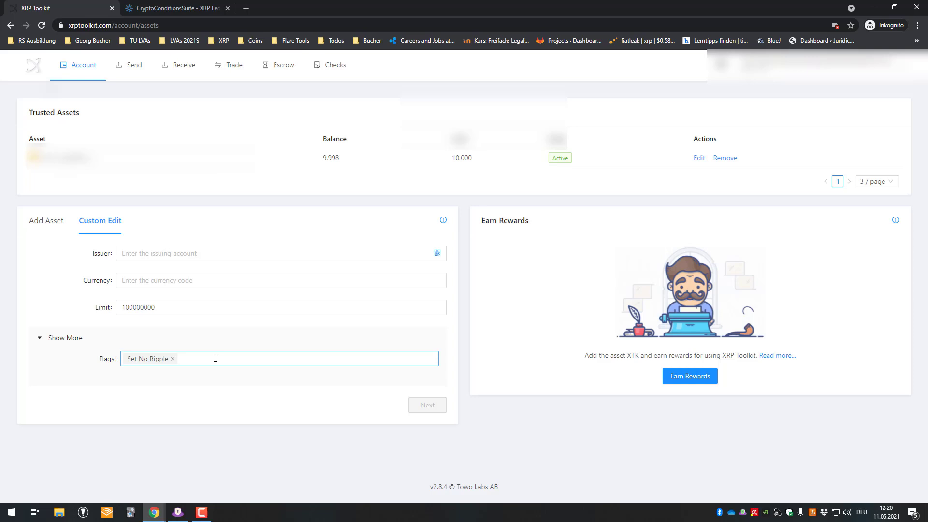
left_click(60, 337)
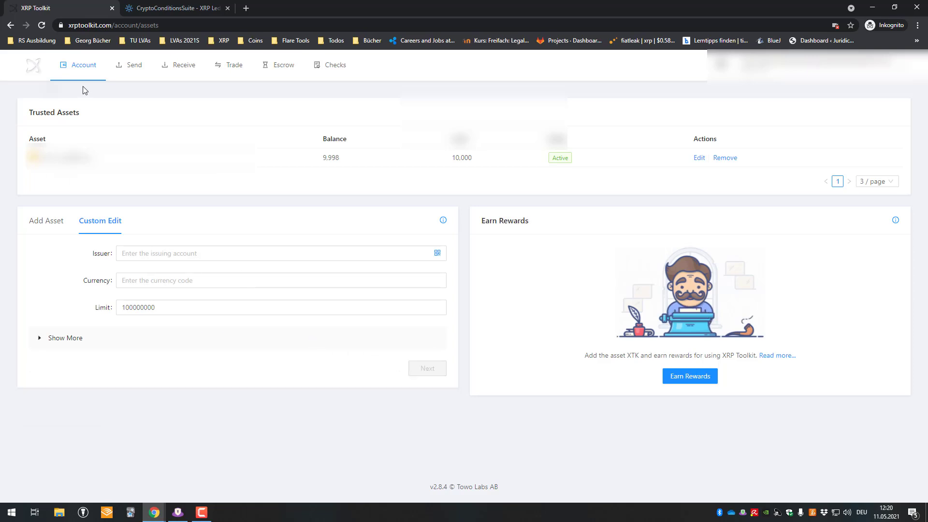
left_click(82, 139)
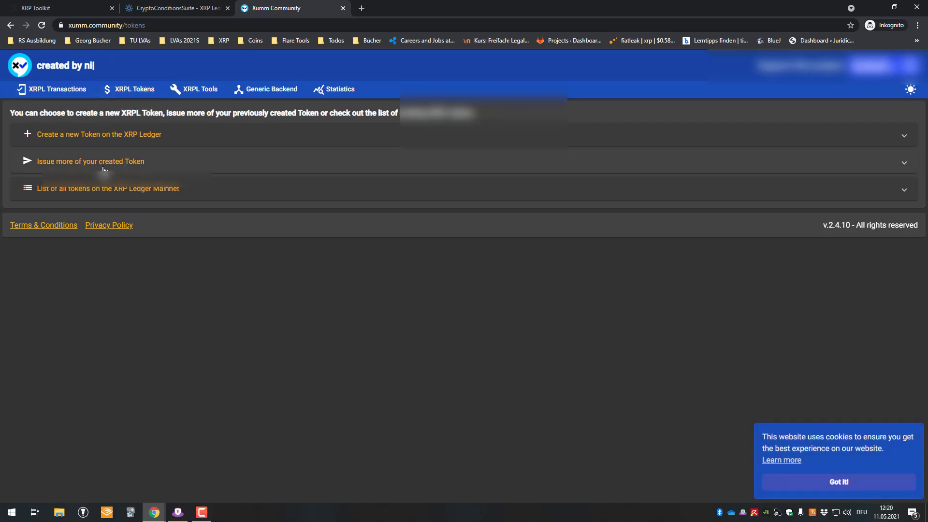
Expand 'Issue more of your created Token' and 'Create a new Token', scrolling its ten steps
left_click(90, 161)
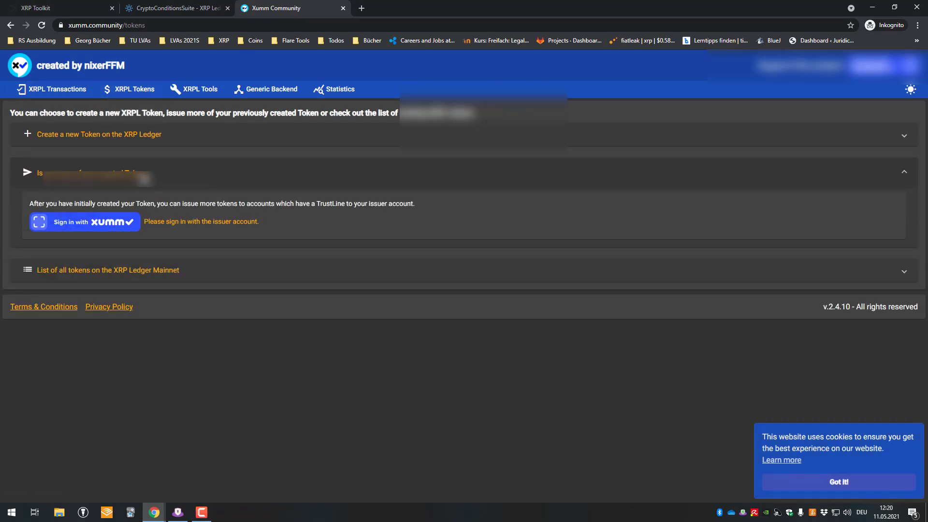
left_click(100, 134)
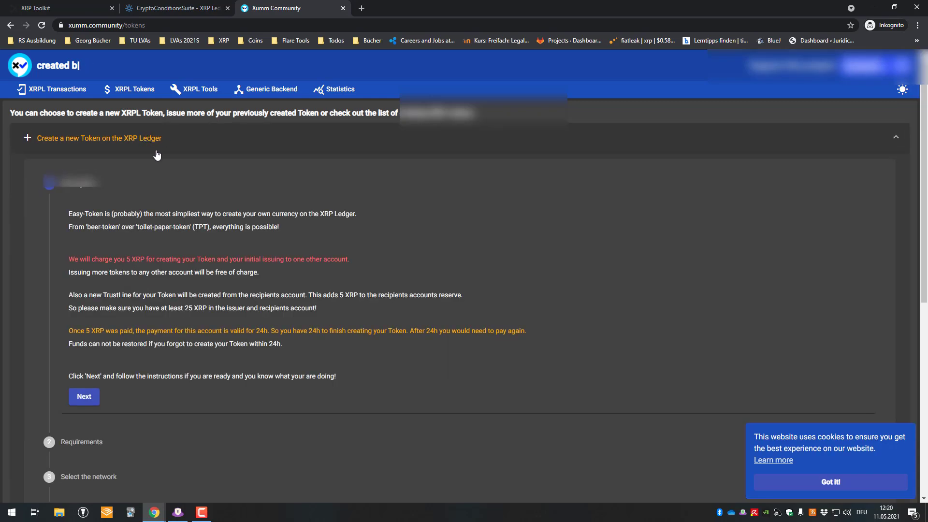
scroll("down", 3)
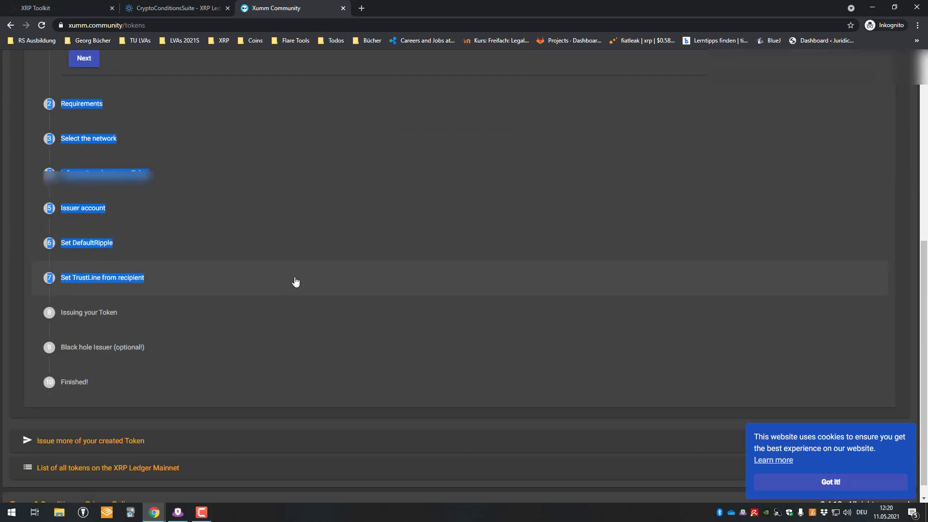
scroll("up", 3)
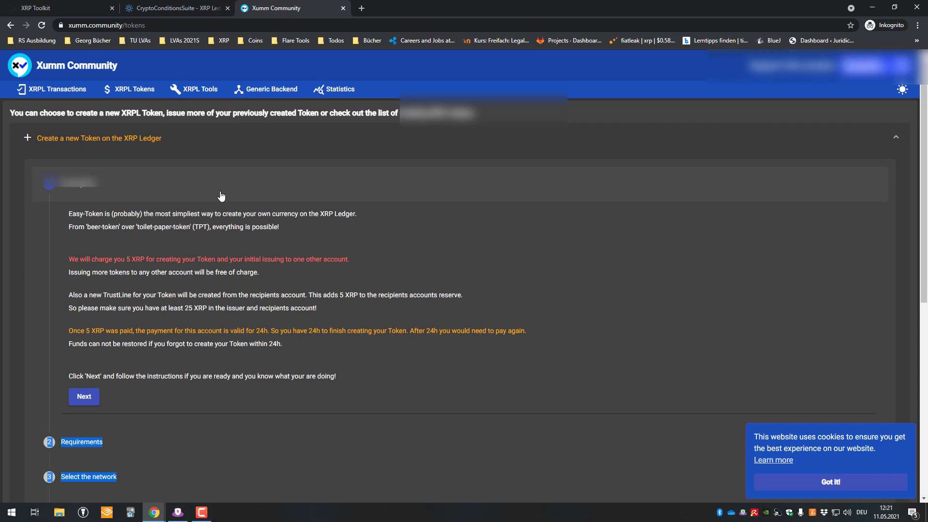
scroll("down", 3)
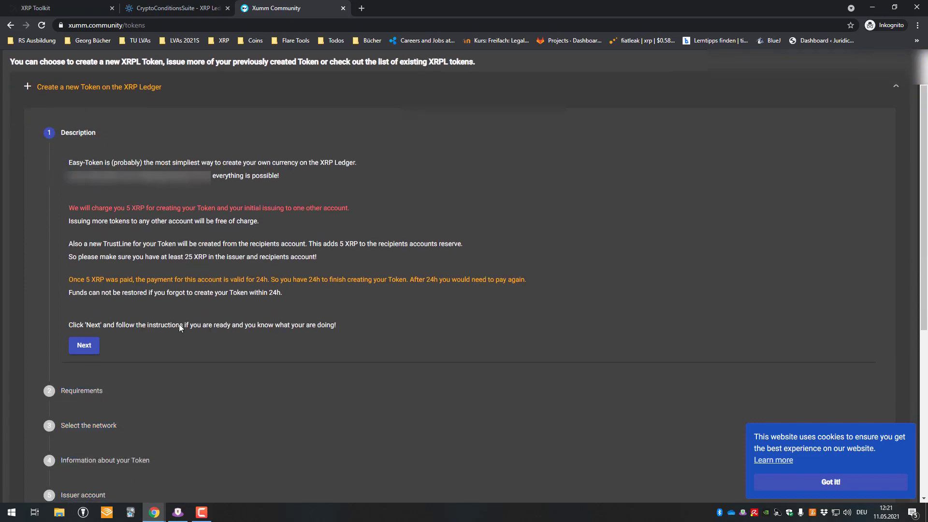
scroll("down", 3)
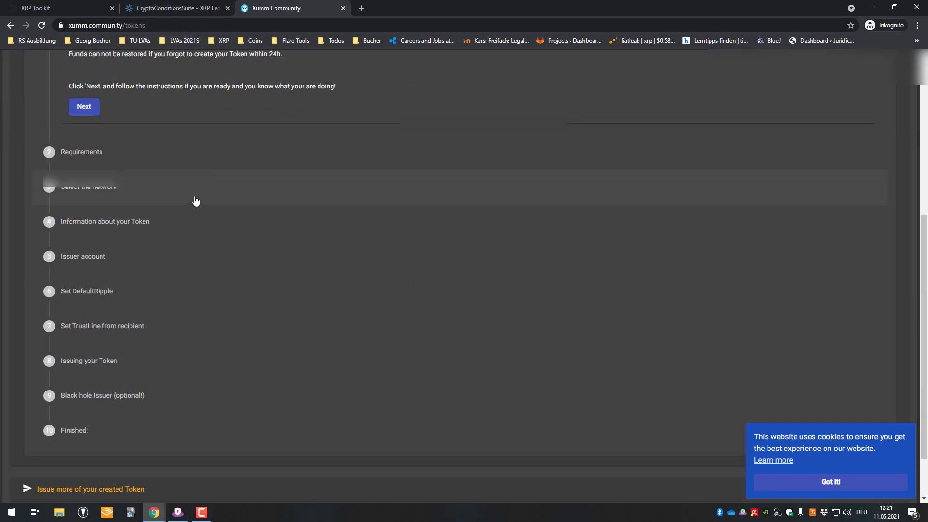
scroll("down", 3)
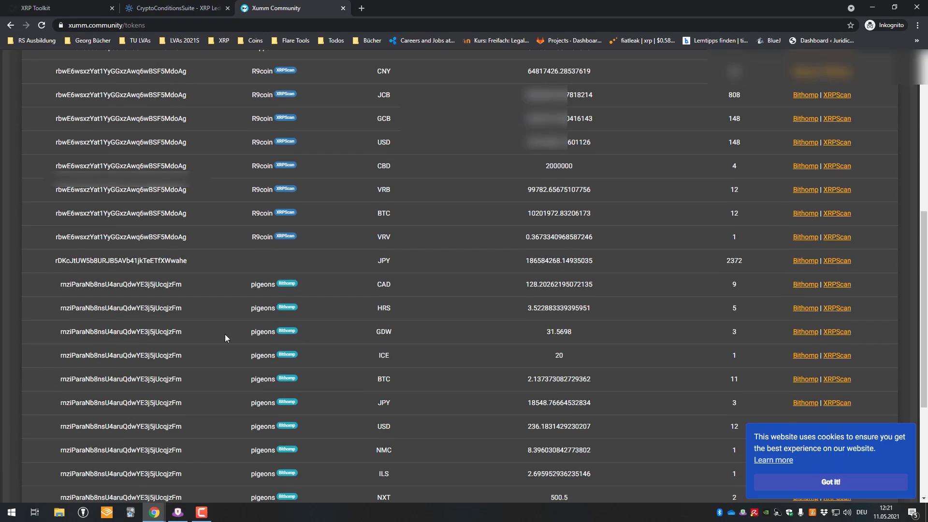
Try sorting the token table by account, then sort by most trust lines first
scroll("down", 3)
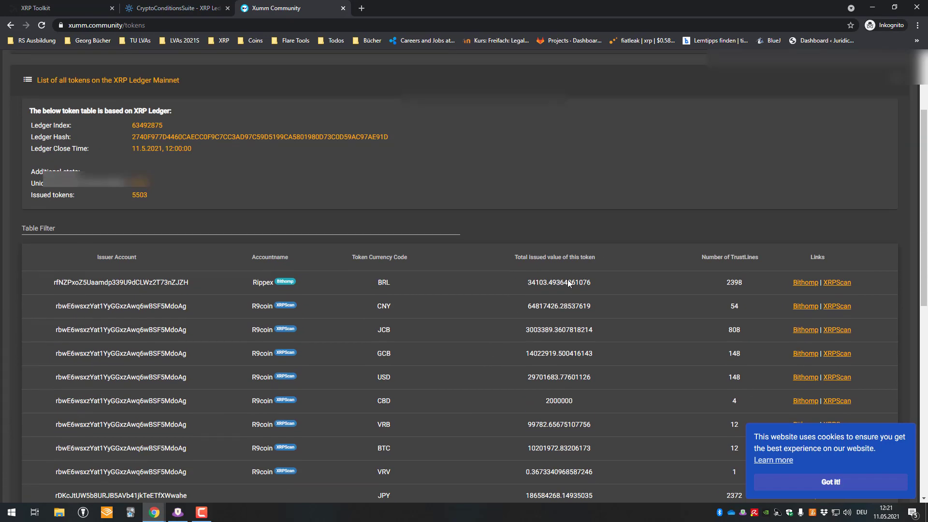
double_click(558, 282)
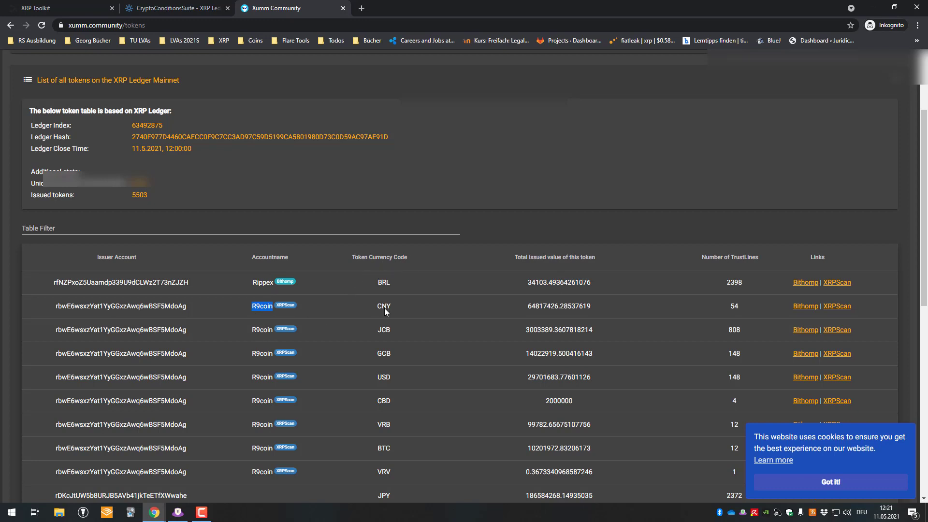
left_click(269, 257)
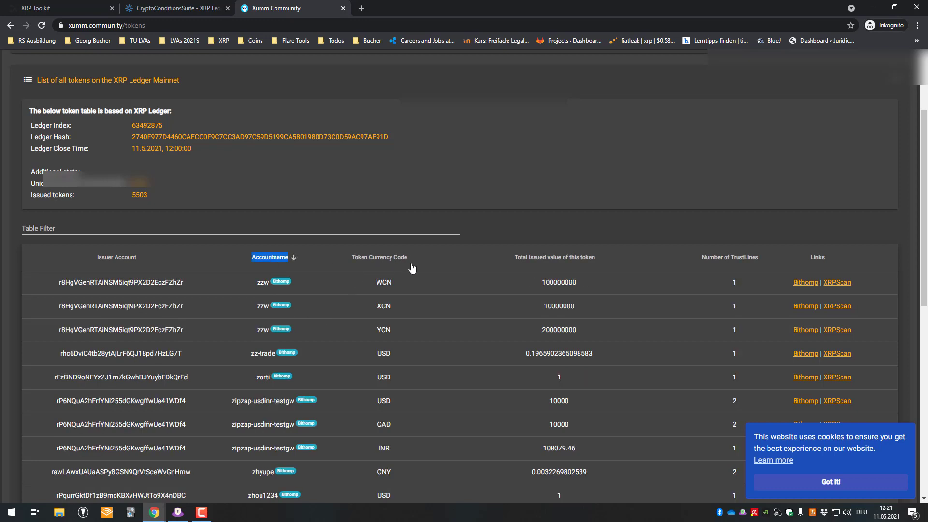
left_click(379, 257)
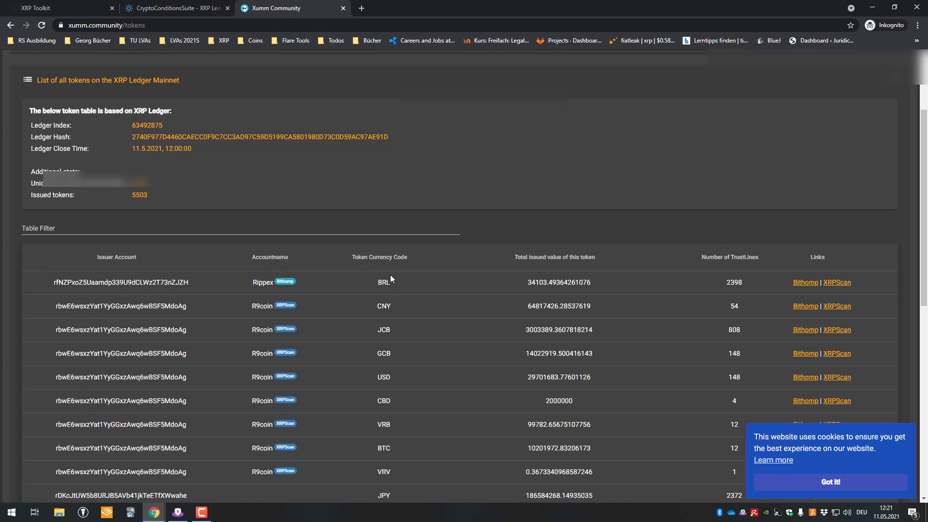
mouse_move(389, 379)
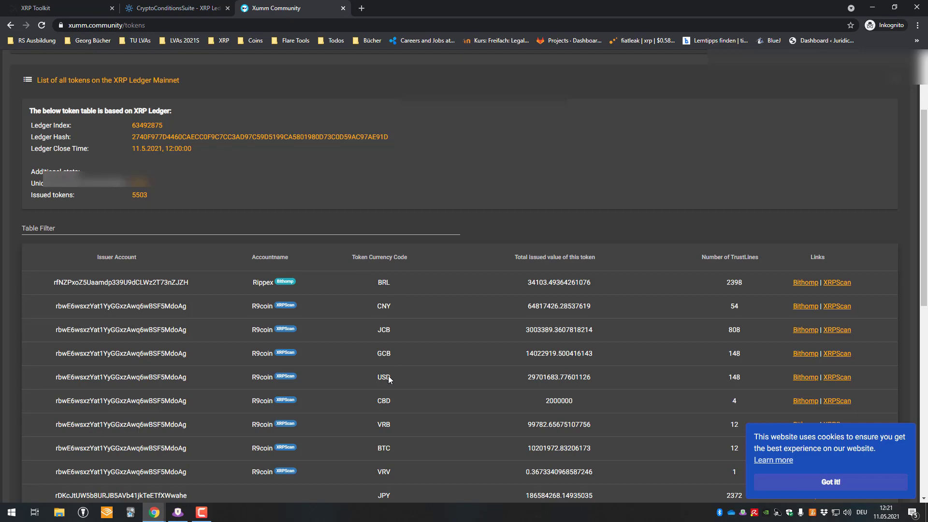
mouse_move(385, 381)
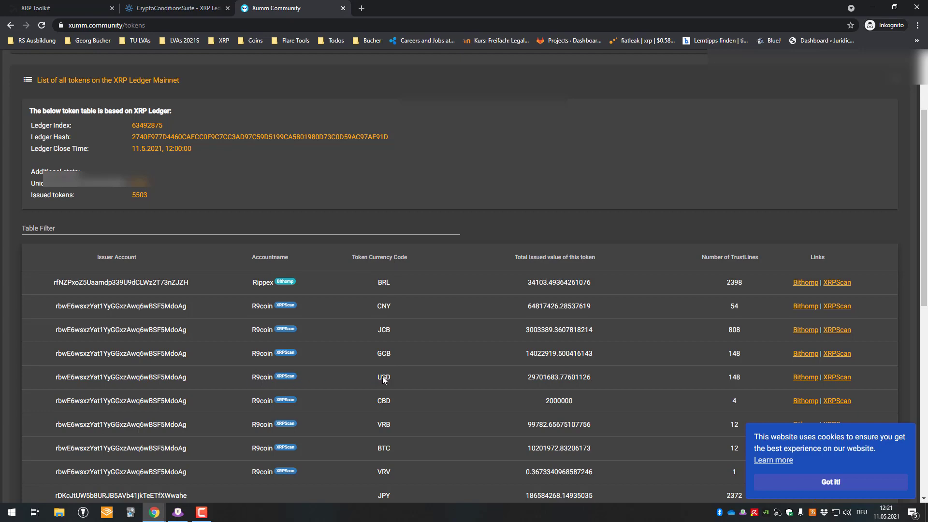
double_click(384, 377)
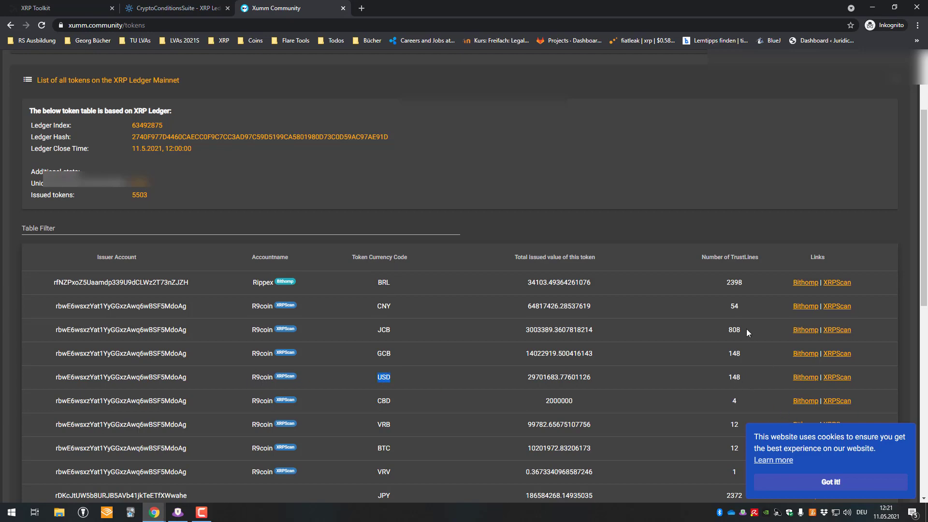
left_click(730, 256)
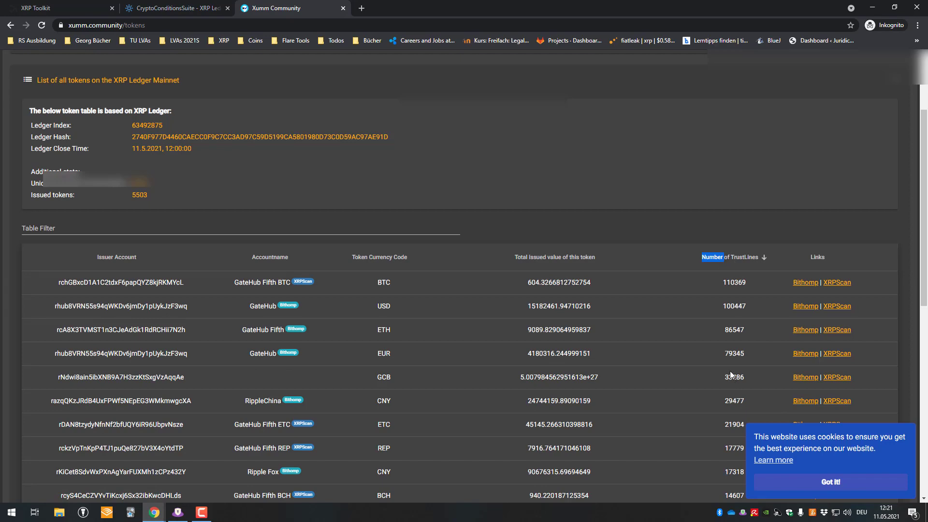
scroll("down", 3)
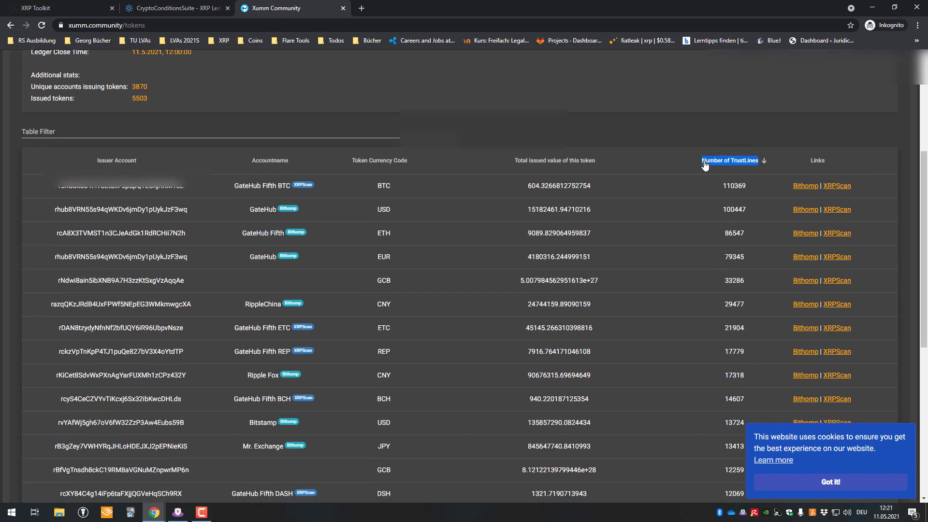
left_click(729, 160)
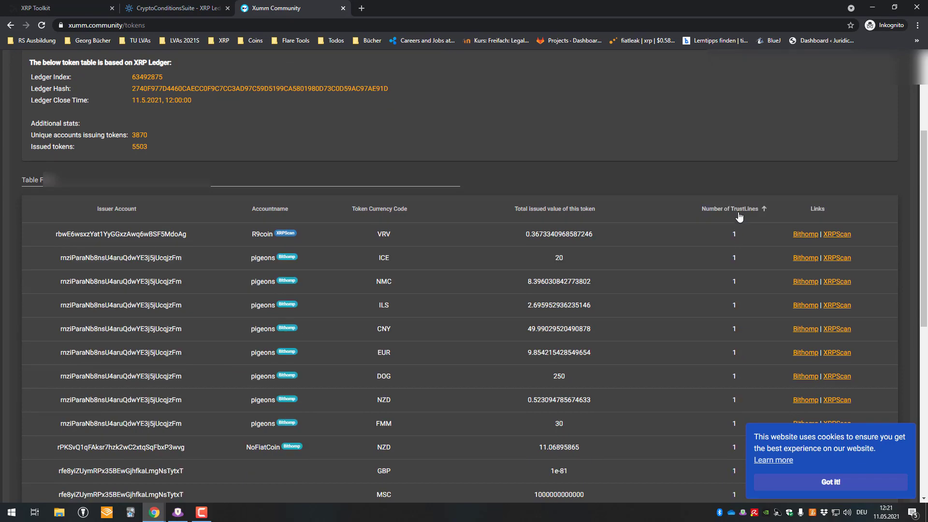
left_click(734, 209)
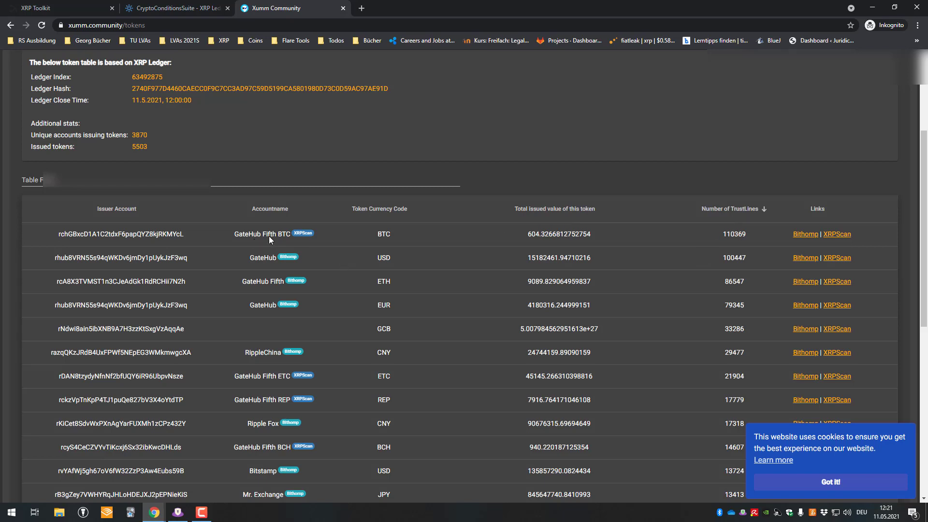
mouse_move(719, 236)
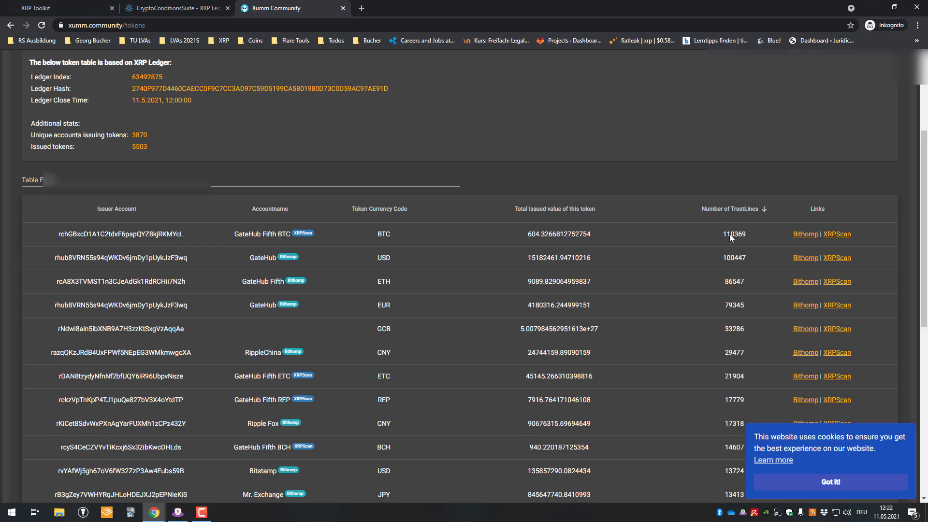
mouse_move(719, 243)
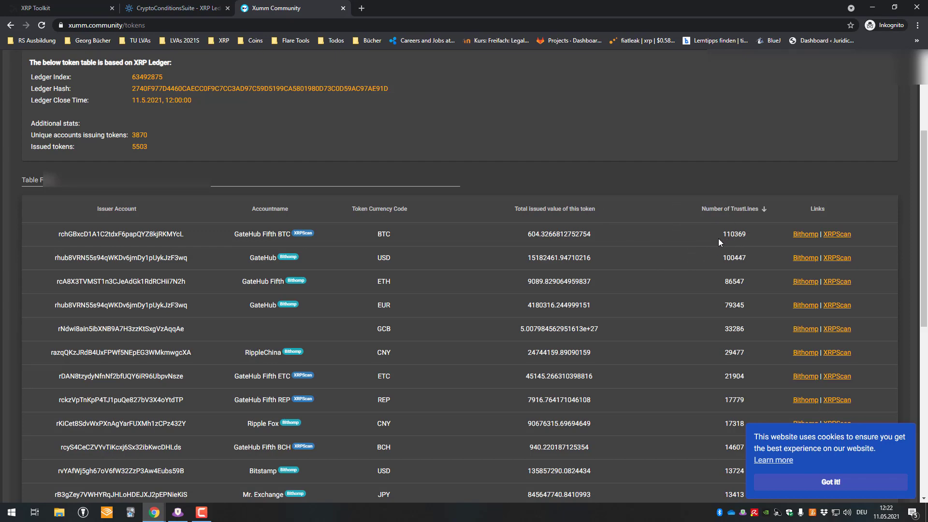
mouse_move(773, 258)
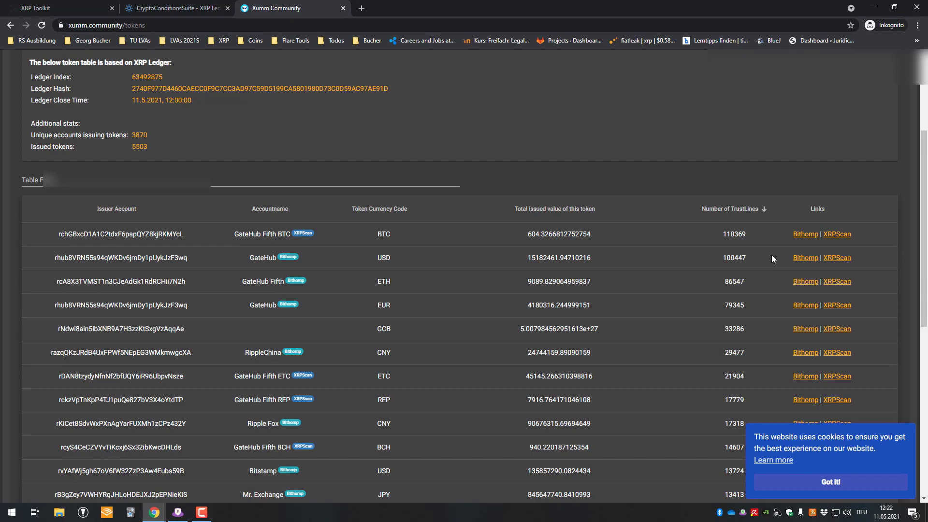
mouse_move(396, 356)
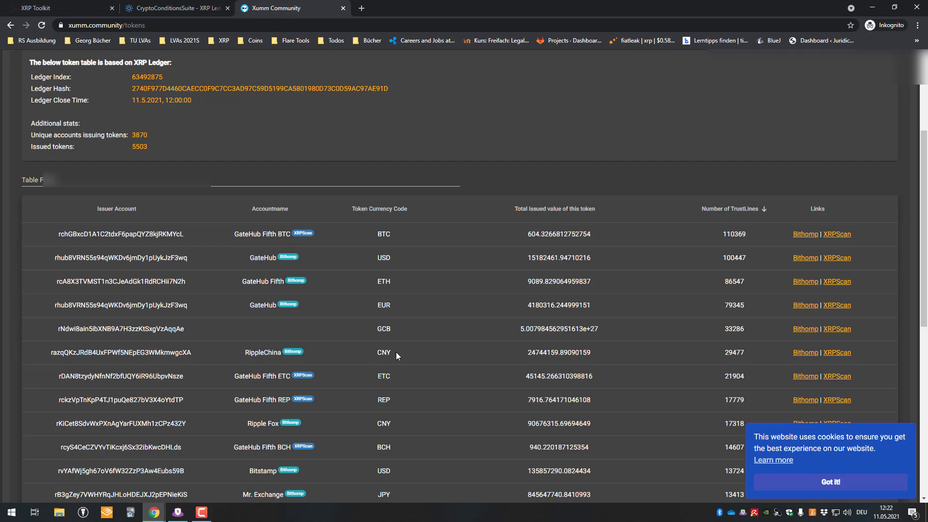
double_click(383, 353)
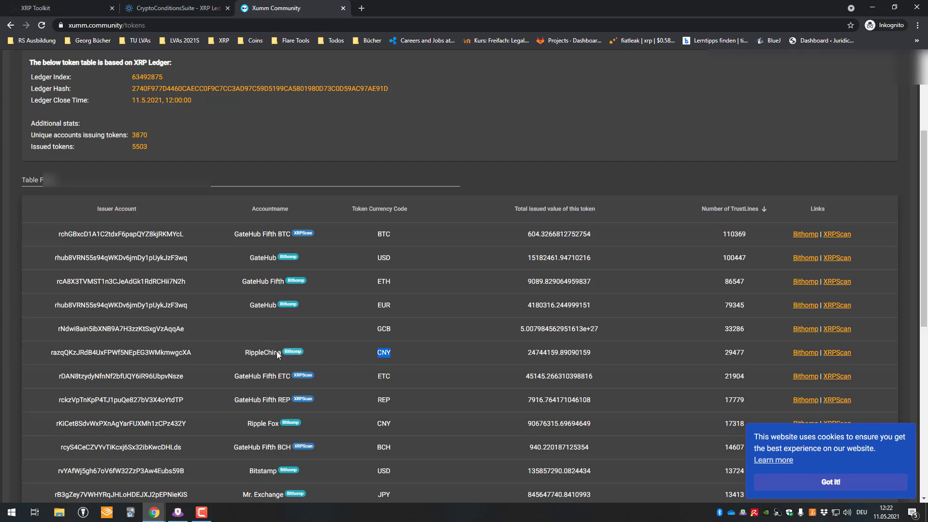
mouse_move(727, 356)
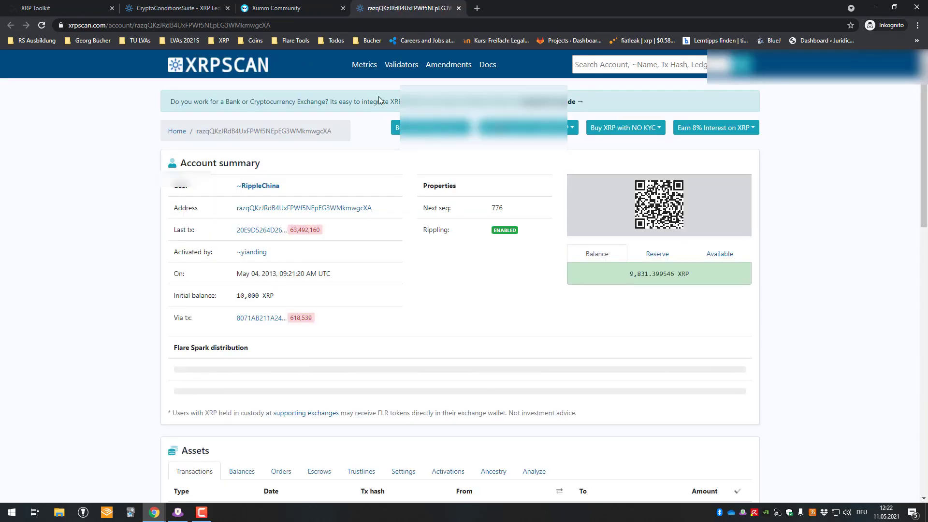
Scroll RippleChina's XRPScan transactions and open the CNY offer sender's account
scroll("down", 3)
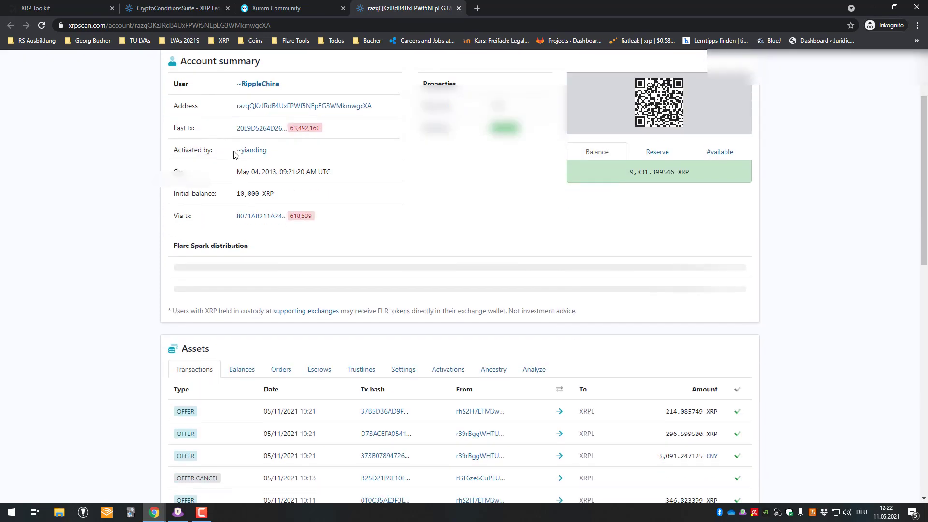
scroll("down", 3)
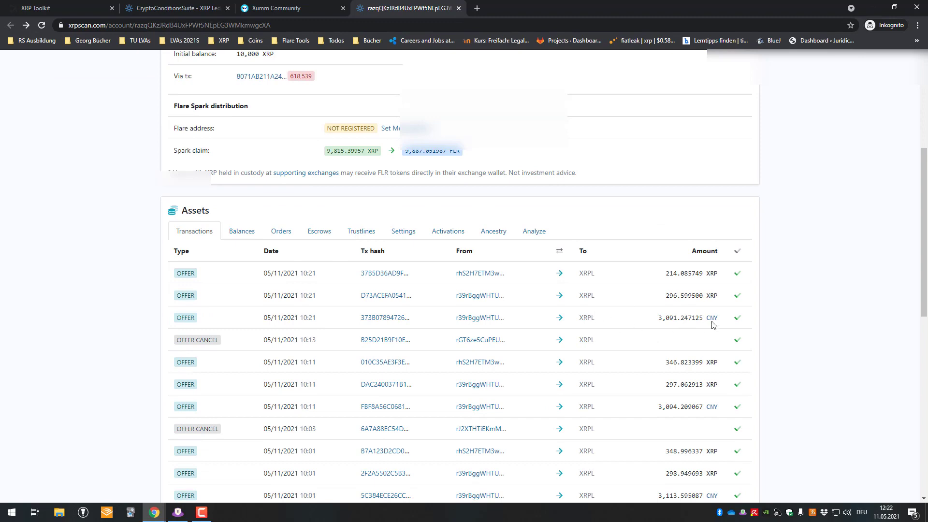
mouse_move(478, 340)
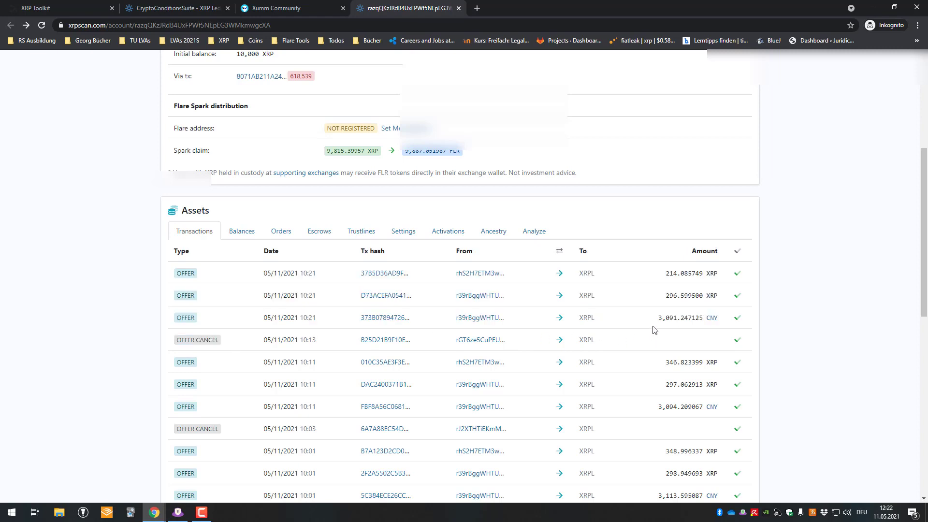
mouse_move(383, 318)
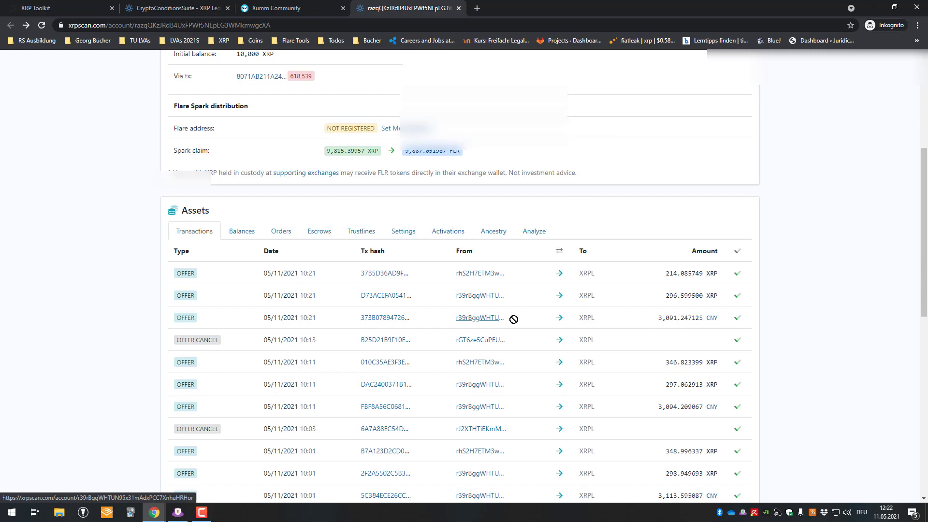
left_click(478, 318)
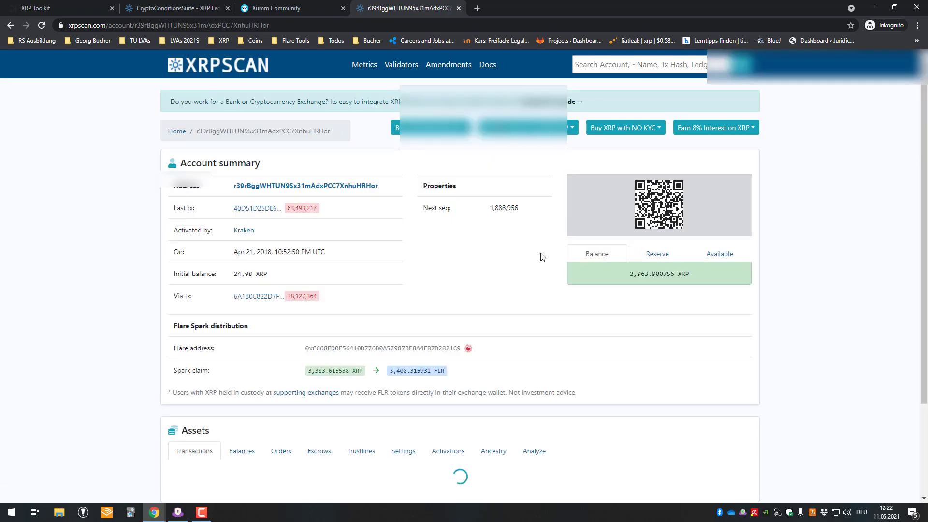
Show the account's Balances, mark the ripplefox CNY amount, and open ripplefox's account page
scroll("down", 3)
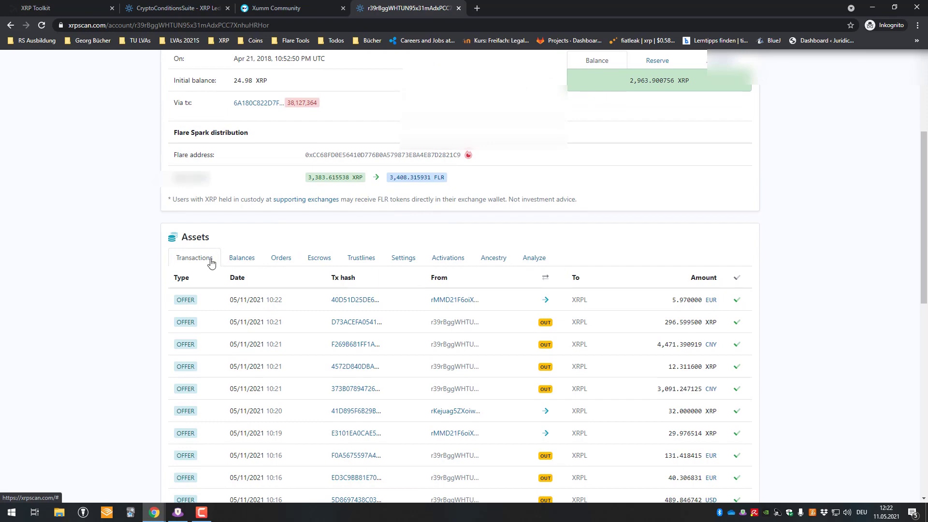
left_click(241, 258)
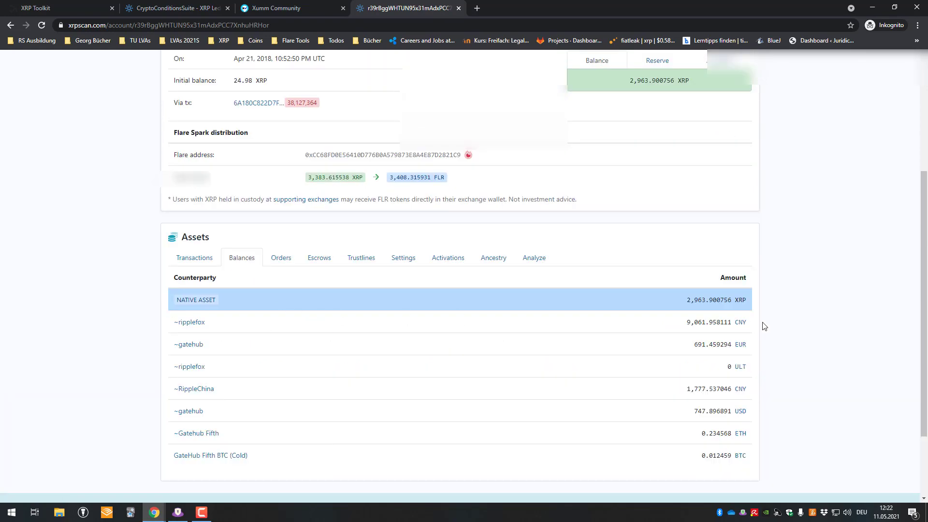
mouse_move(678, 305)
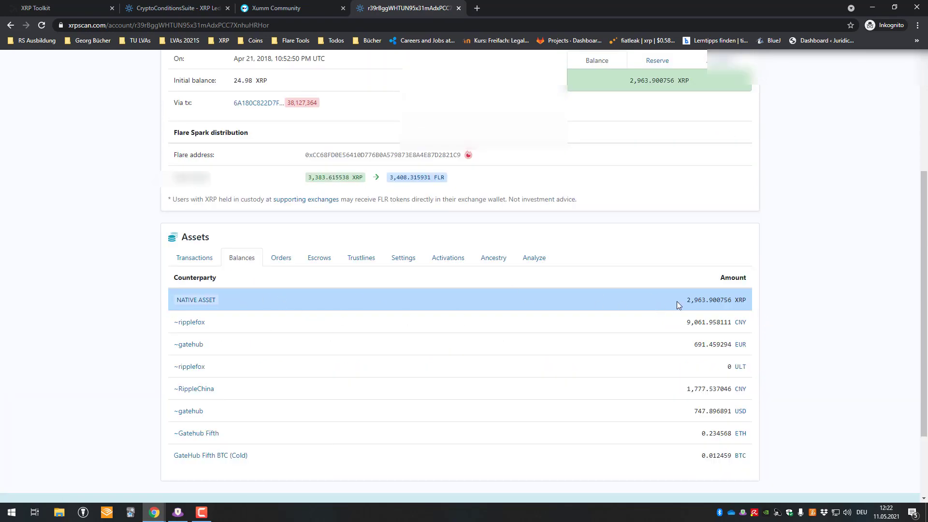
double_click(698, 300)
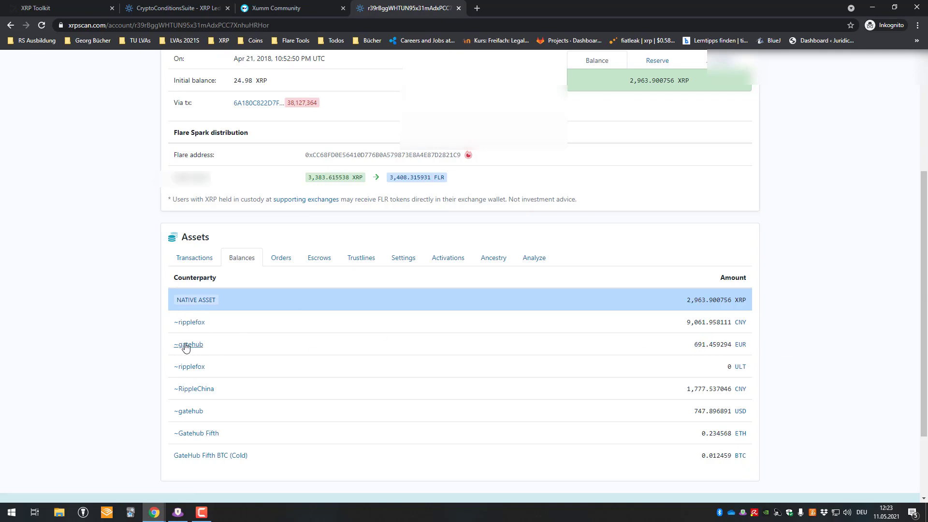
mouse_move(733, 372)
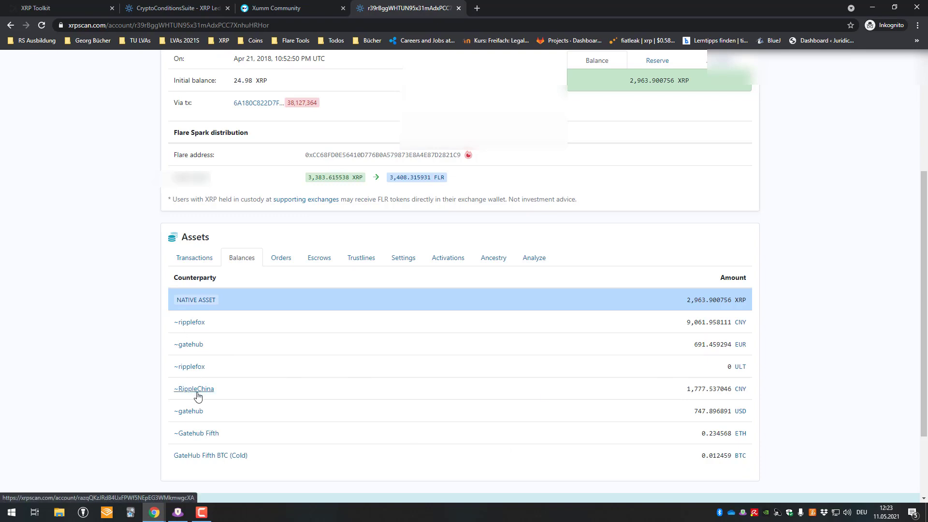
mouse_move(204, 332)
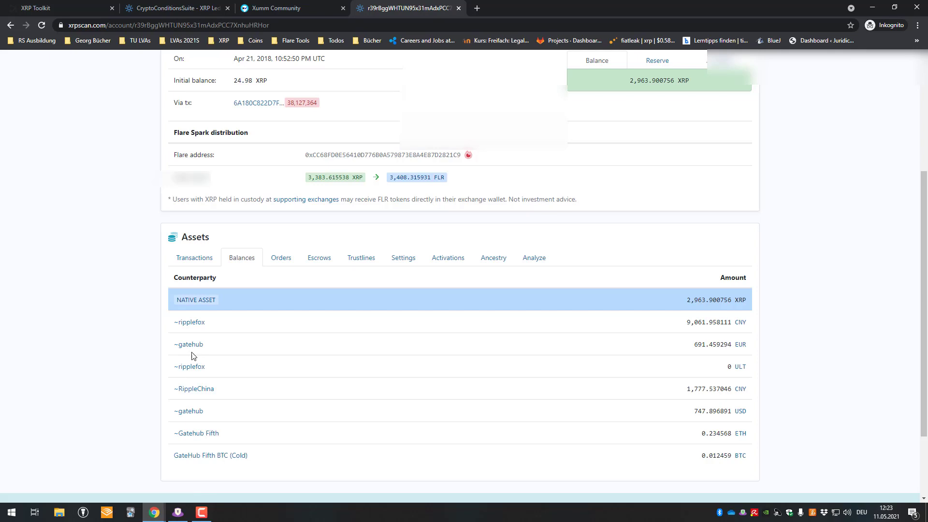
mouse_move(678, 395)
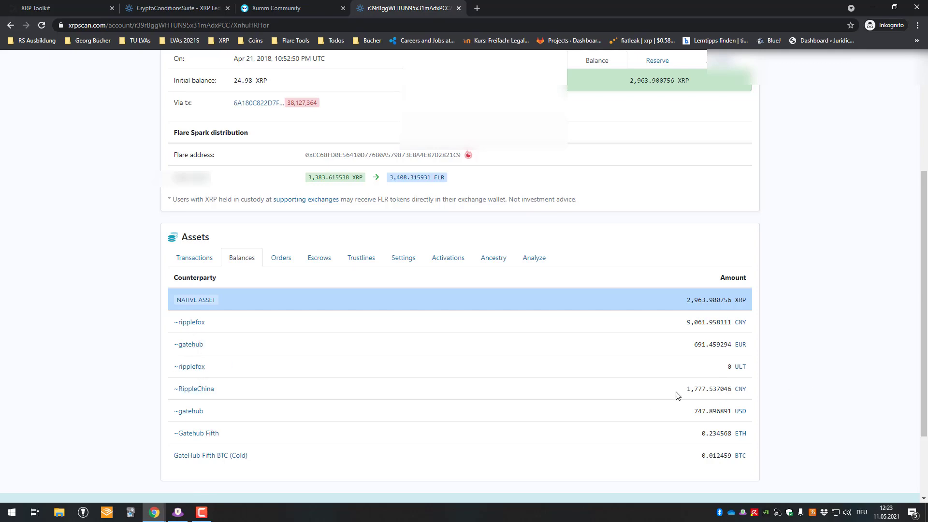
left_click_drag(195, 277, 206, 322)
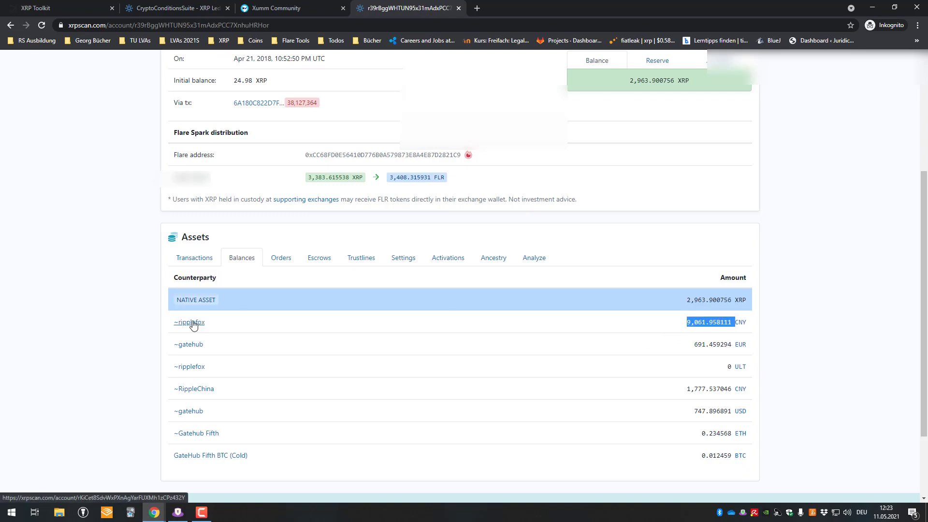
left_click(189, 322)
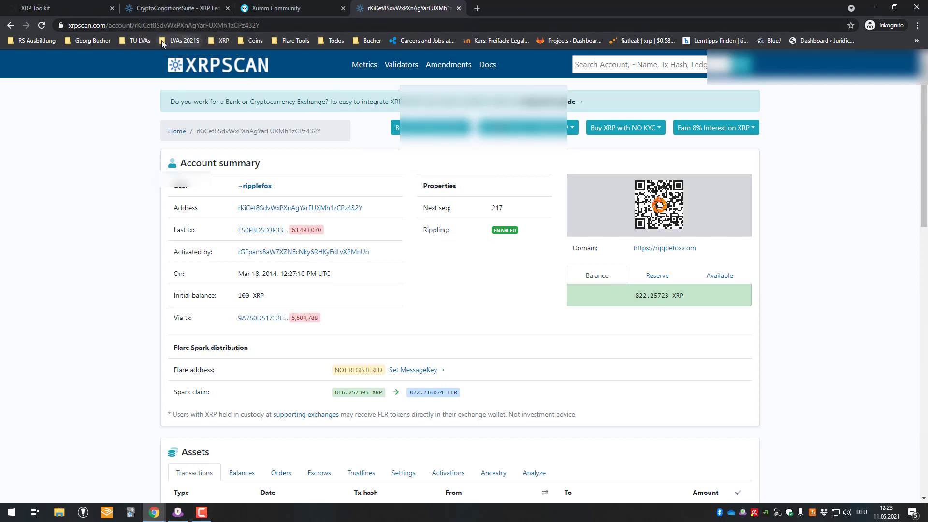
mouse_move(341, 45)
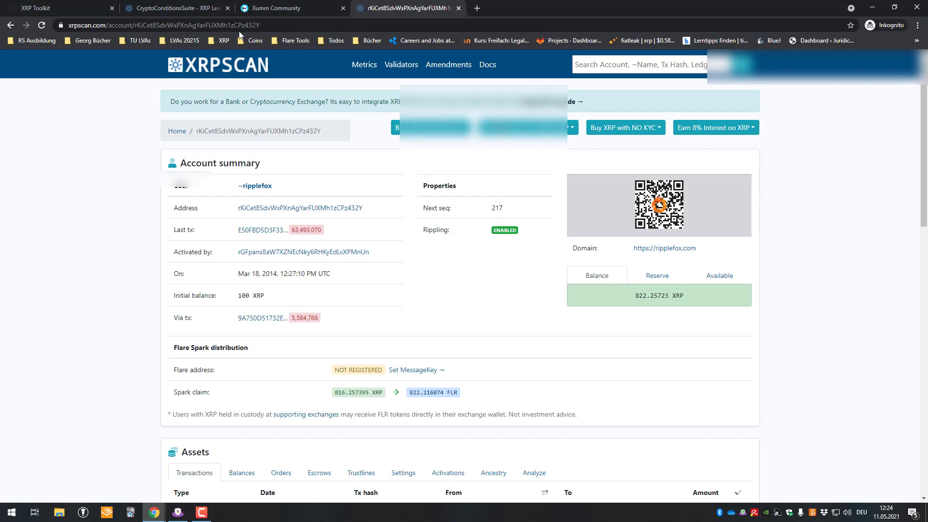
mouse_move(367, 69)
type("liv")
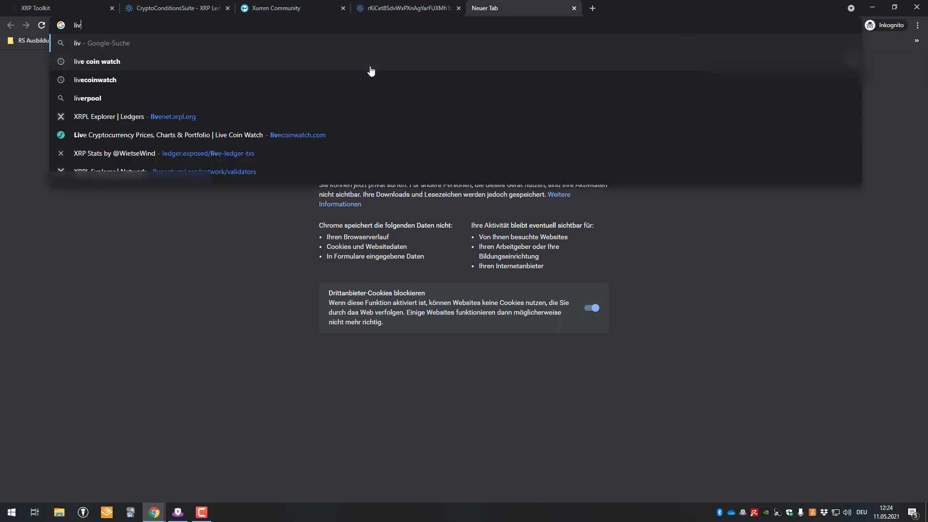
Open livenet.xrpl.org's live ledger explorer in a new tab, then return to XRPSCAN
left_click(124, 116)
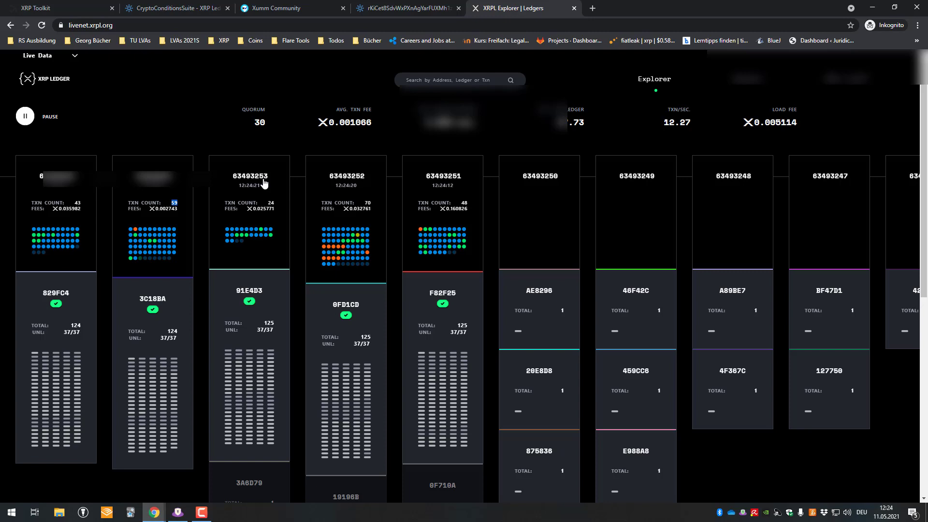
left_click(405, 8)
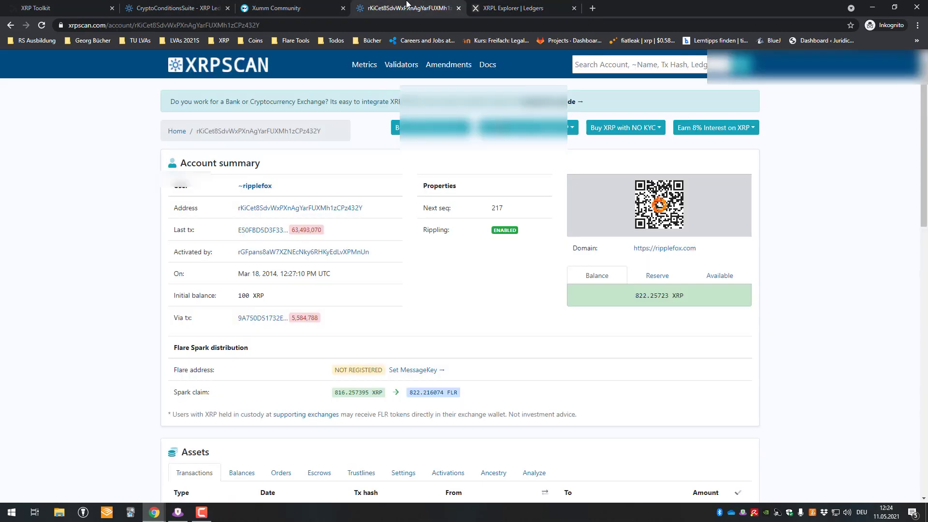
Open Account > Signers and click into the Regular Key field
scroll("down", 3)
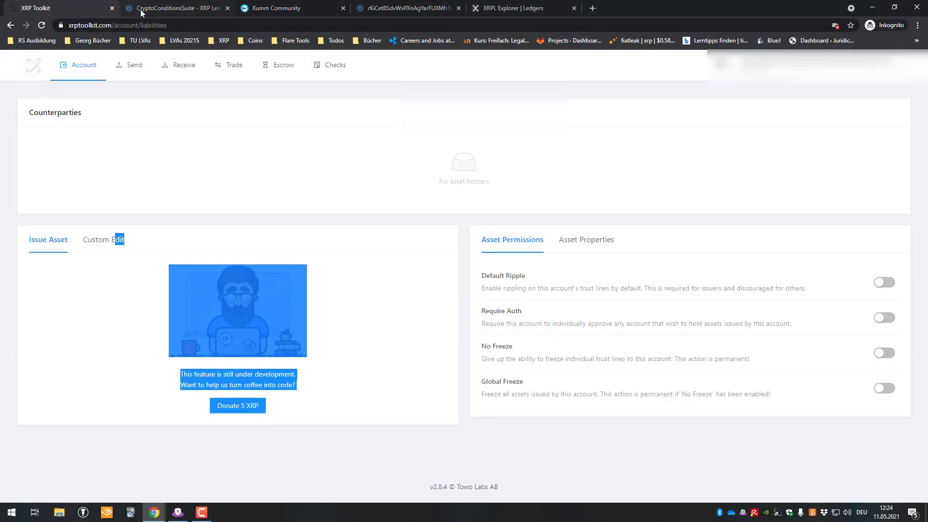
left_click(77, 65)
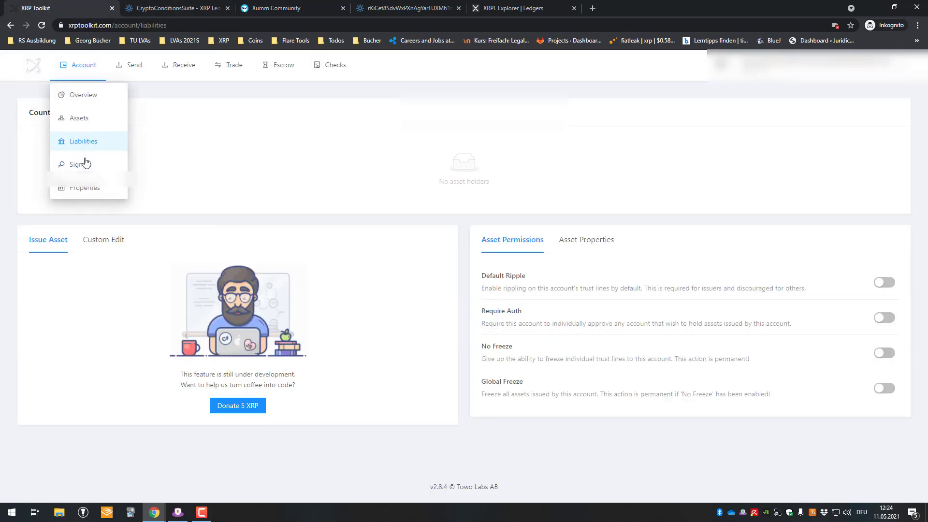
left_click(80, 163)
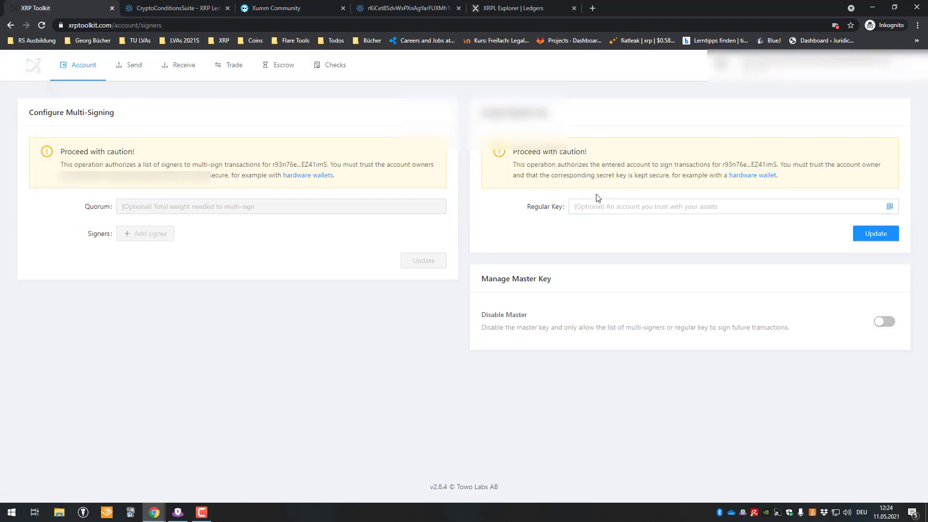
left_click(710, 206)
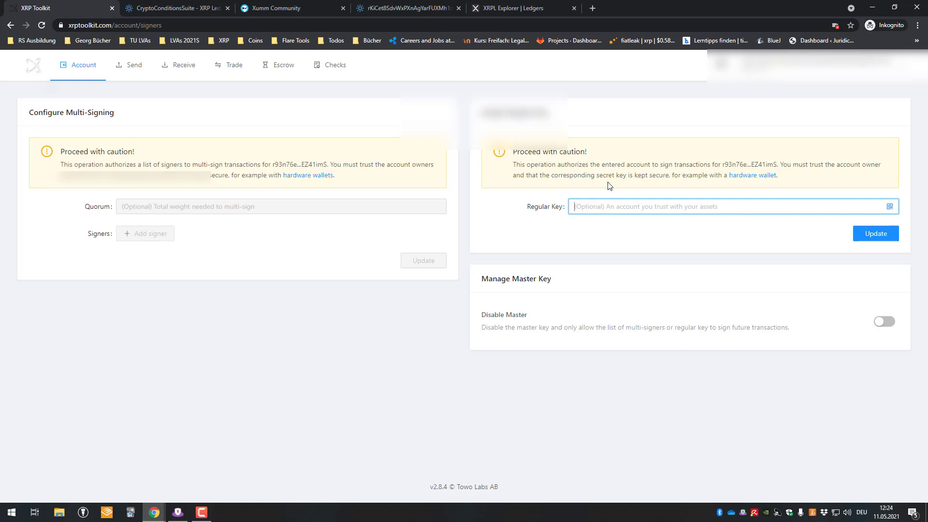
mouse_move(710, 192)
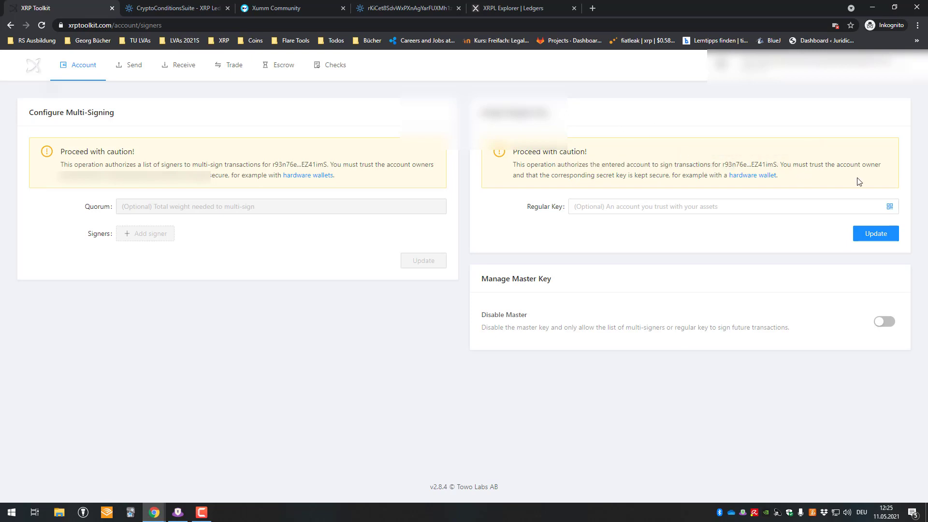
mouse_move(567, 187)
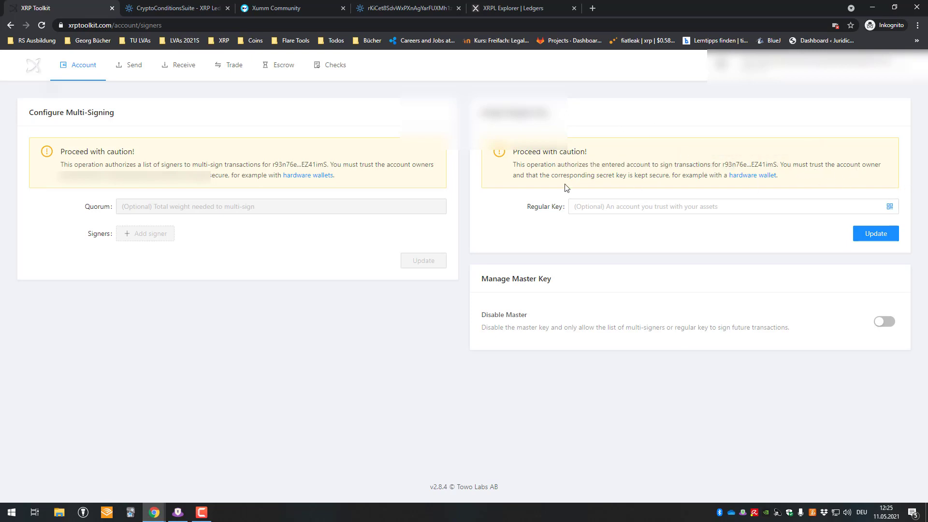
left_click(710, 206)
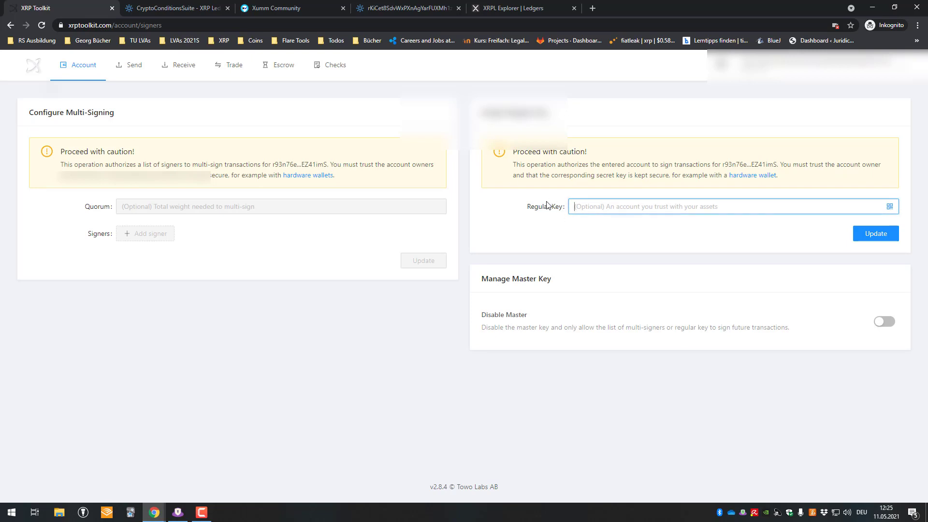
mouse_move(548, 219)
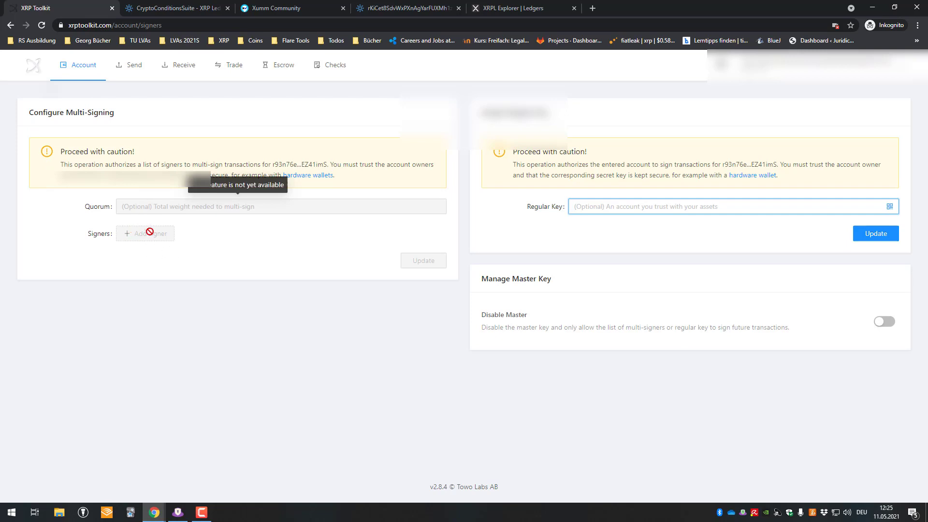
mouse_move(172, 229)
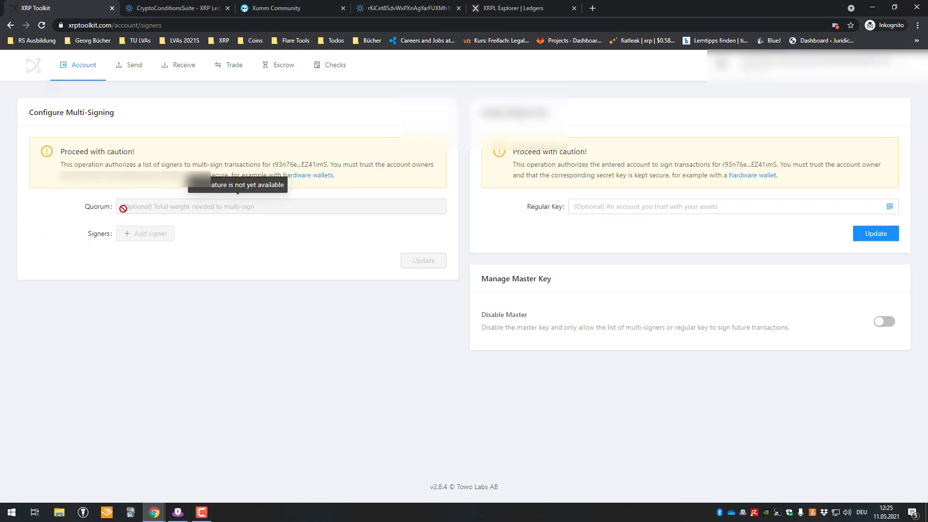
mouse_move(50, 196)
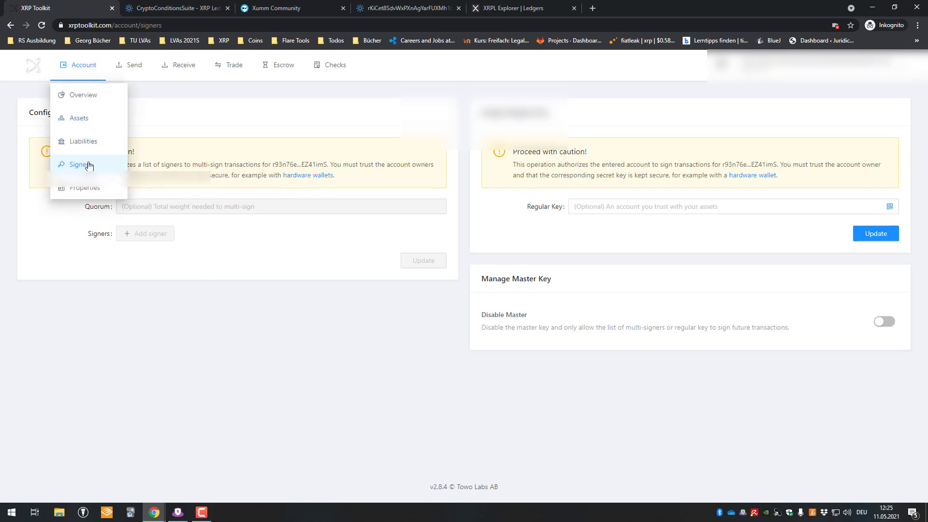
Glance at Account > Properties, then switch to the Send Payment form
left_click(82, 188)
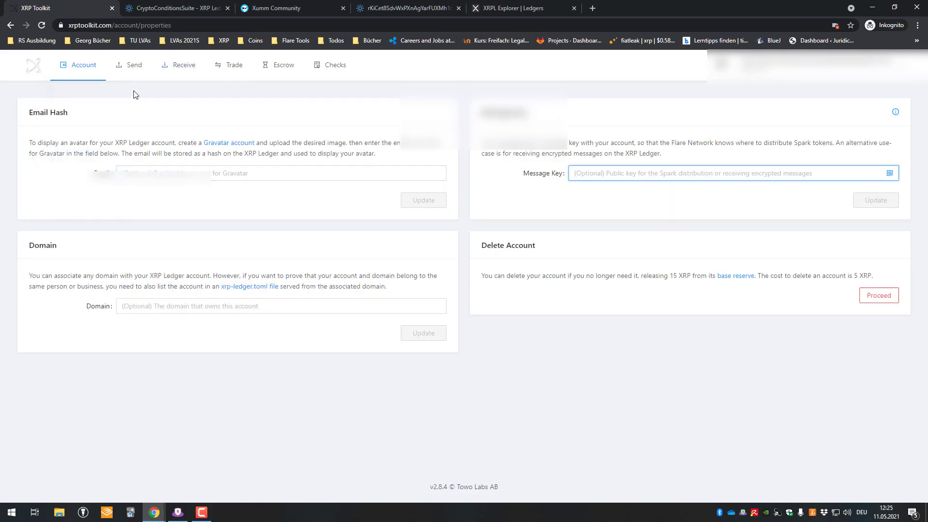
left_click(129, 66)
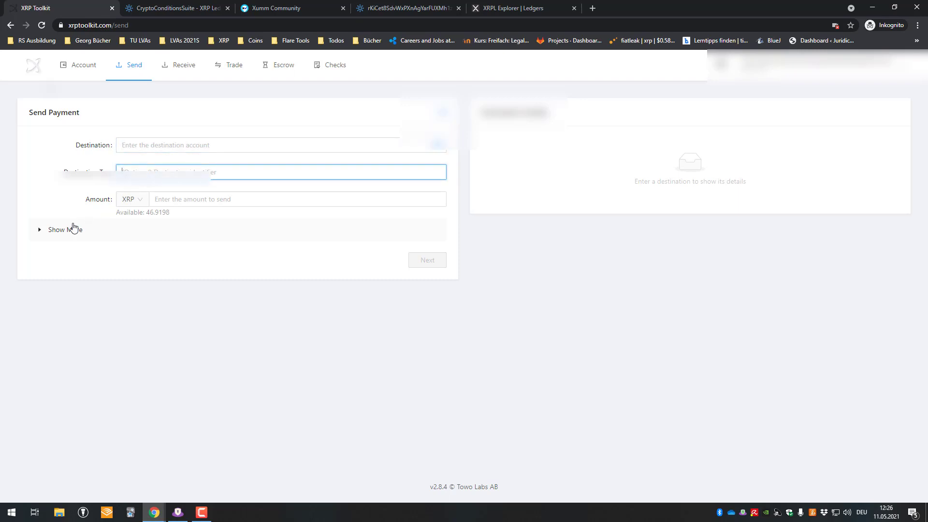
Expand the extra payment options, add the memo 'Hello this is a test', and open Flags
left_click(59, 229)
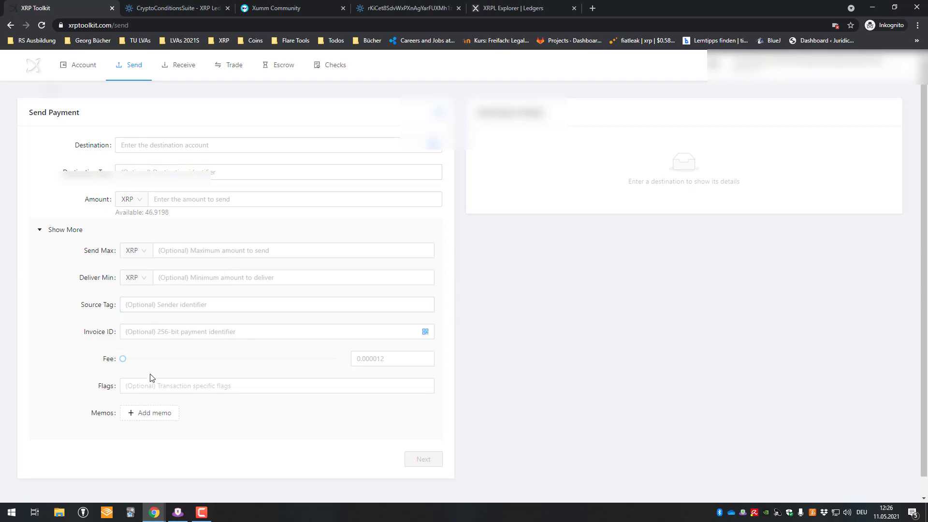
left_click(149, 412)
type("Hello this is a test")
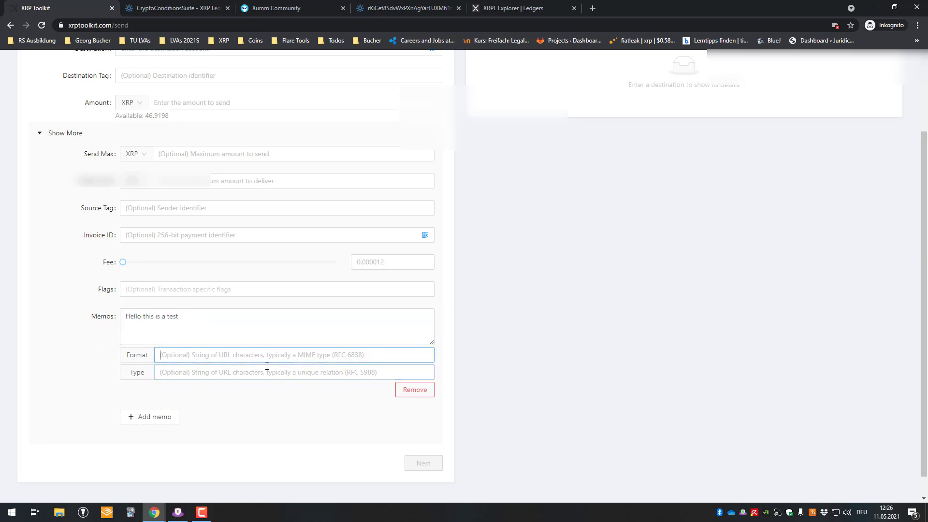
left_click(276, 289)
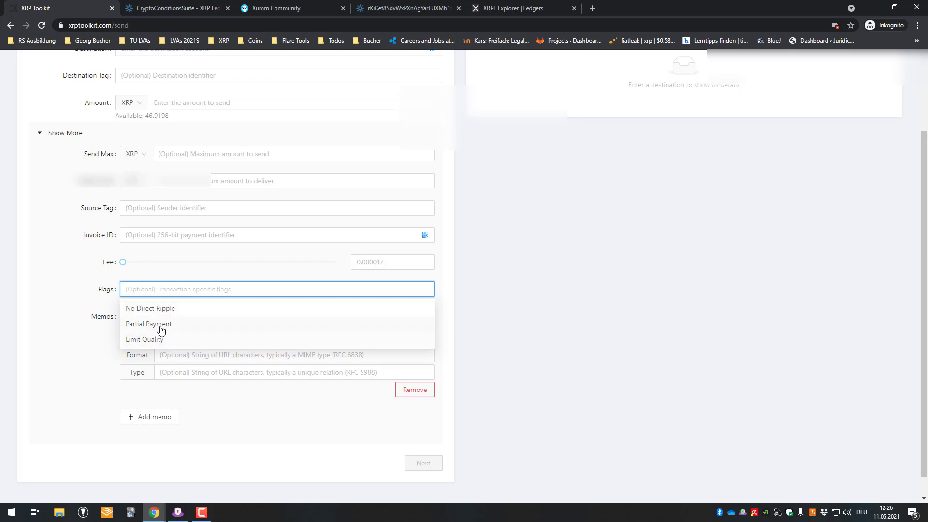
Drag the fee slider up to 2 XRP and back to the 0.000012 minimum
left_click_drag(122, 262, 131, 262)
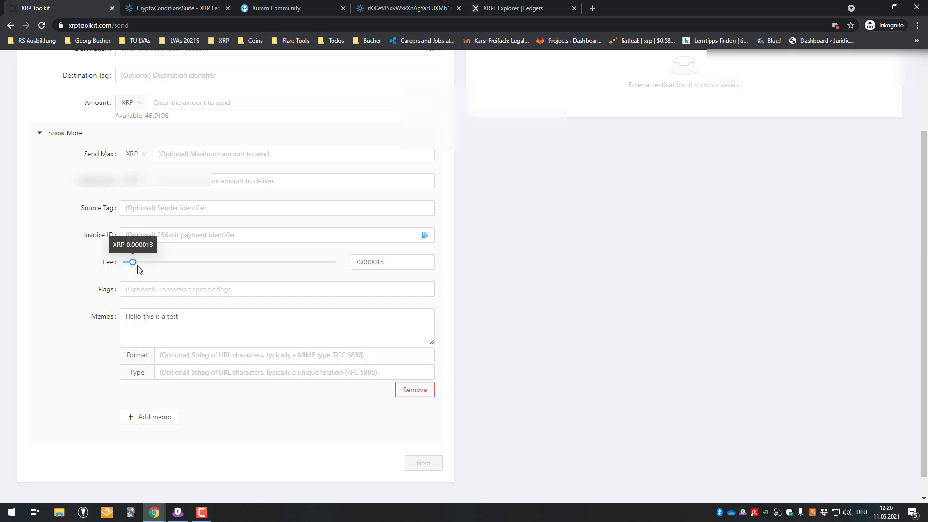
left_click_drag(132, 261, 336, 262)
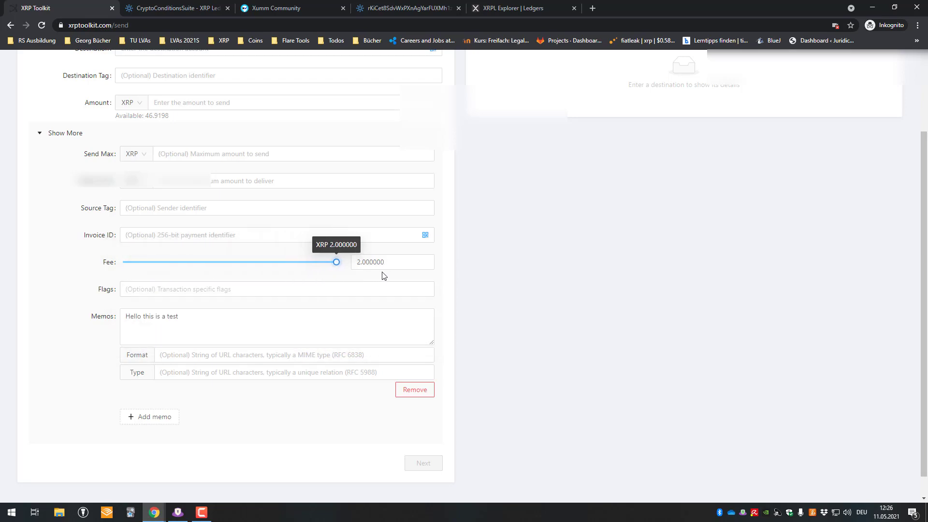
left_click_drag(335, 261, 273, 262)
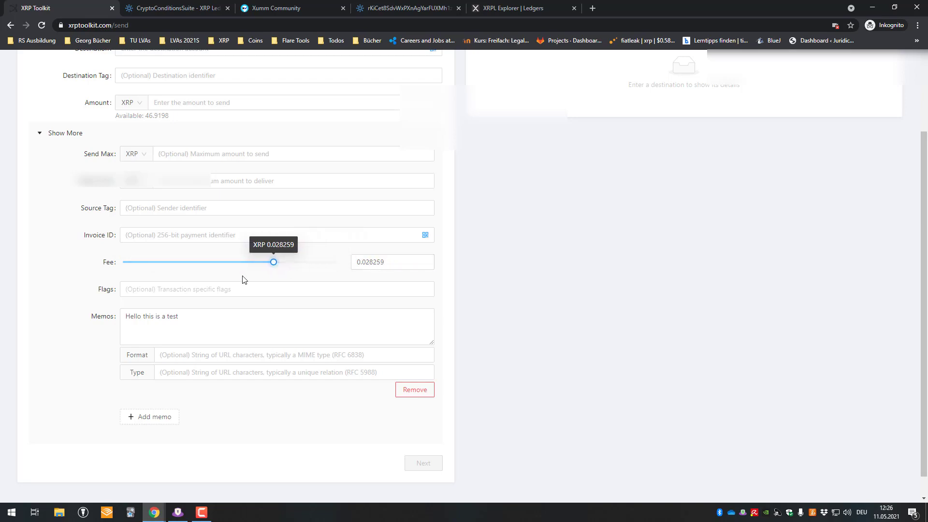
left_click_drag(272, 262, 335, 261)
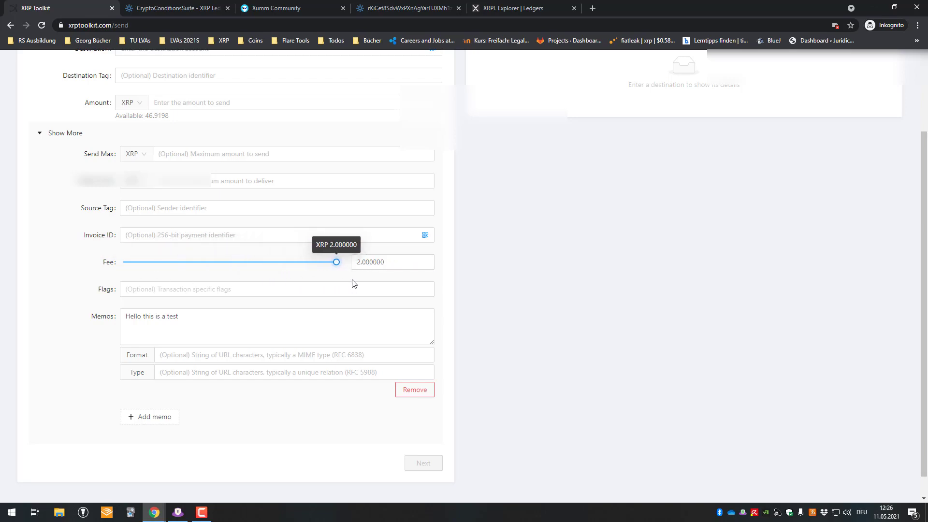
left_click_drag(336, 261, 122, 262)
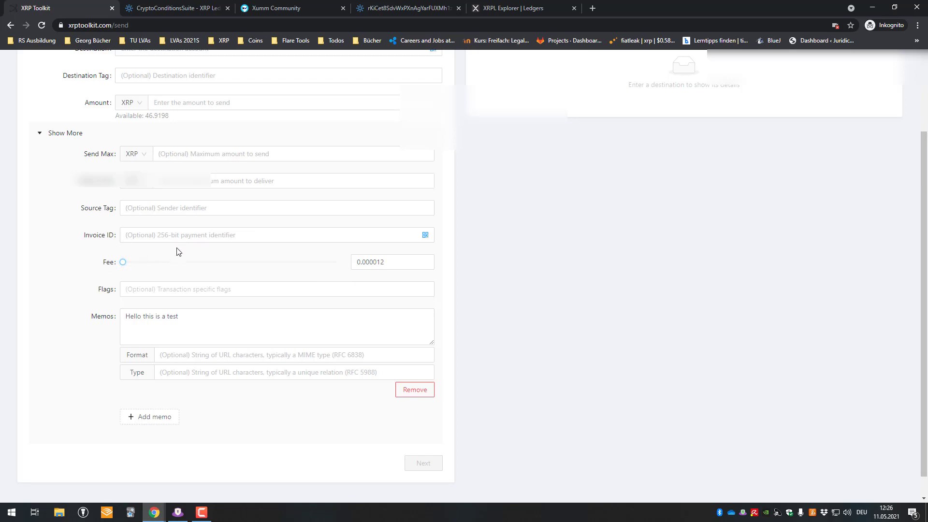
Click into Send Max, browse Deliver Min currencies without changing, and add a second memo
left_click(275, 208)
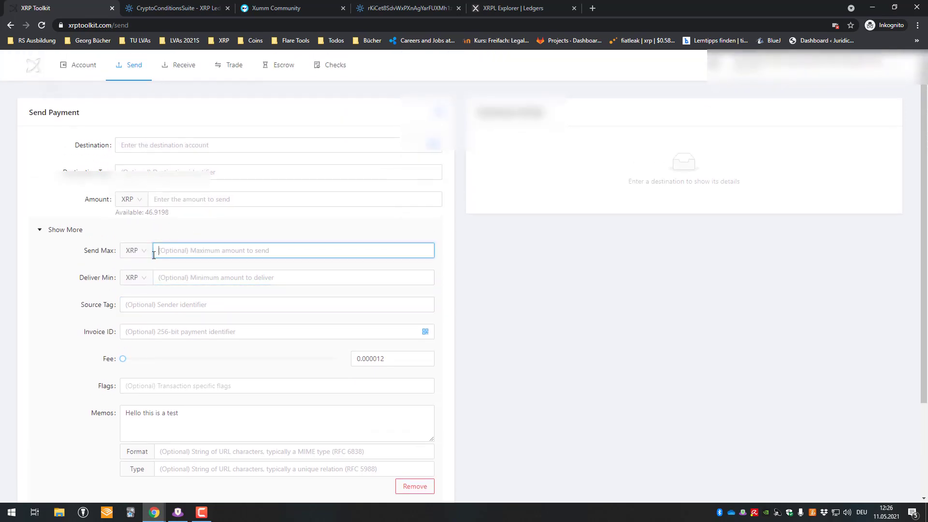
left_click(134, 277)
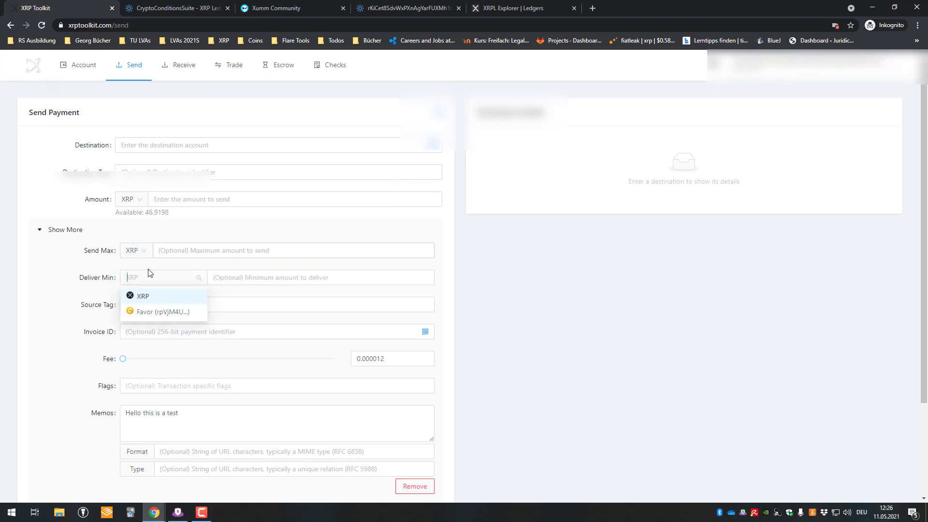
left_click(142, 296)
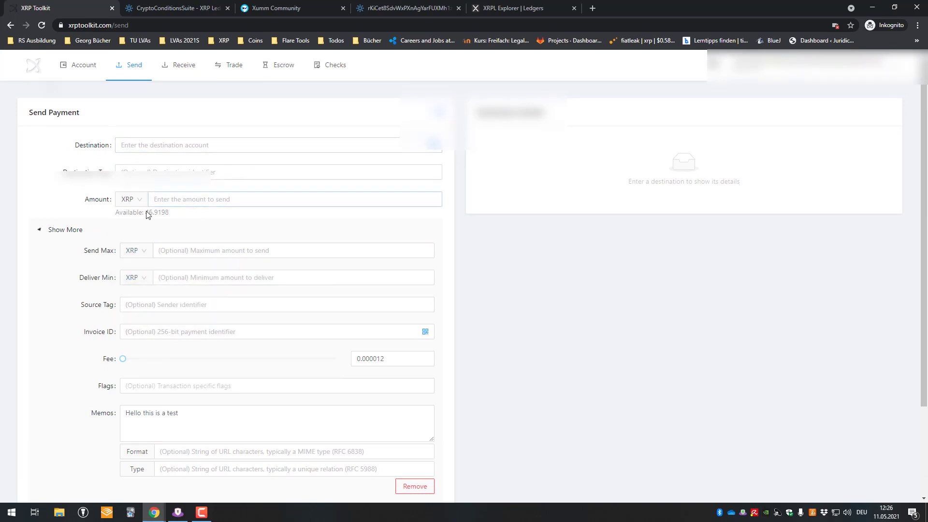
scroll("down", 3)
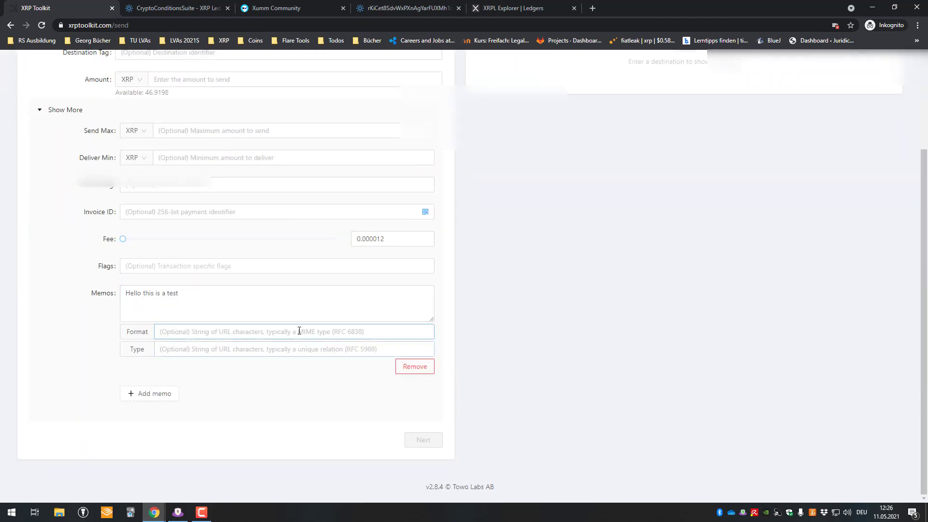
left_click(149, 393)
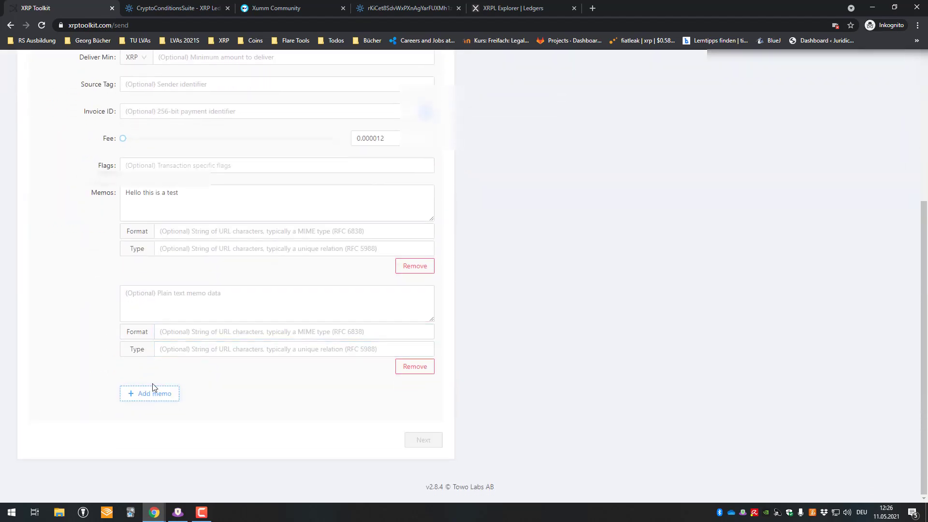
left_click(150, 393)
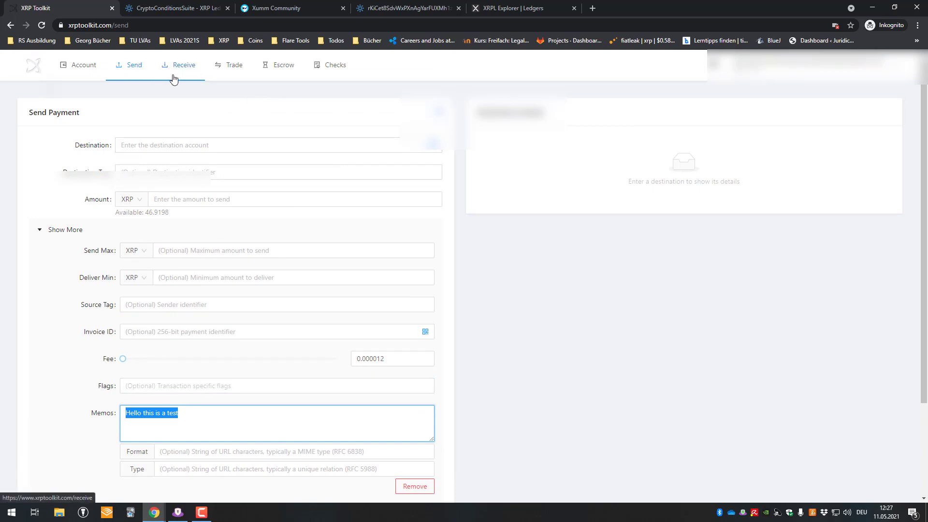
mouse_move(211, 79)
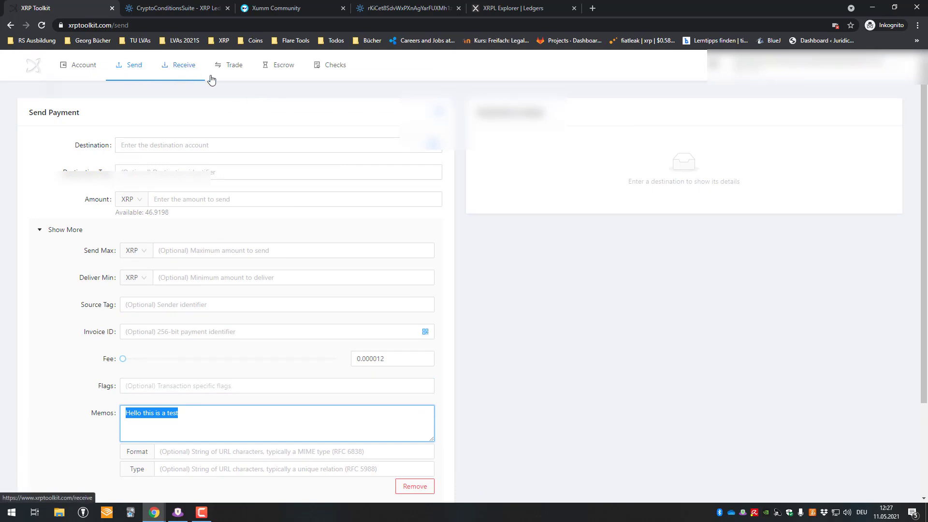
Draft a 1 XRP sell order on the XRP-USD trade page, browse quote currencies, open a tab
left_click(231, 65)
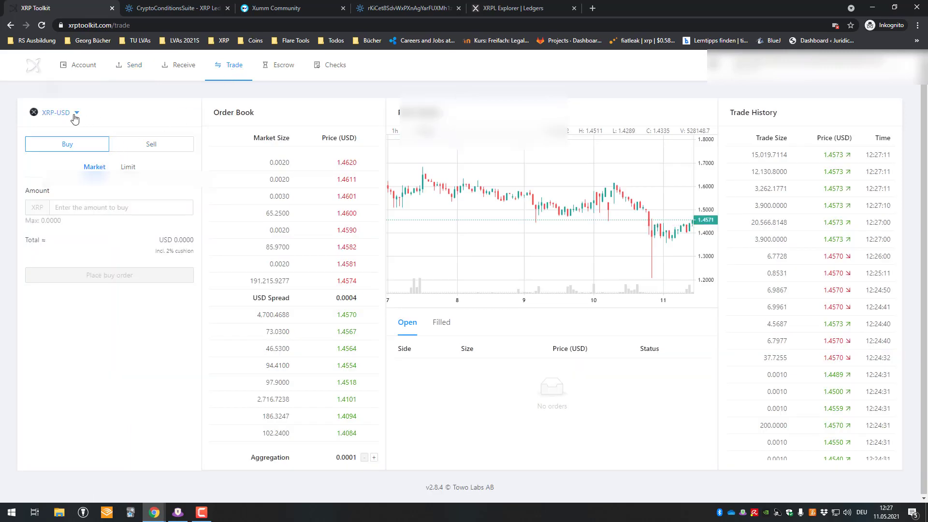
left_click(76, 112)
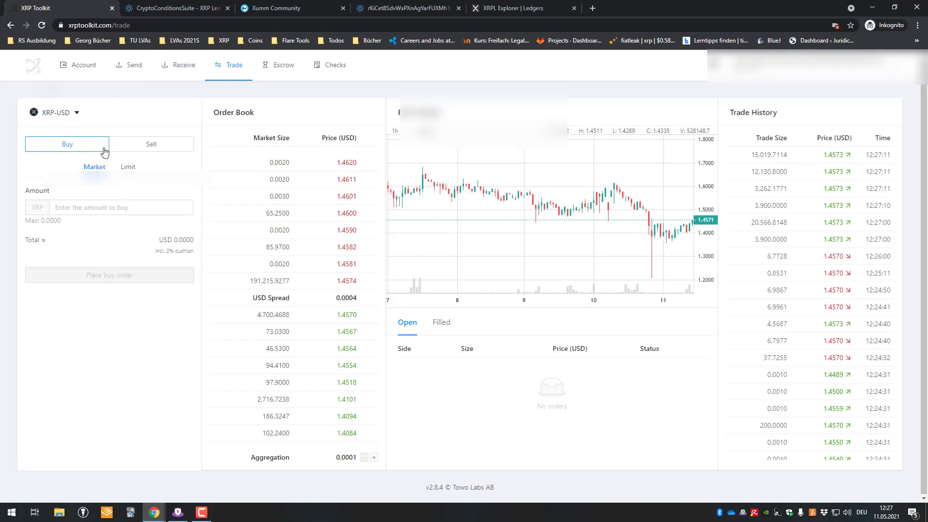
left_click(151, 144)
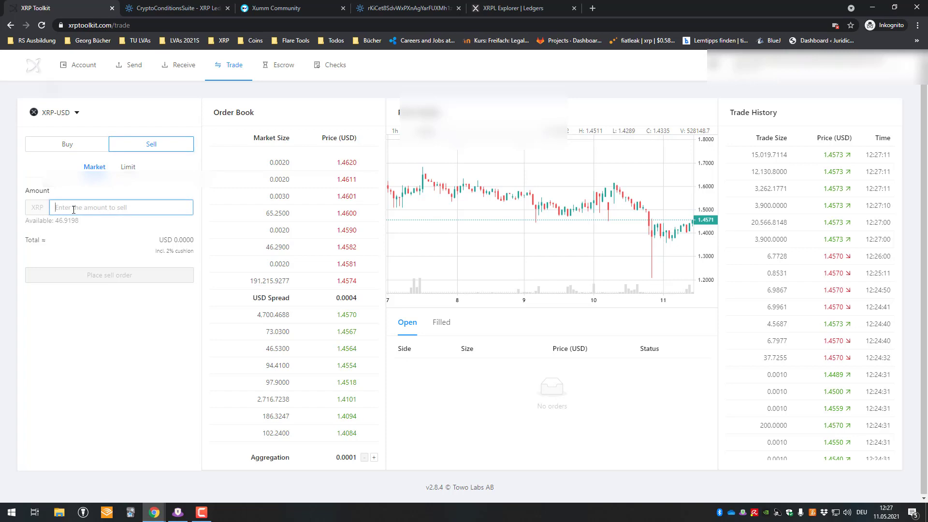
type("1")
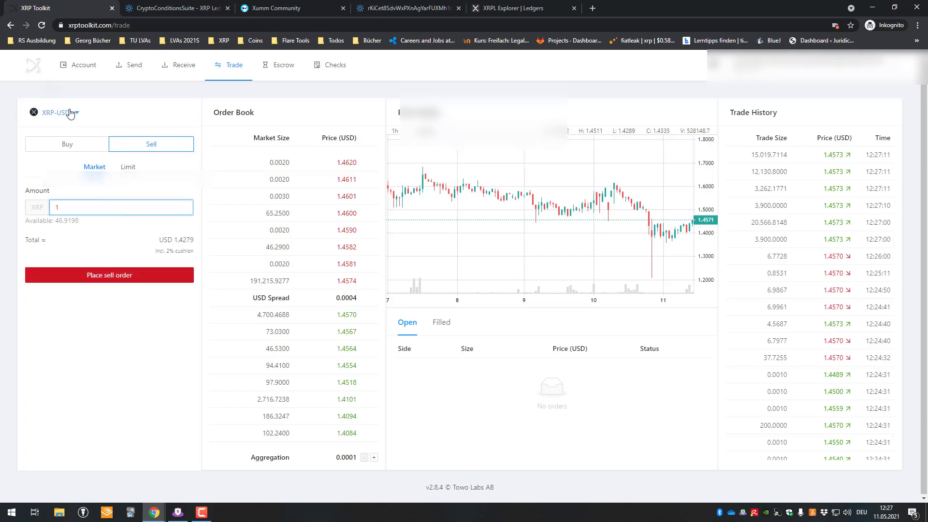
left_click(56, 113)
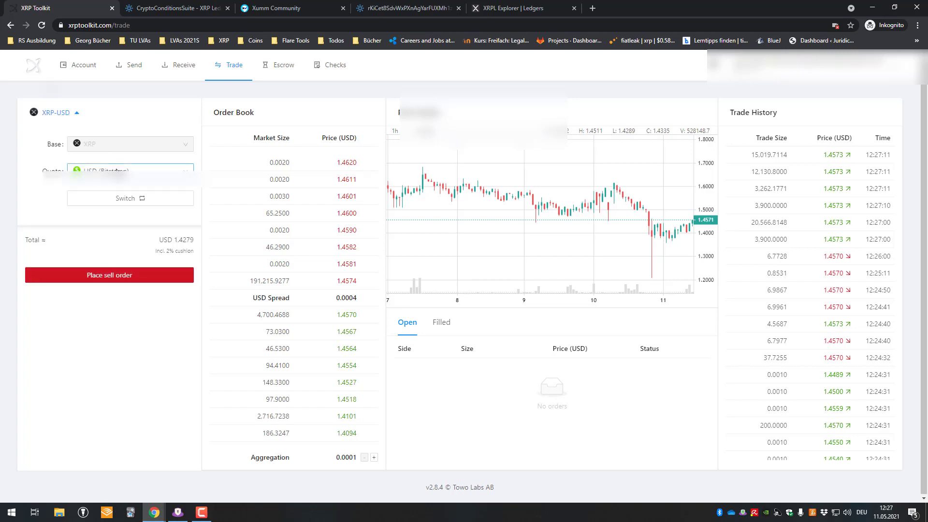
left_click(129, 171)
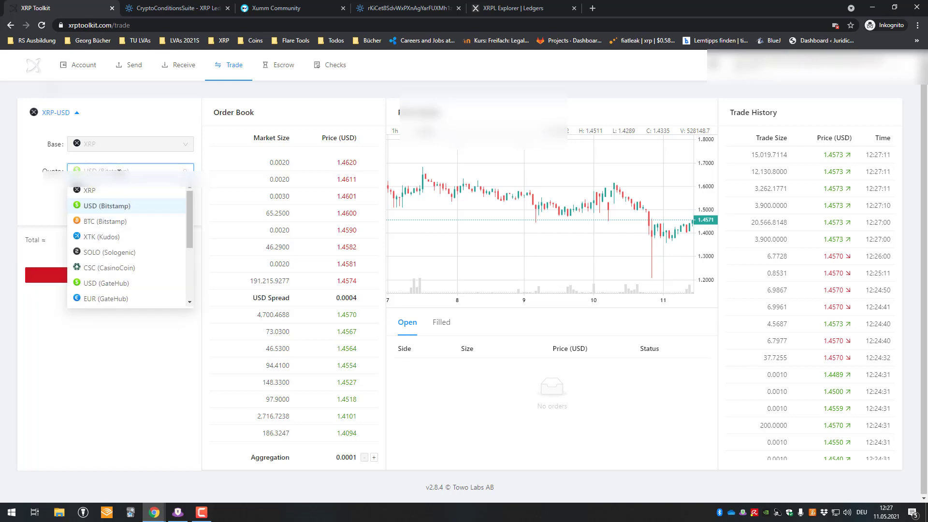
left_click(108, 206)
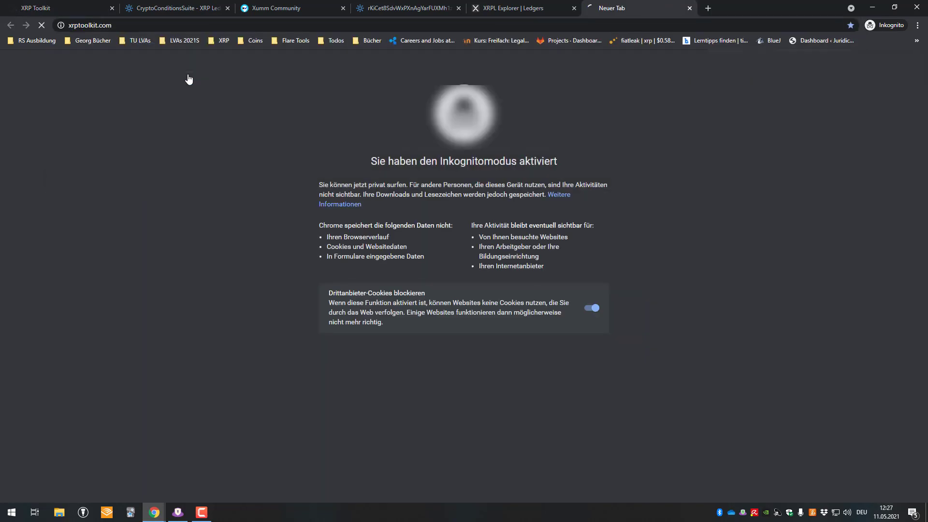
Enter the livenet.xrpl.org address to load the XRPL Explorer live ledger stream
type("kive")
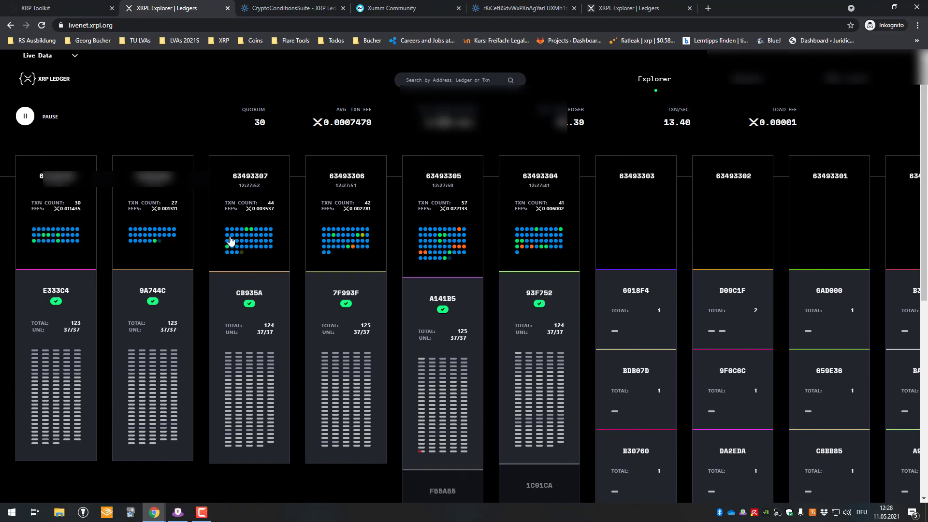
Try CSC as the quote currency, then set the pair back to XRP-USD (Bitstamp)
left_click(53, 8)
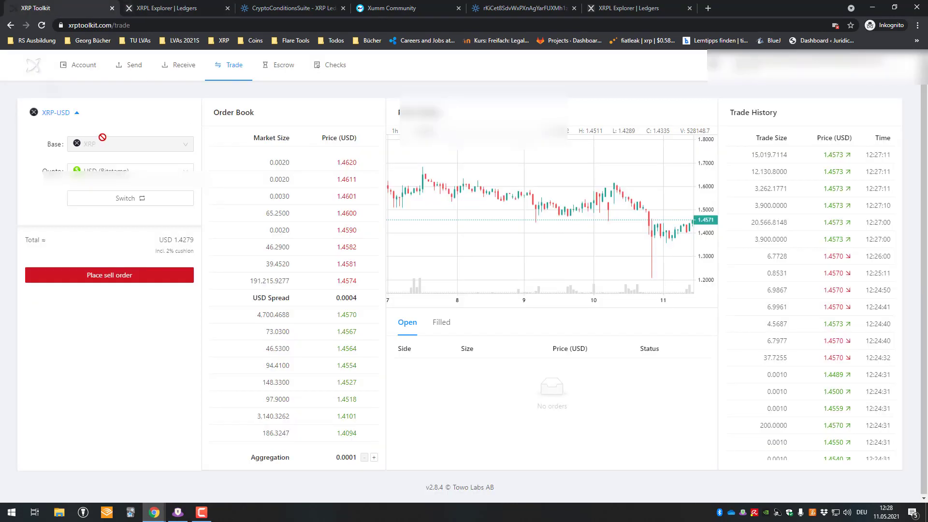
left_click(130, 172)
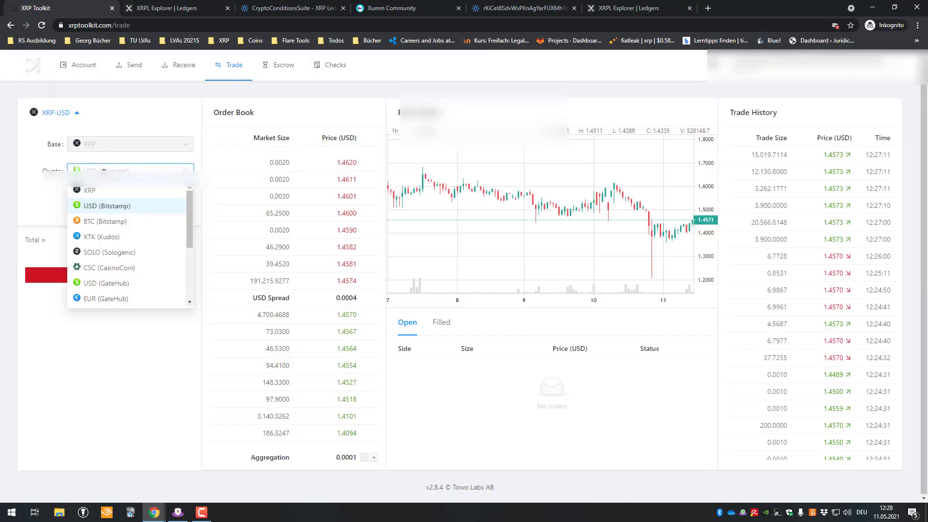
mouse_move(123, 211)
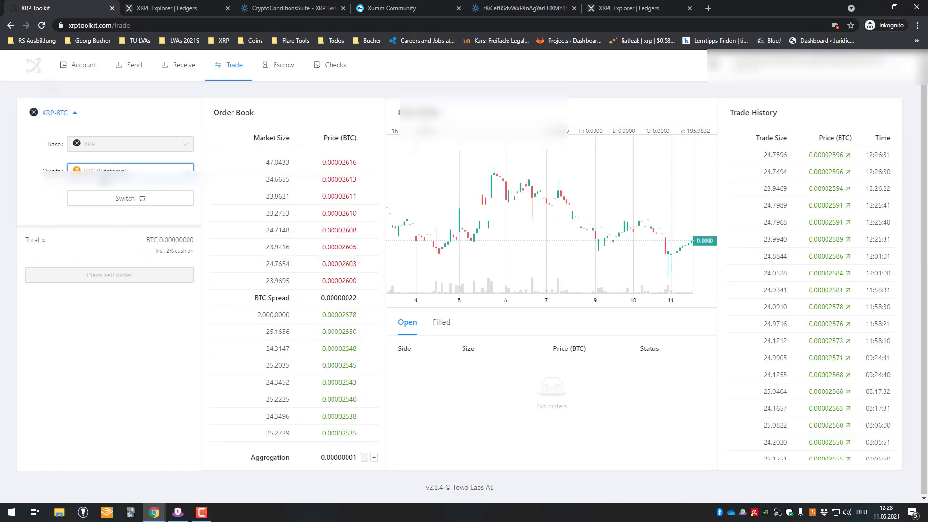
left_click(129, 172)
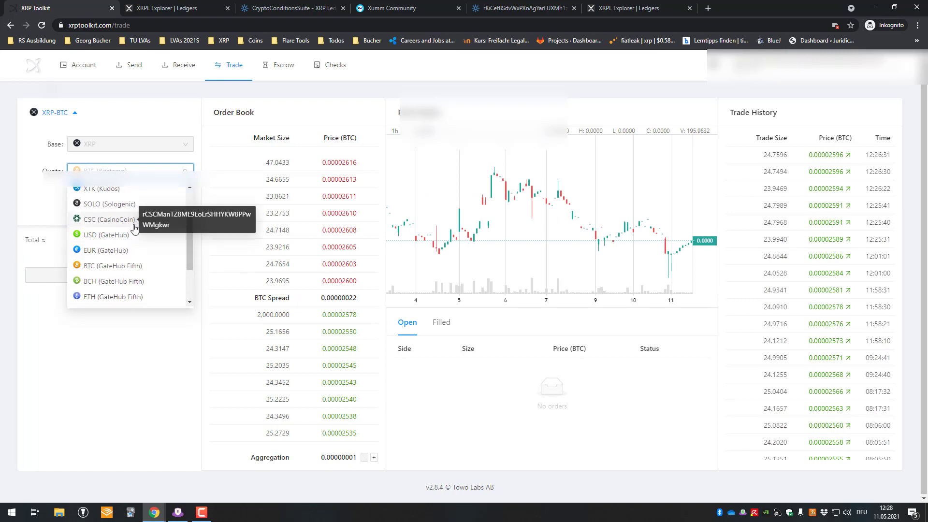
left_click(106, 219)
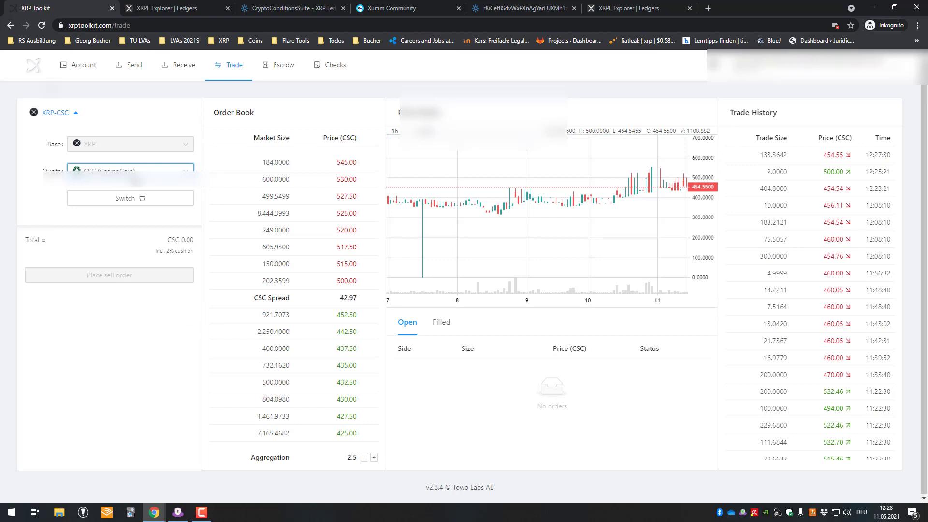
left_click(130, 171)
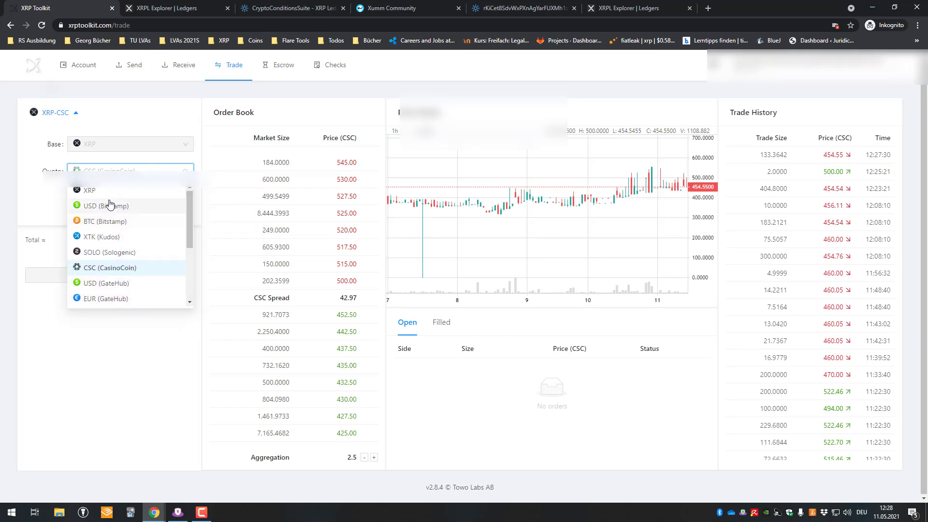
left_click(108, 206)
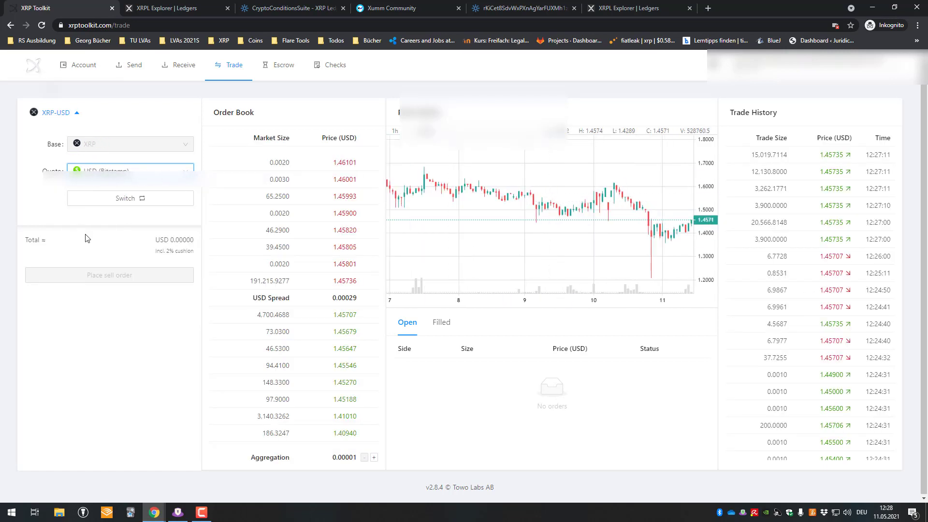
Swap base and quote currencies and enter 22 in the sell order form
left_click(125, 198)
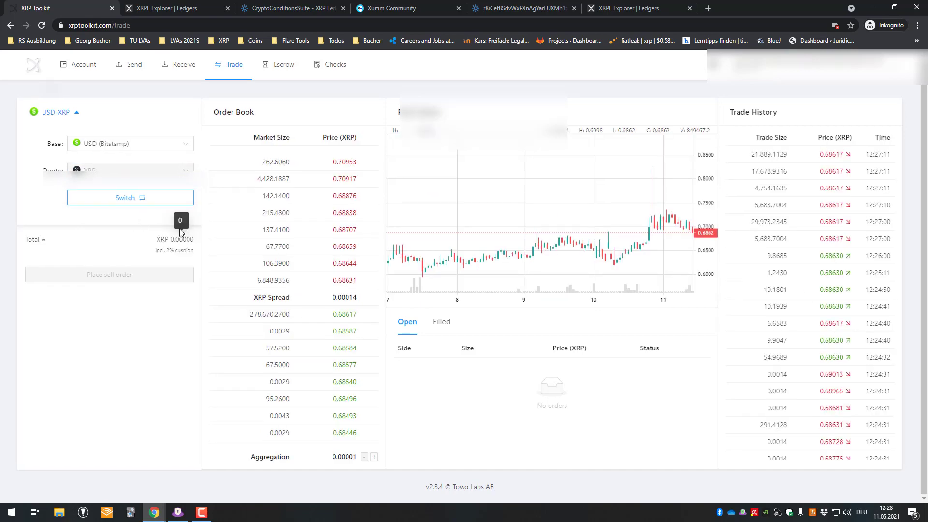
left_click(130, 198)
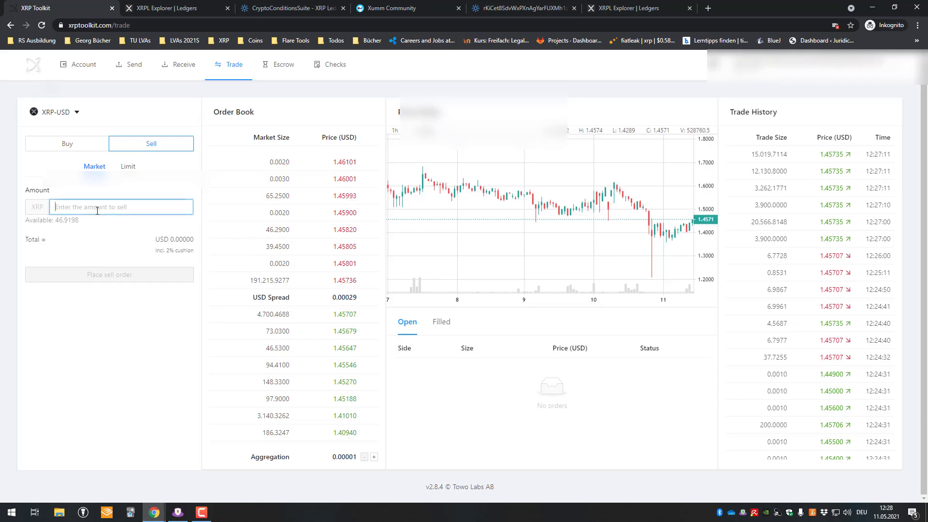
type("22")
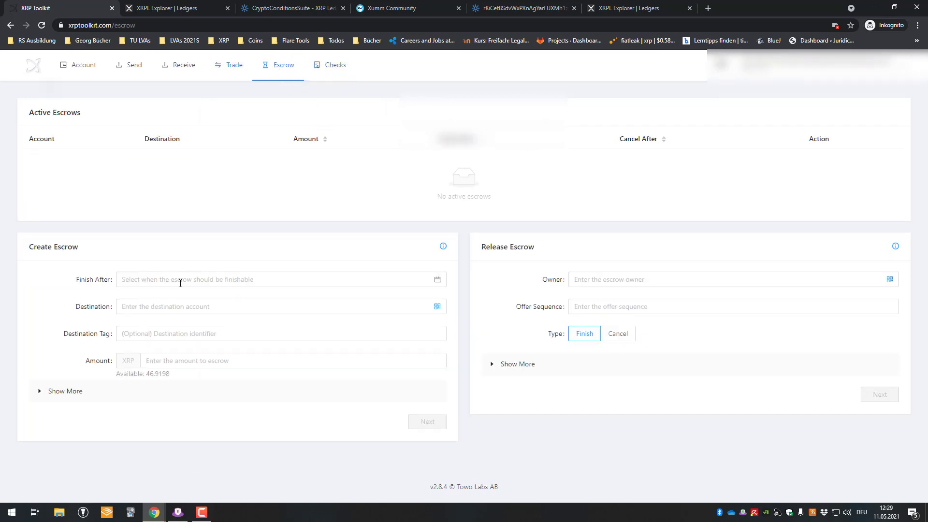
Explore the Checks page's optional settings and Cash mode, returning to Create
left_click(334, 65)
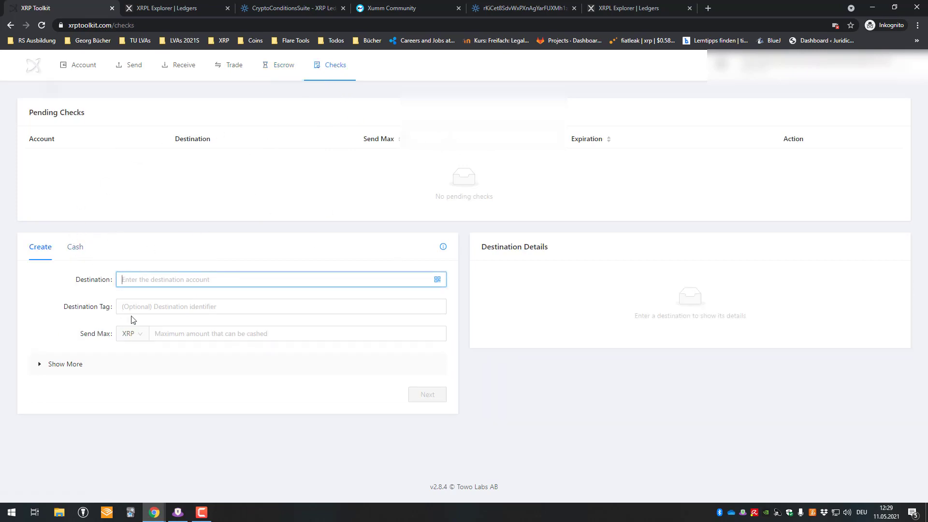
left_click(63, 363)
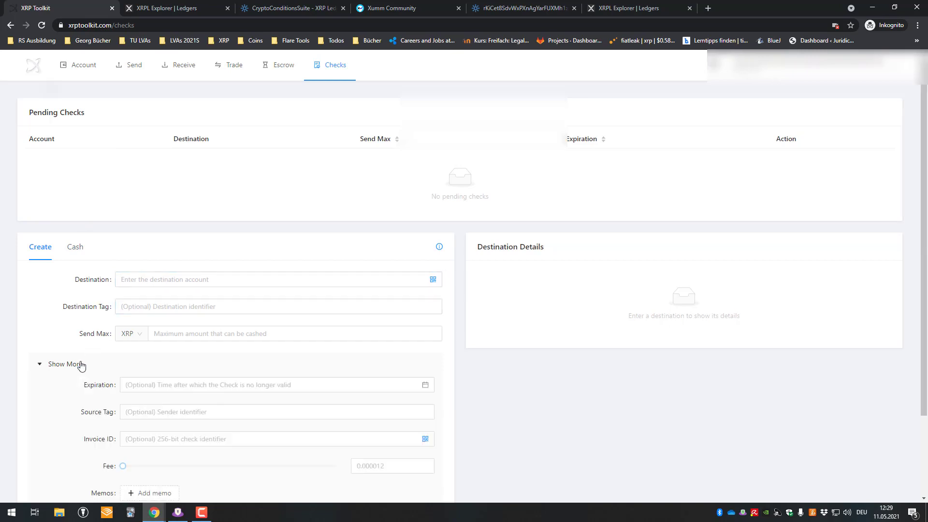
left_click(60, 364)
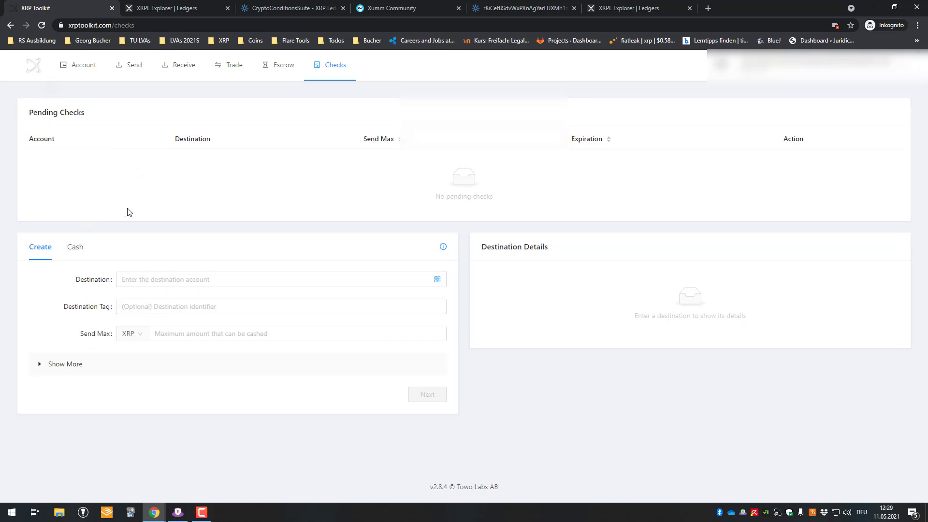
left_click(75, 246)
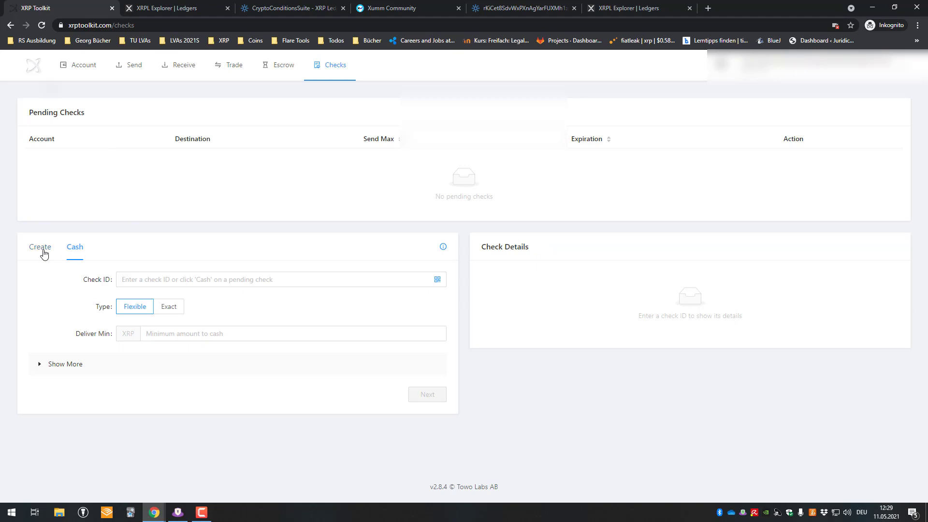
left_click(39, 247)
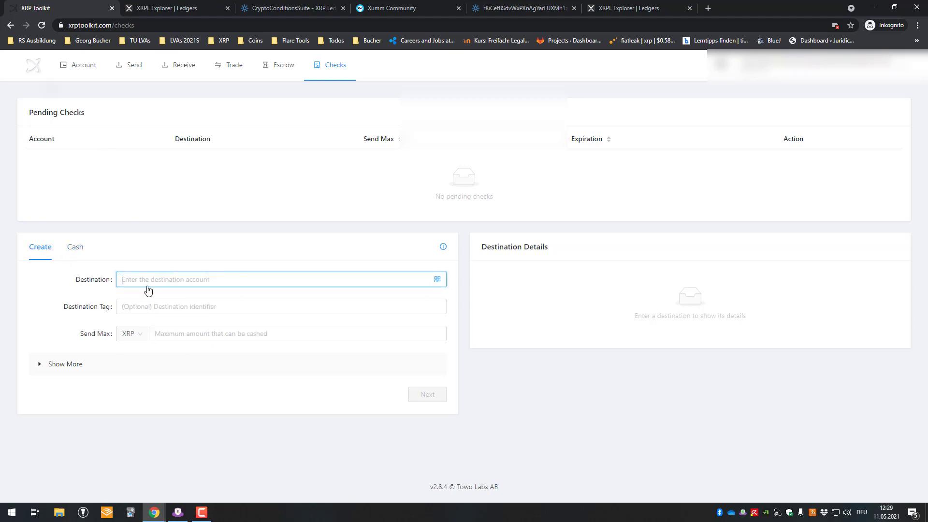
mouse_move(152, 298)
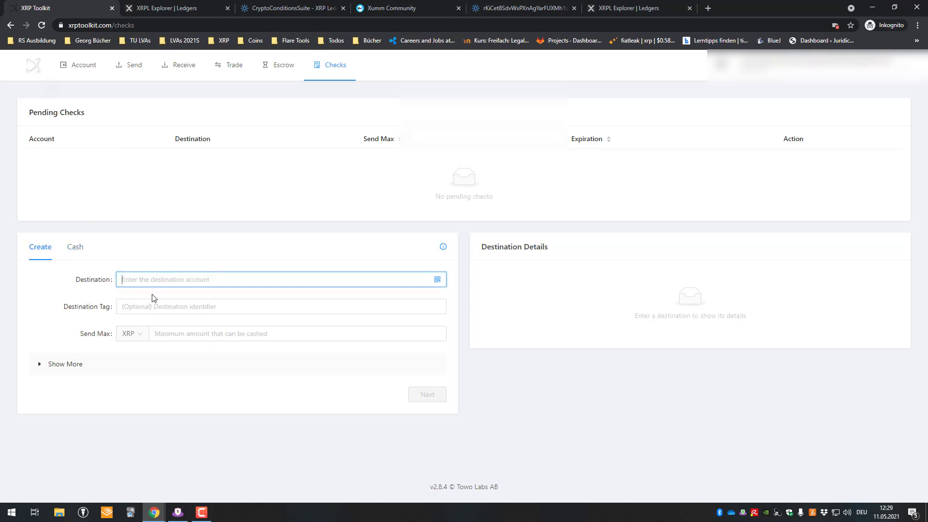
Set Send Max to 100 XRP on the create-check form, leaving Destination empty
left_click(280, 306)
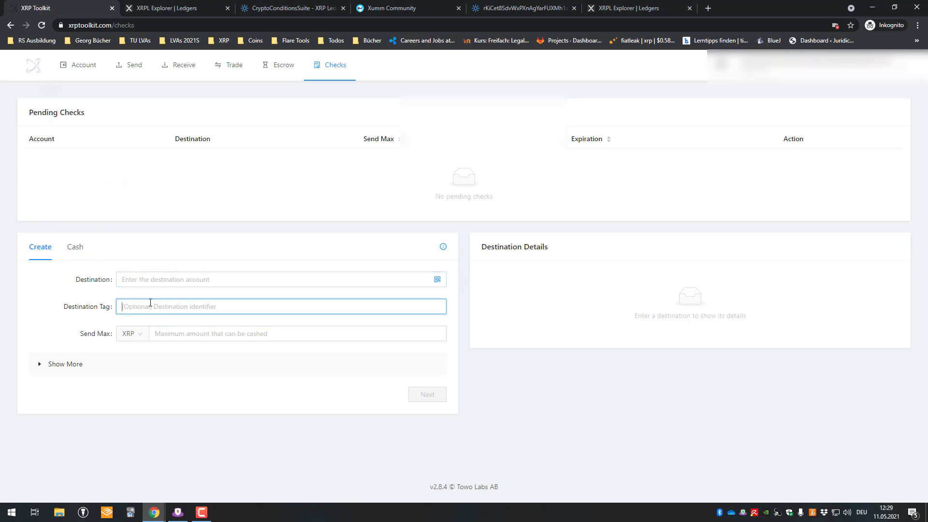
mouse_move(153, 289)
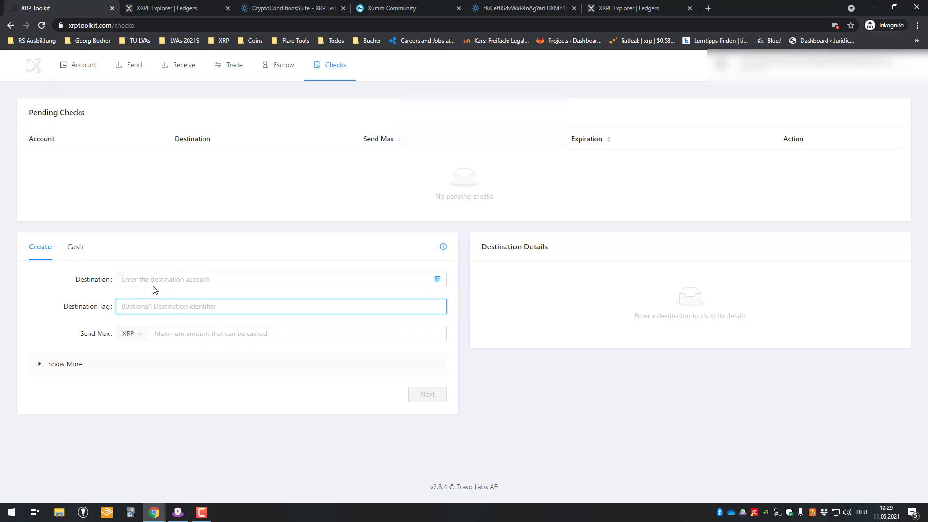
left_click(281, 279)
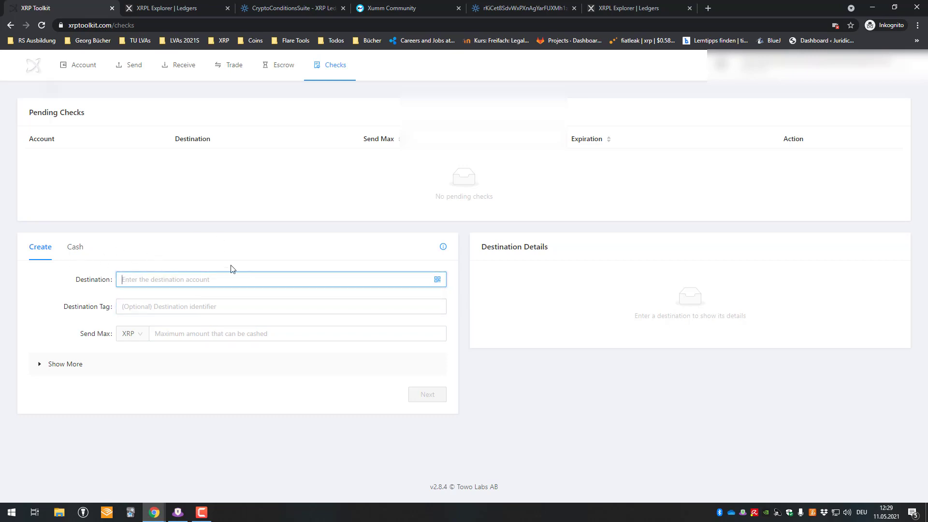
left_click(816, 65)
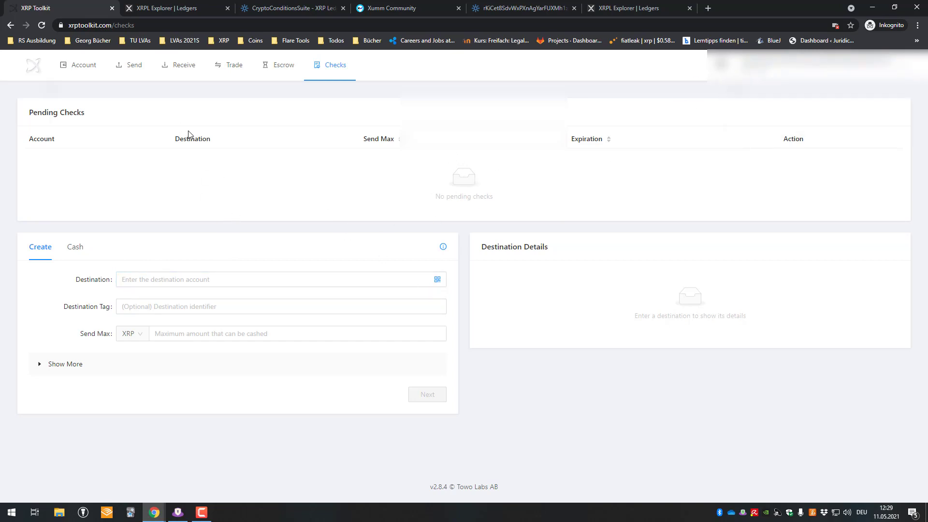
mouse_move(62, 395)
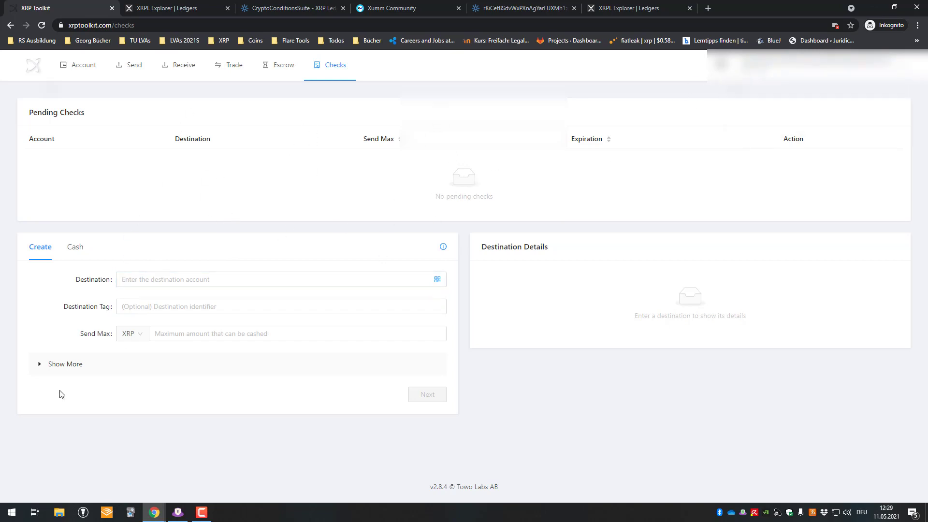
left_click(280, 307)
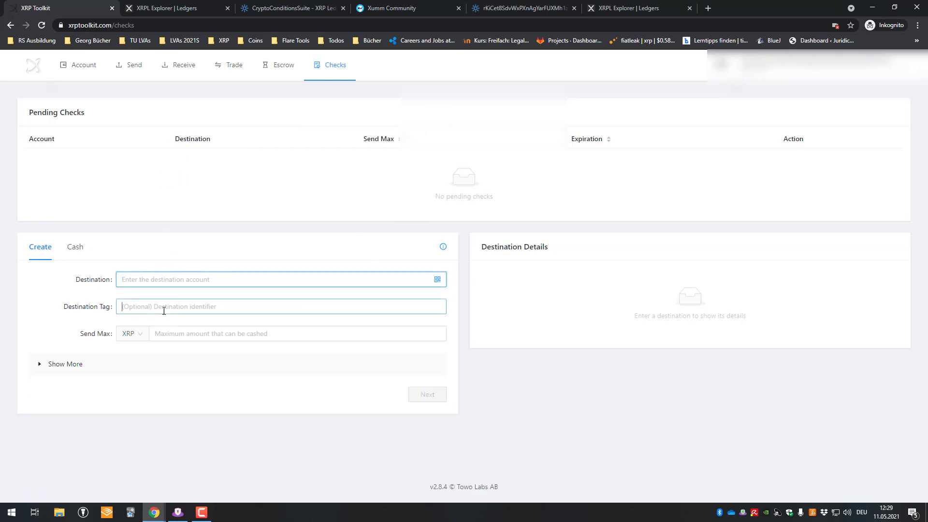
type("10")
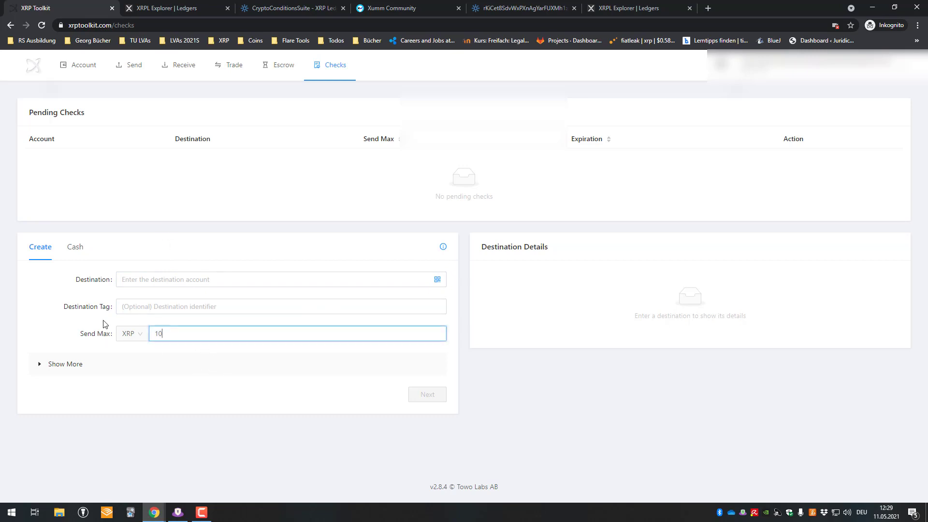
key("Backspace")
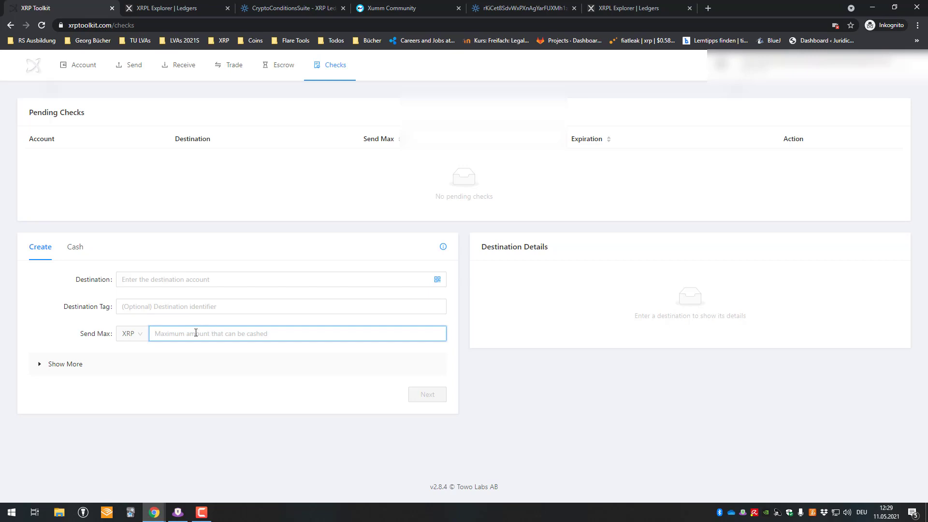
type("1")
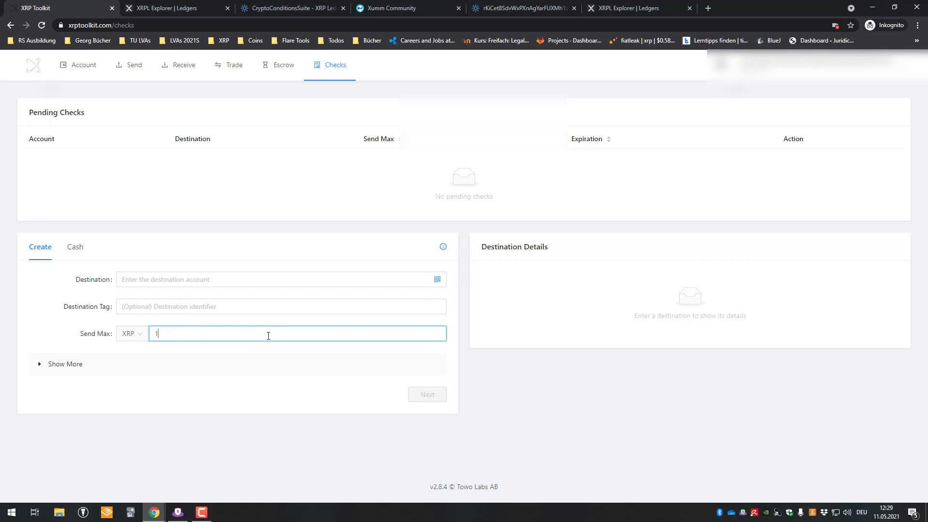
type("00")
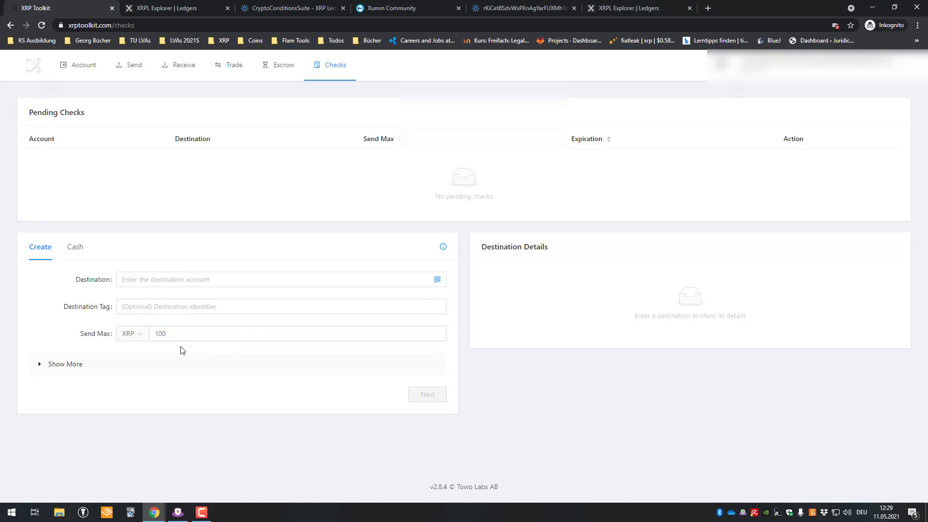
left_click(280, 306)
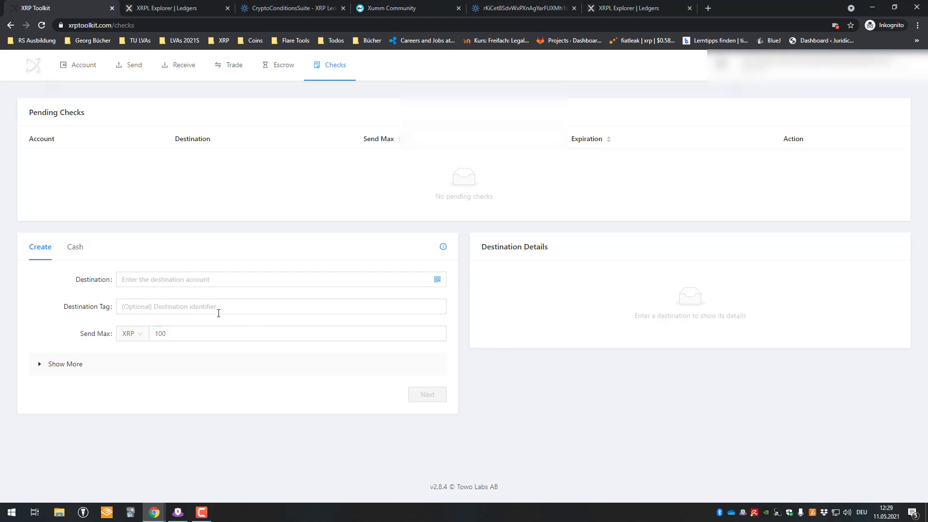
mouse_move(258, 211)
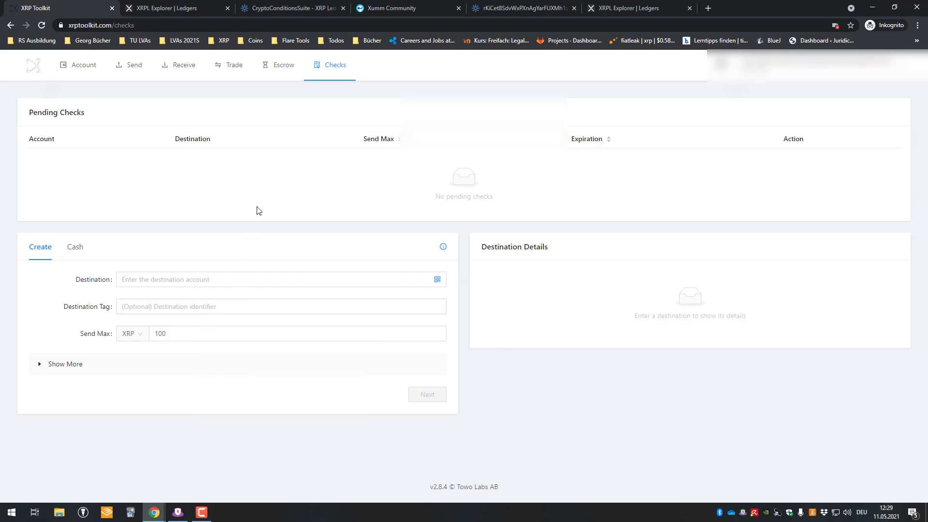
mouse_move(757, 107)
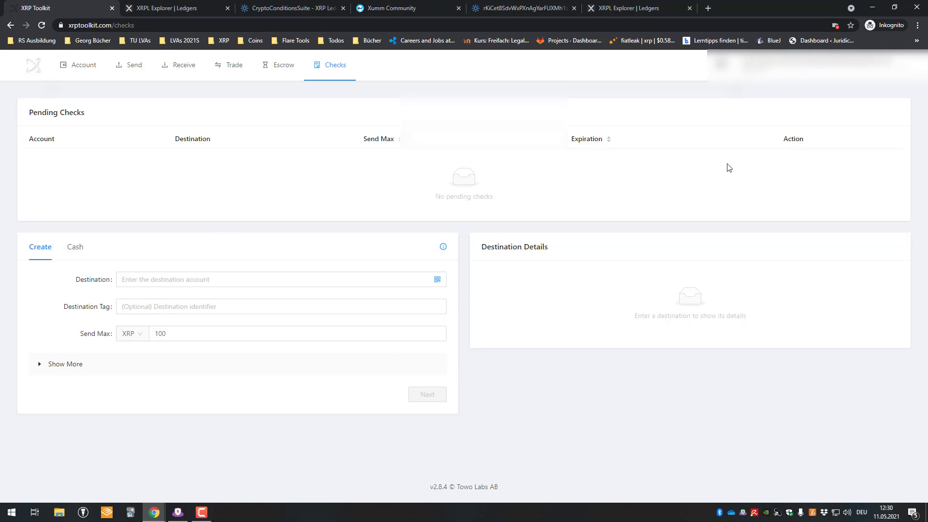
mouse_move(193, 12)
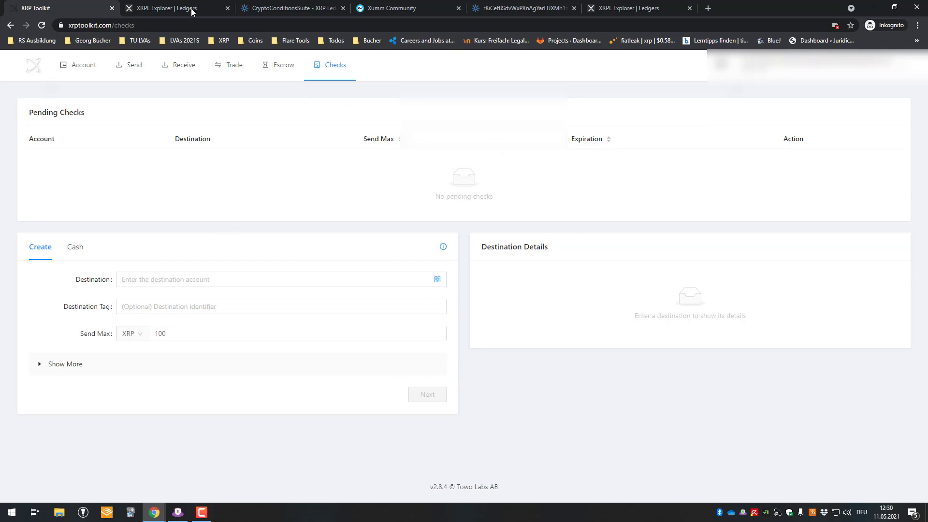
Search xrpl and open the XRP Ledger documentation overview on xrpl.org
type("xrpl")
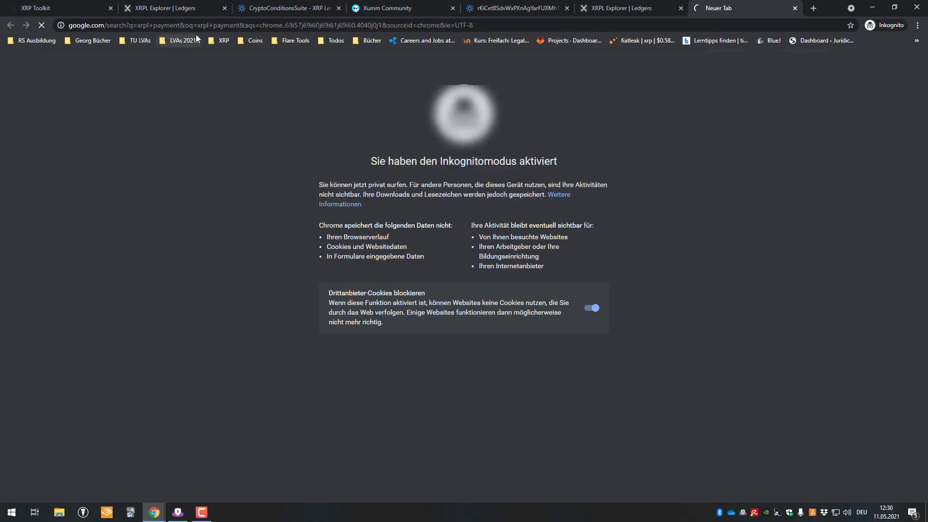
left_click(171, 7)
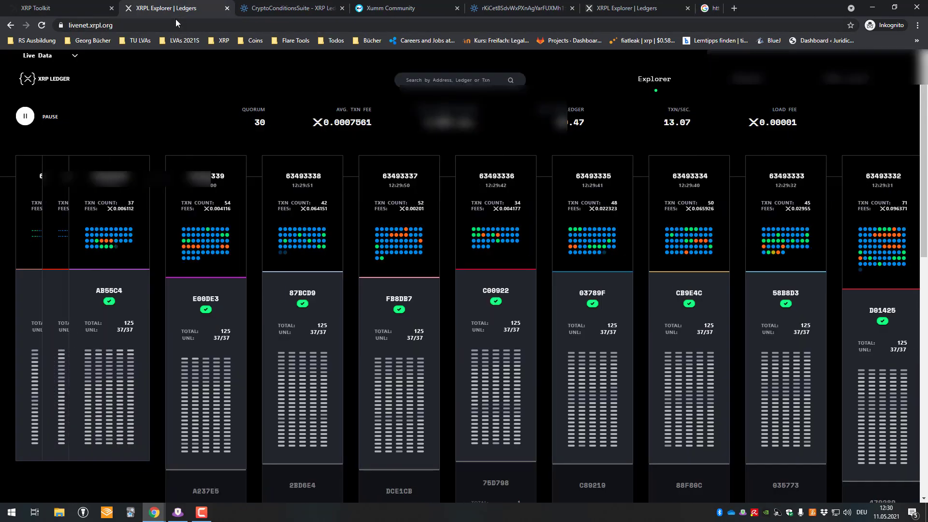
left_click(812, 8)
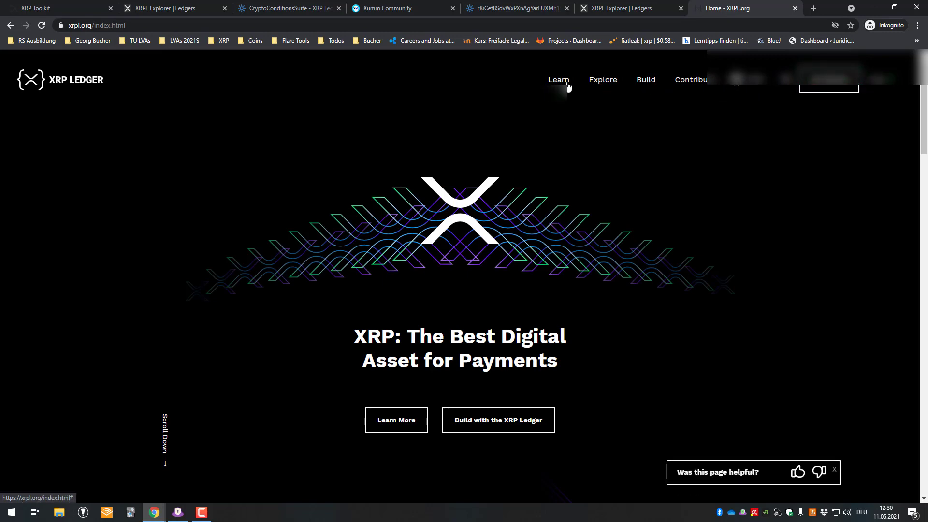
left_click(556, 80)
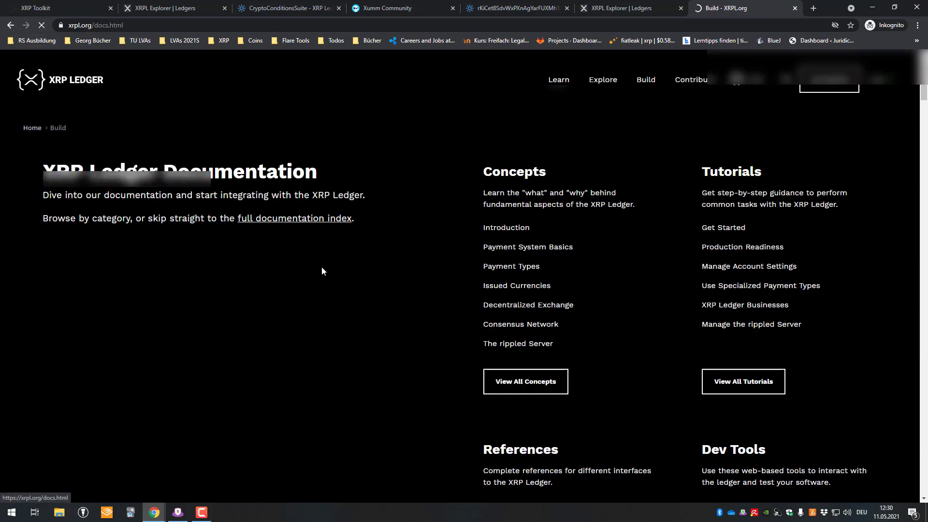
Browse the Concepts pages to Payment Types and move the docs tab beside the toolkit
scroll("down", 3)
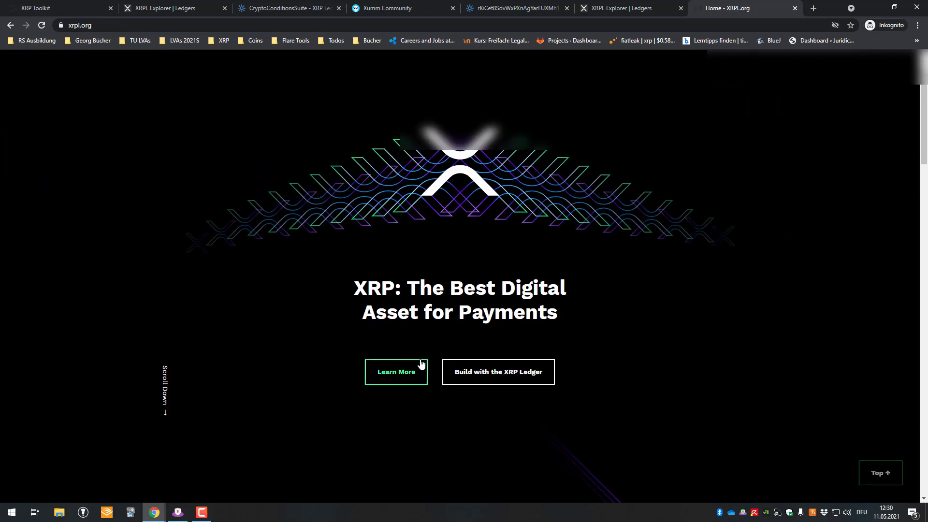
left_click(396, 372)
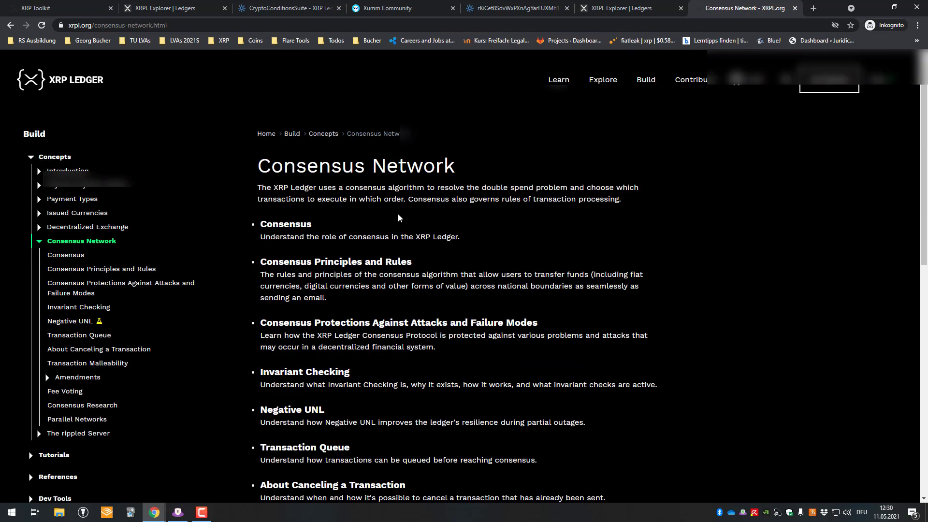
scroll("down", 3)
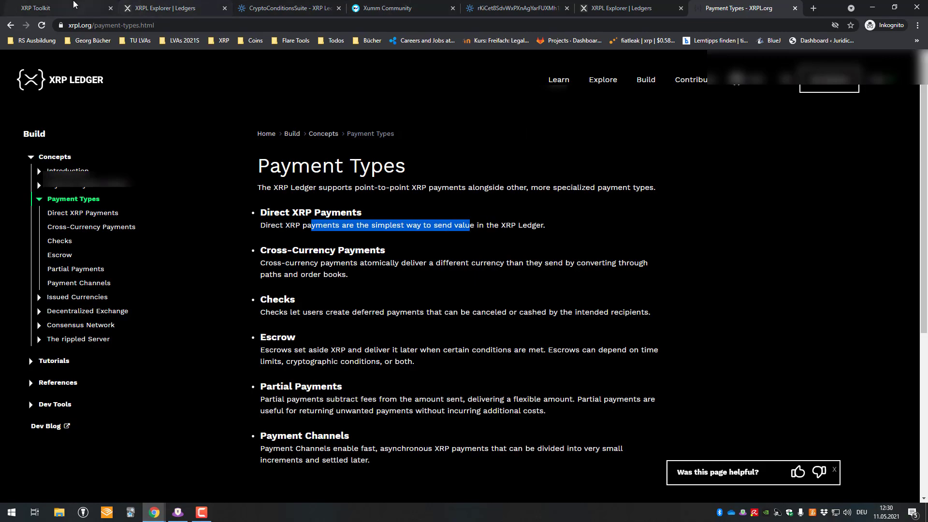
left_click(512, 8)
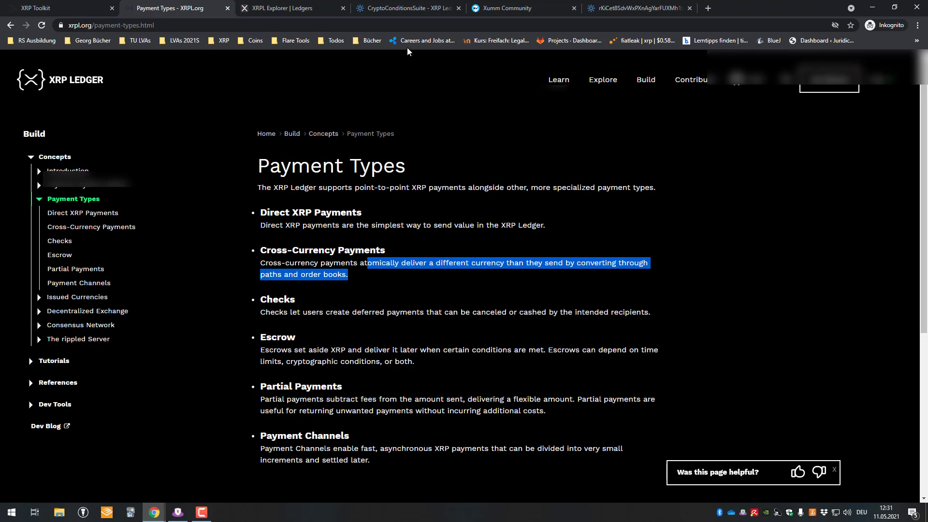
mouse_move(174, 70)
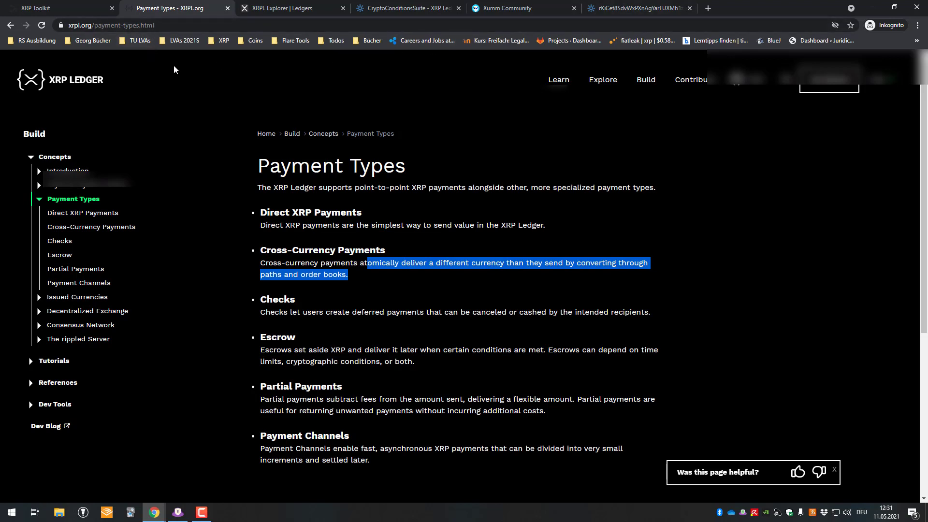
Search utility scan, browse the ODL dashboard charts and USD-PHP transactions, then return to docs
left_click(812, 8)
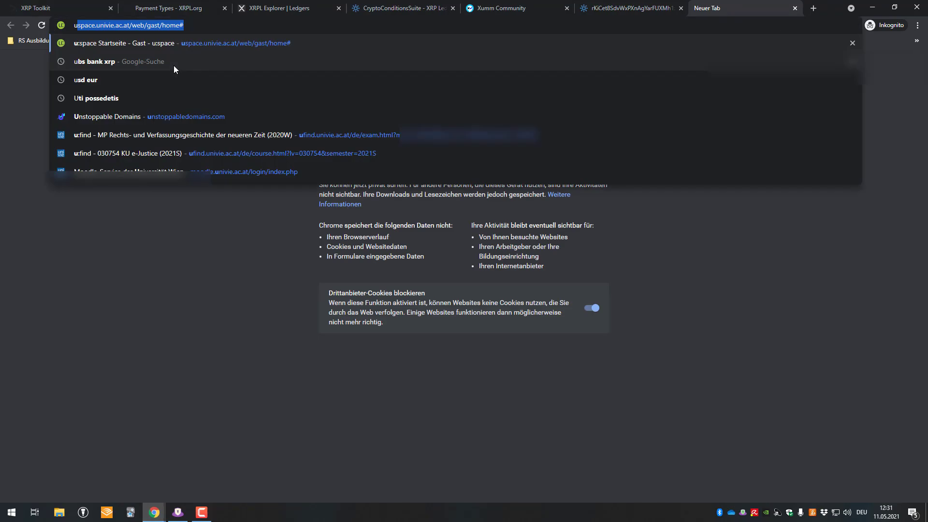
type("utility scan")
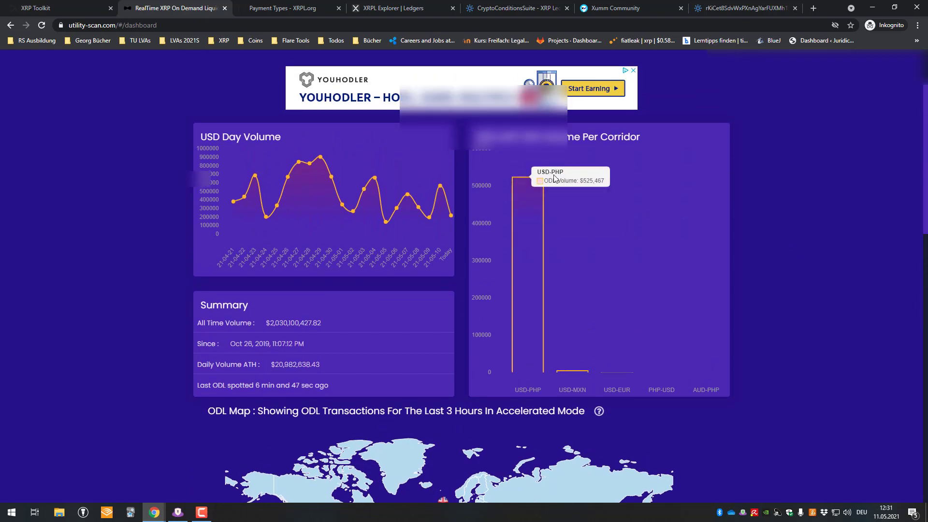
mouse_move(530, 228)
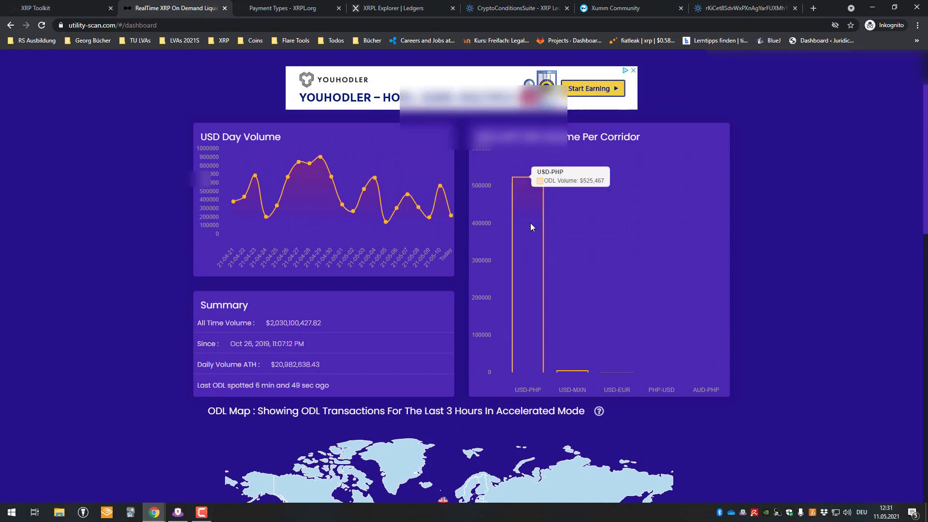
scroll("down", 3)
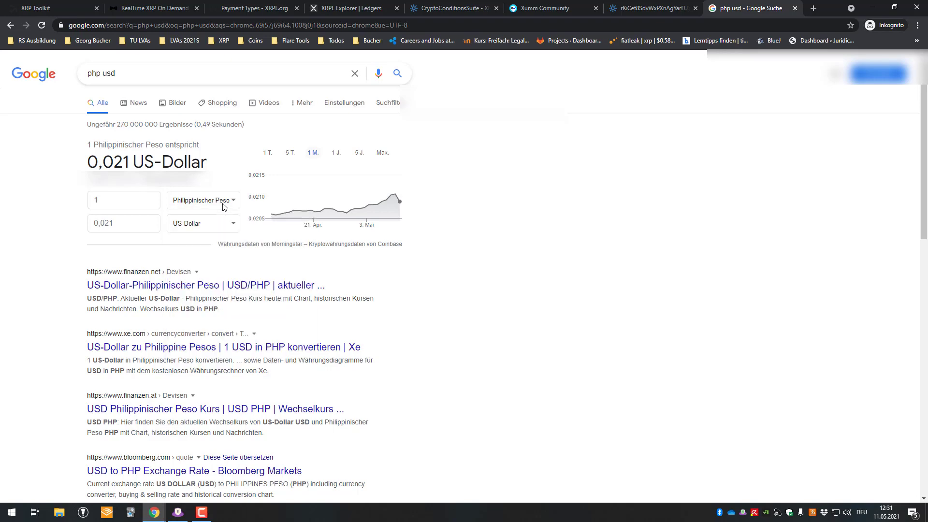
left_click(148, 8)
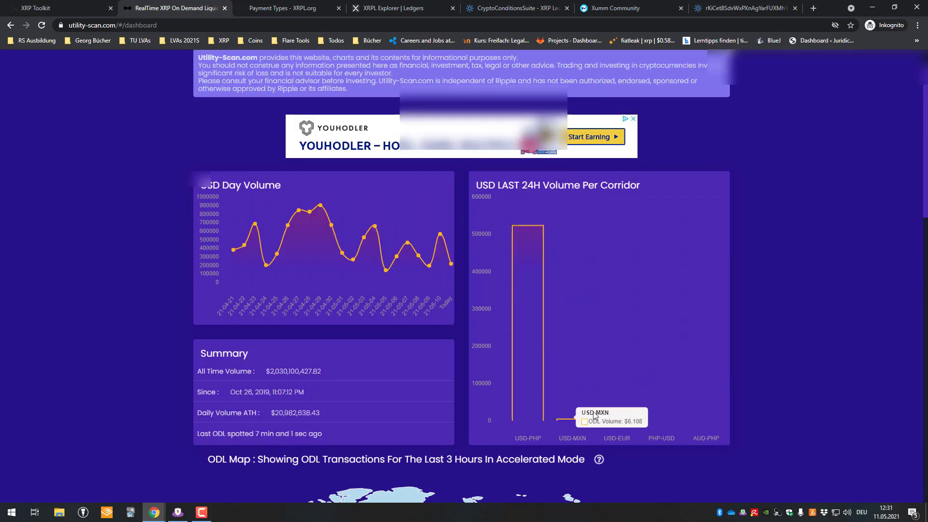
mouse_move(340, 198)
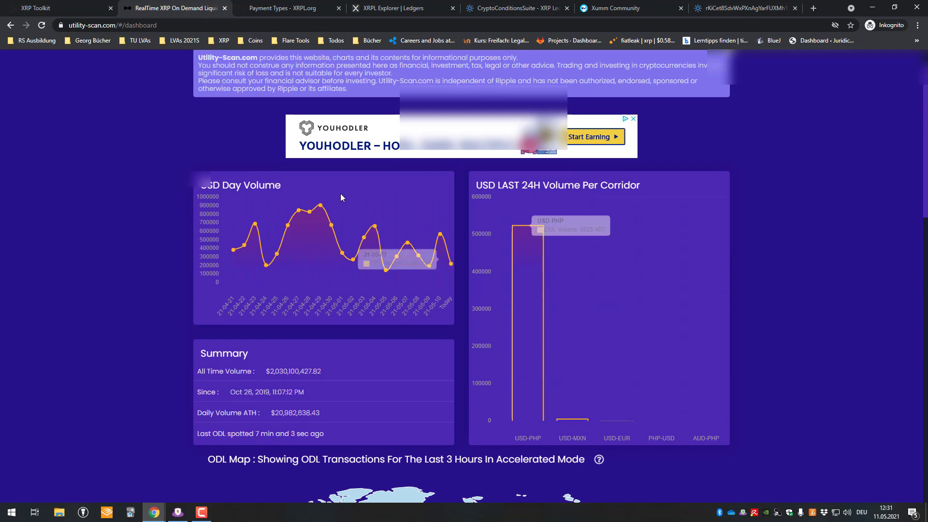
scroll("down", 3)
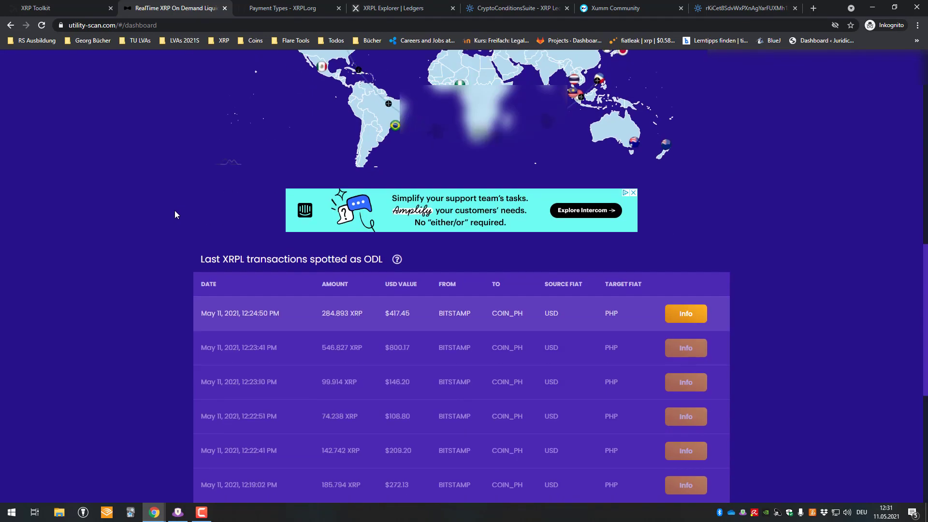
left_click(169, 8)
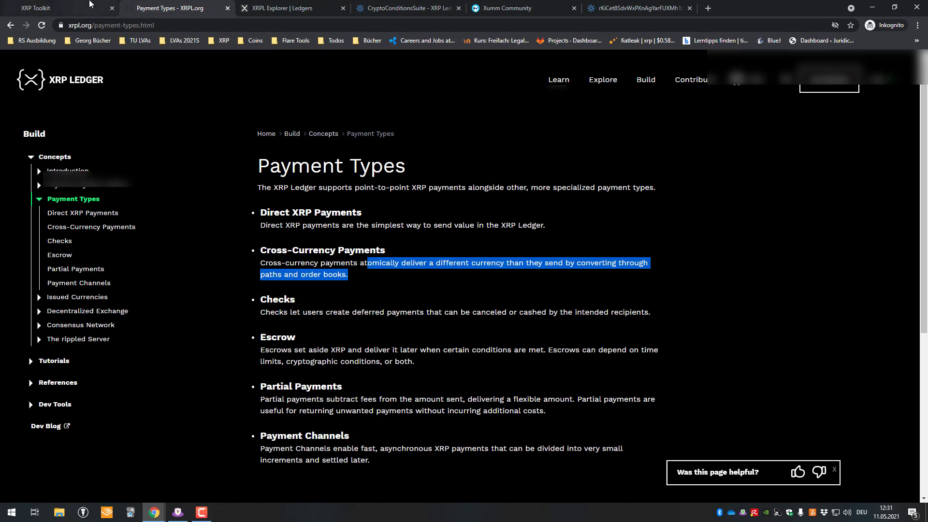
Check the Explorer tab, then open Payment Channels from Payment Types and scroll to its lifecycle diagram
left_click(290, 8)
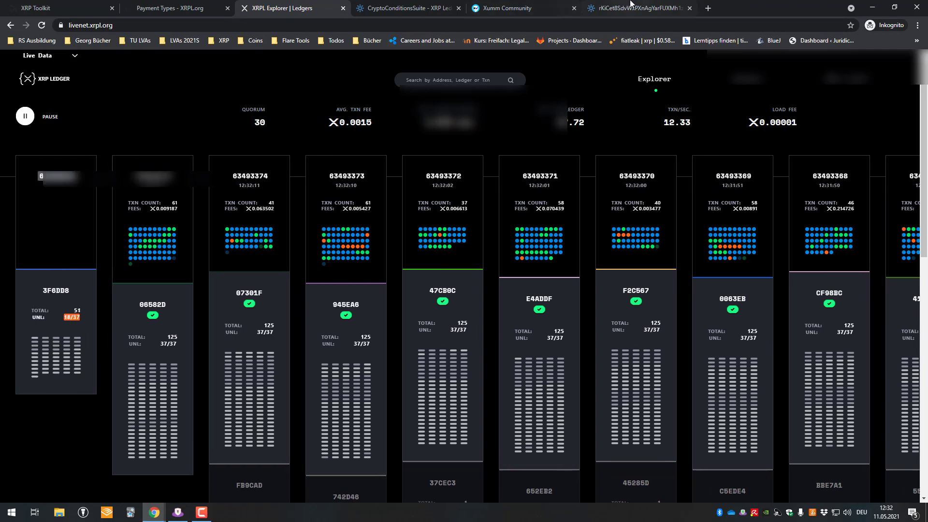
left_click(171, 9)
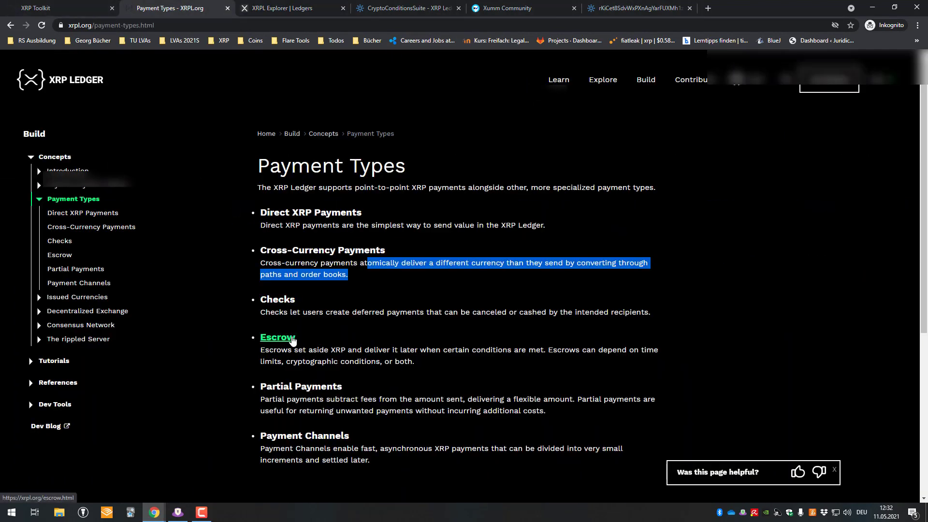
scroll("down", 3)
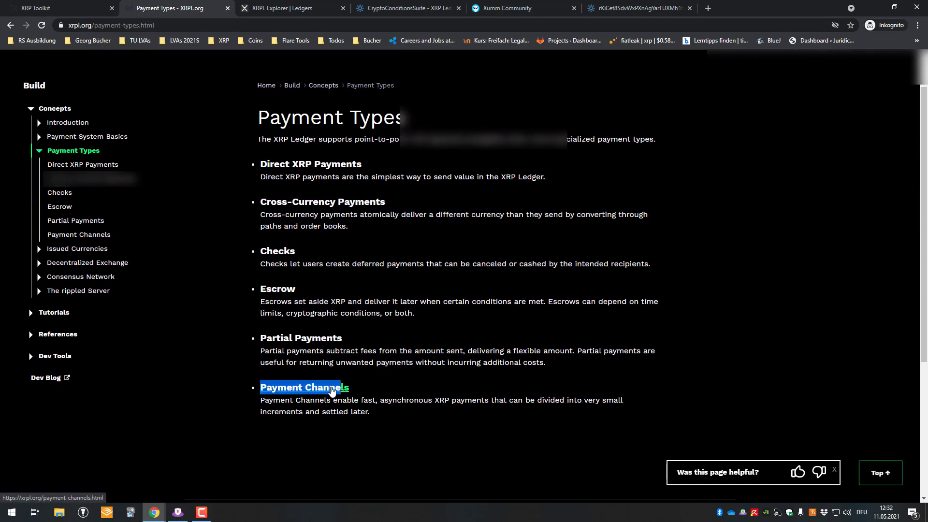
left_click(304, 387)
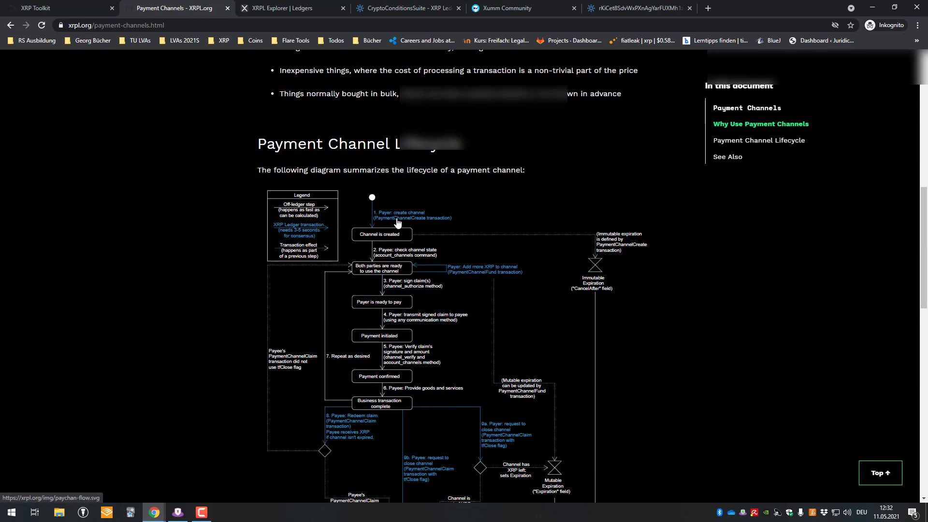
scroll("down", 3)
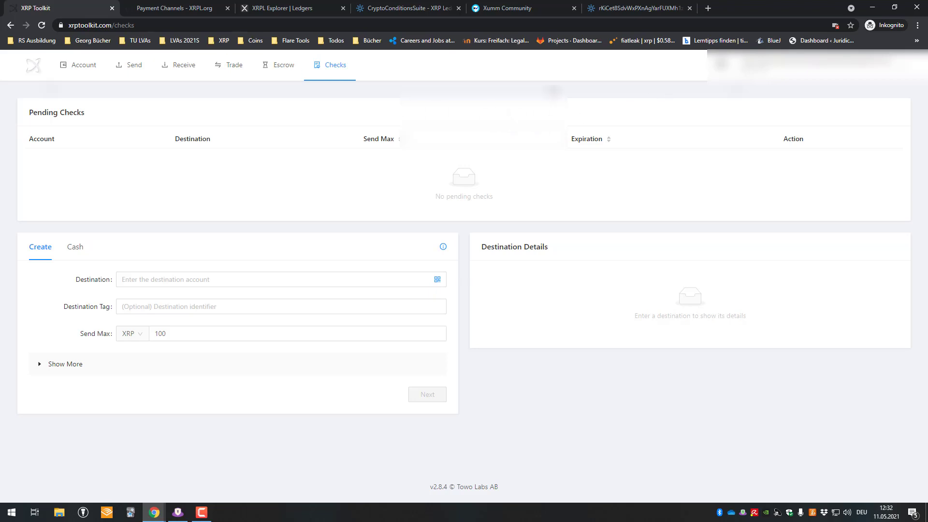
Open the XRP Toolkit documentation from the help link and go to Signing Transactions
left_click(81, 65)
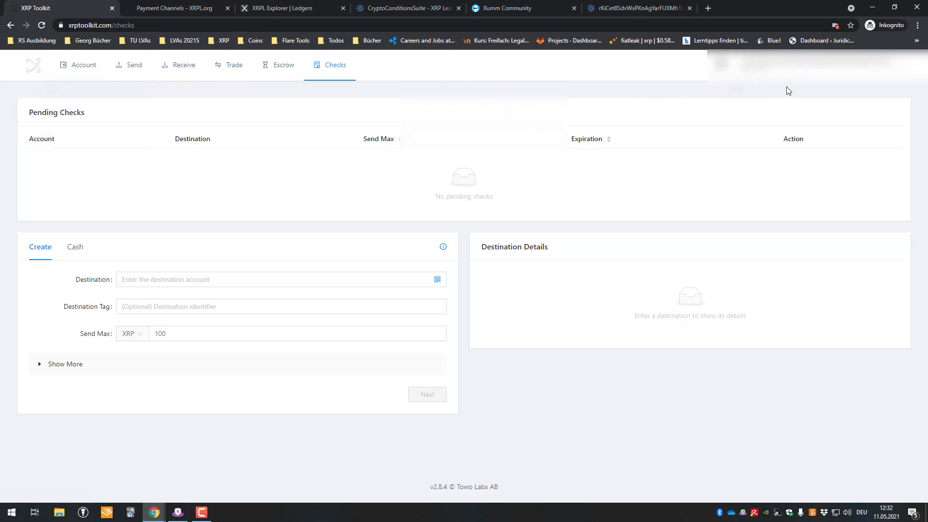
left_click(83, 66)
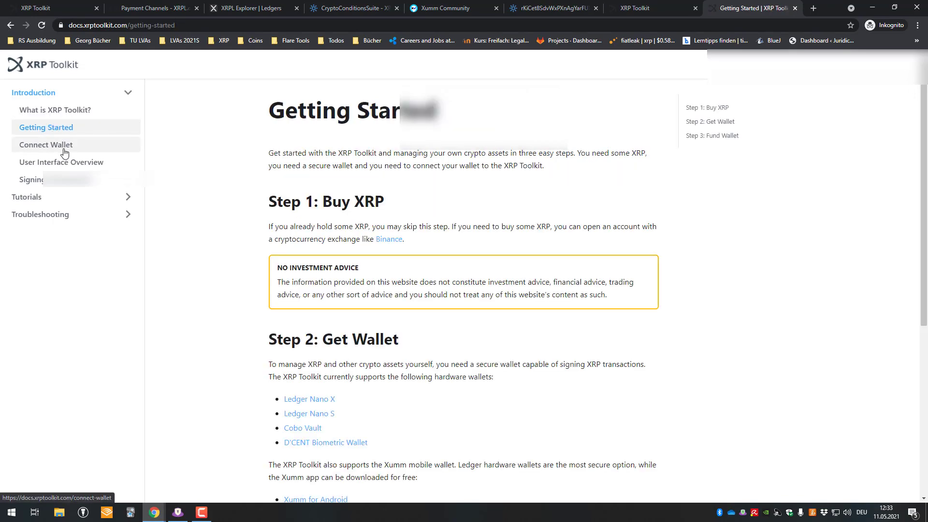
left_click(31, 180)
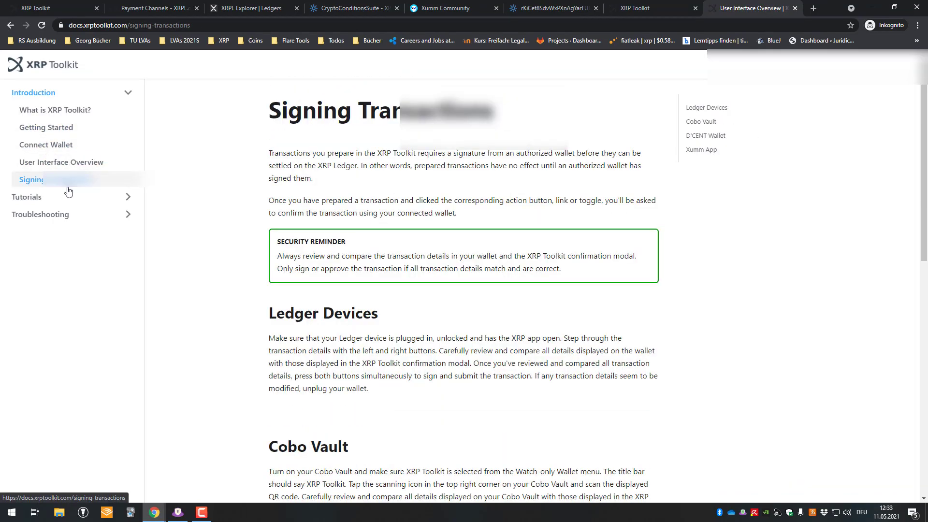